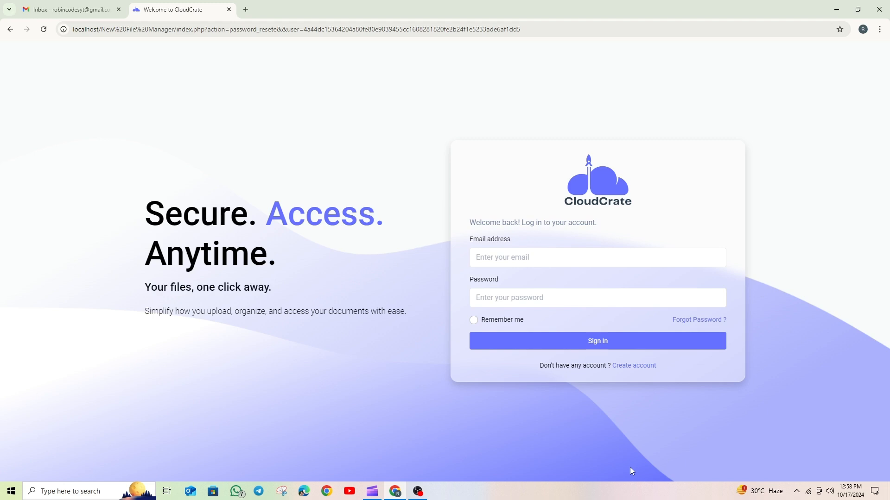
{"action": "mouse_move", "coordinate": [412, 302]}
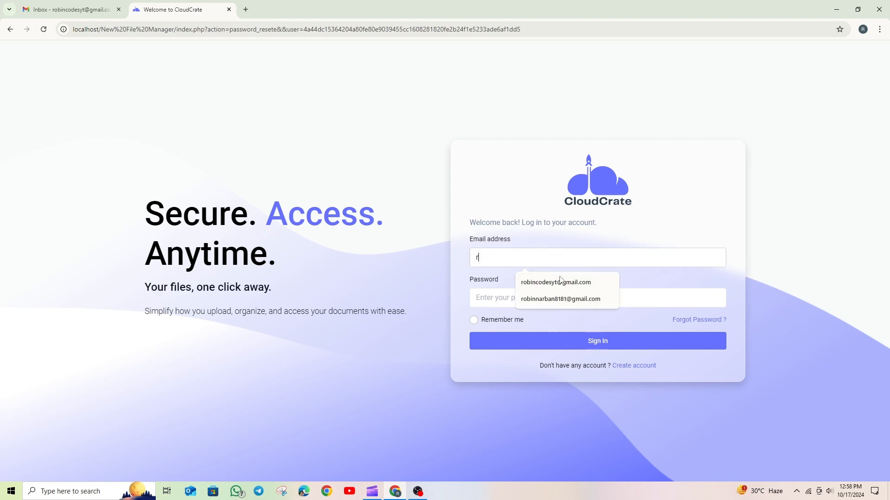
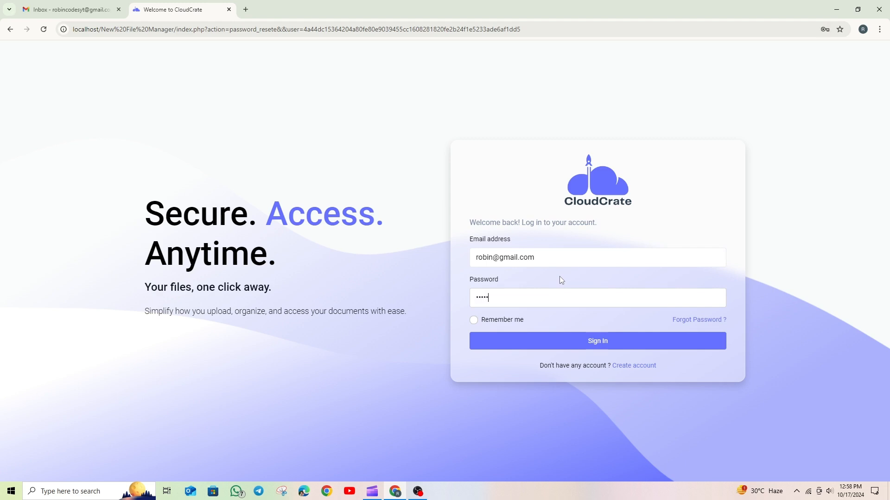
{"action": "left_click", "coordinate": [596, 341]}
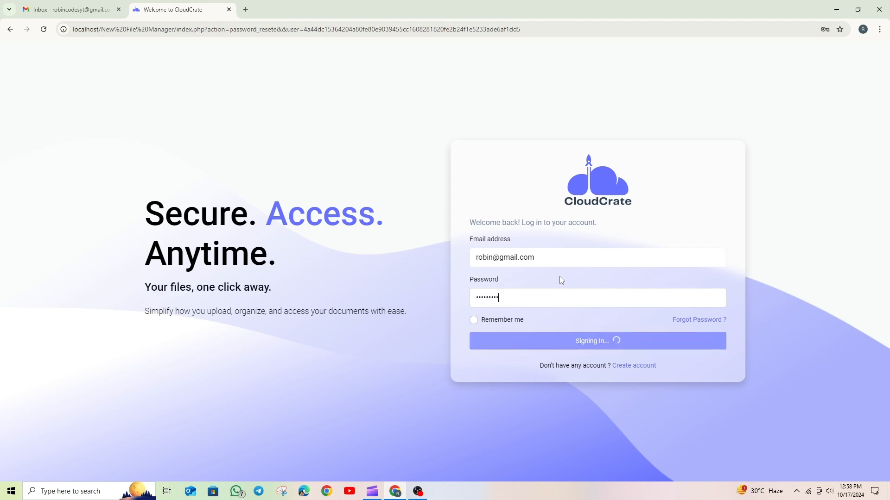
{"action": "left_click", "coordinate": [597, 341]}
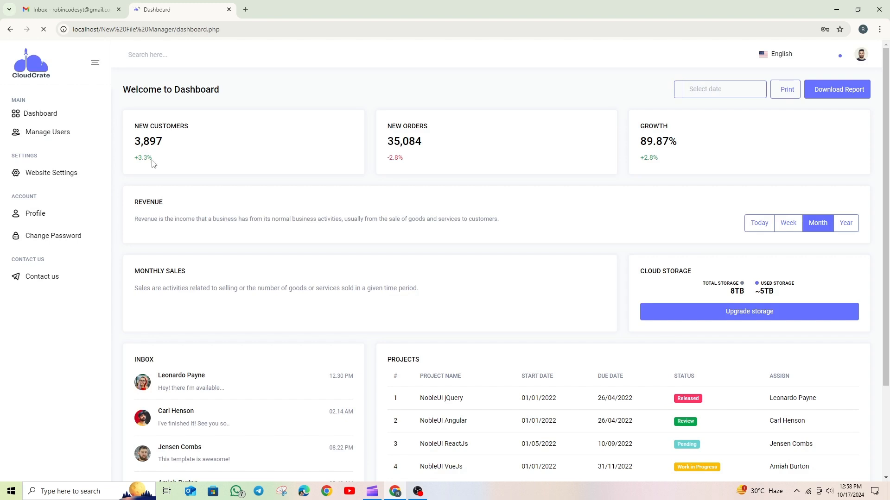
- Navigate via Manage Users and Website Settings to the Account Plans page
{"action": "left_click", "coordinate": [48, 132]}
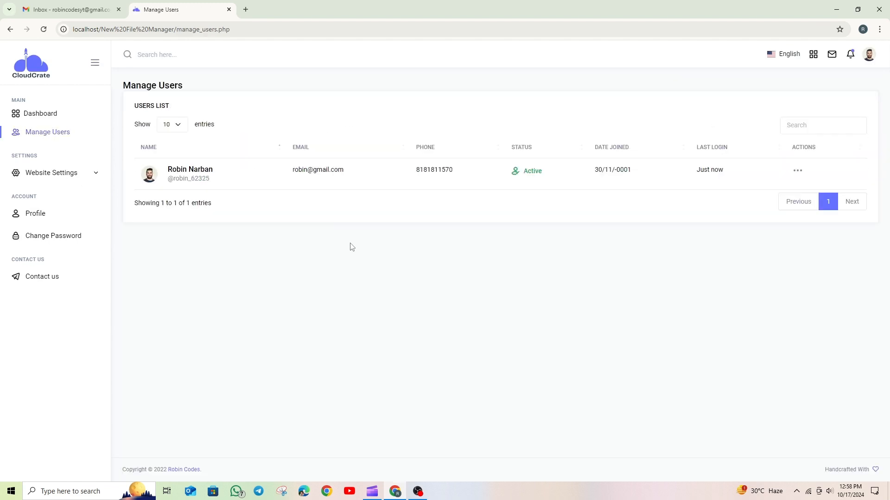
{"action": "mouse_move", "coordinate": [177, 203]}
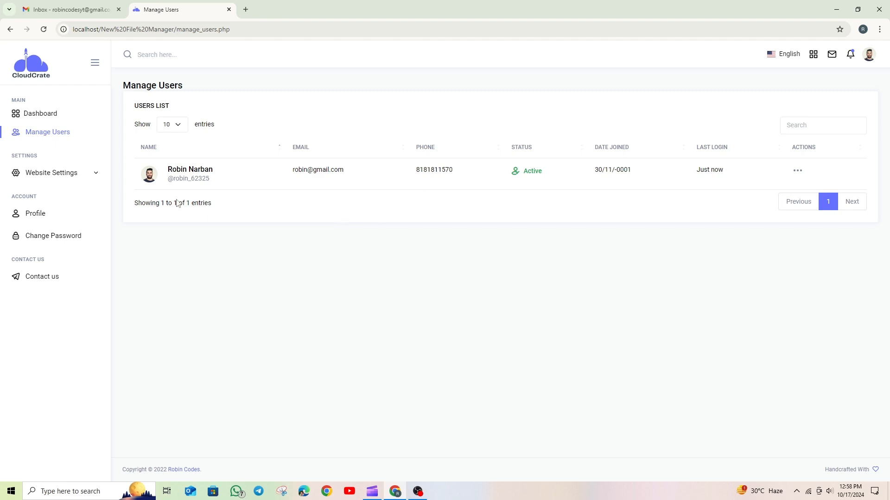
{"action": "left_click", "coordinate": [51, 172]}
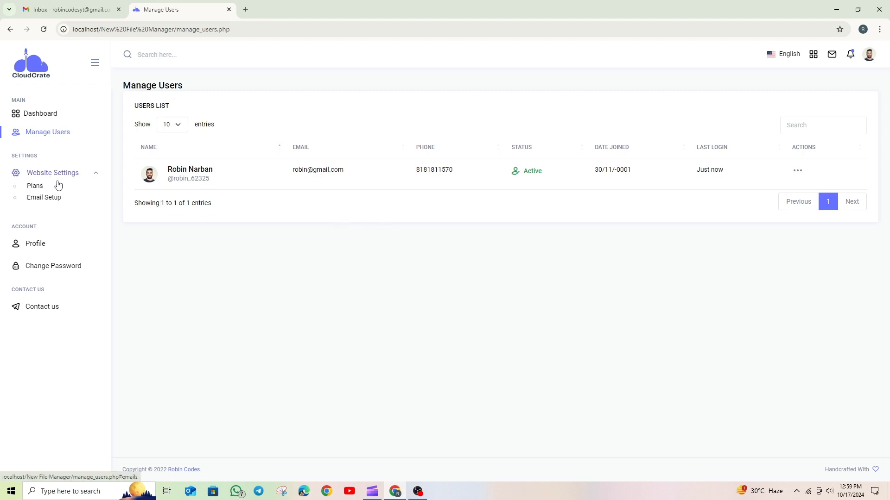
{"action": "left_click", "coordinate": [35, 185]}
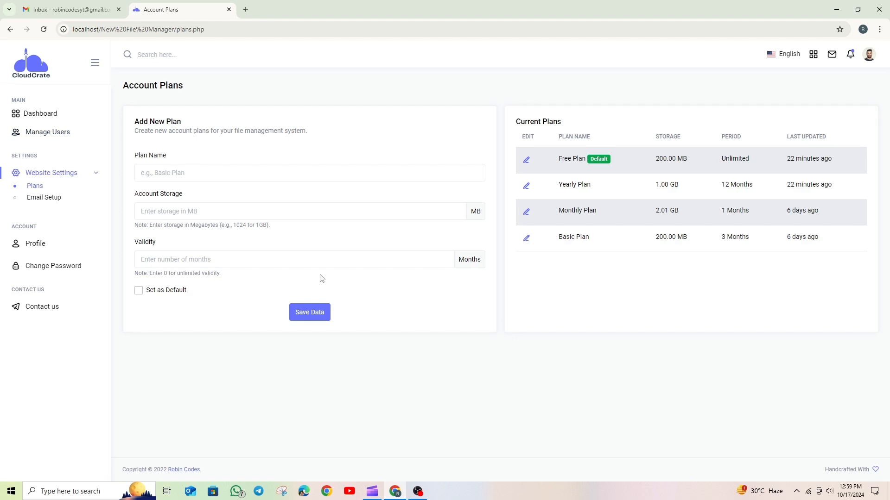
{"action": "mouse_move", "coordinate": [592, 165]}
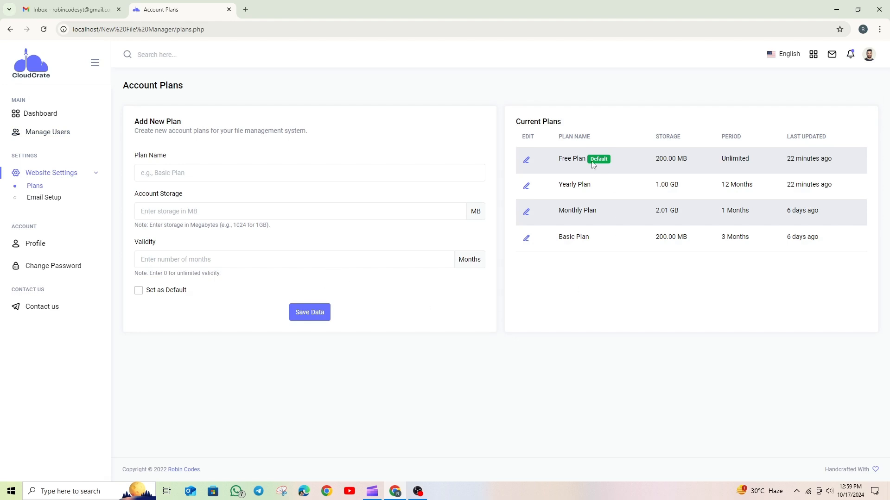
- Load the Yearly Plan, then the Free Plan, into the plan editing form
{"action": "double_click", "coordinate": [666, 158]}
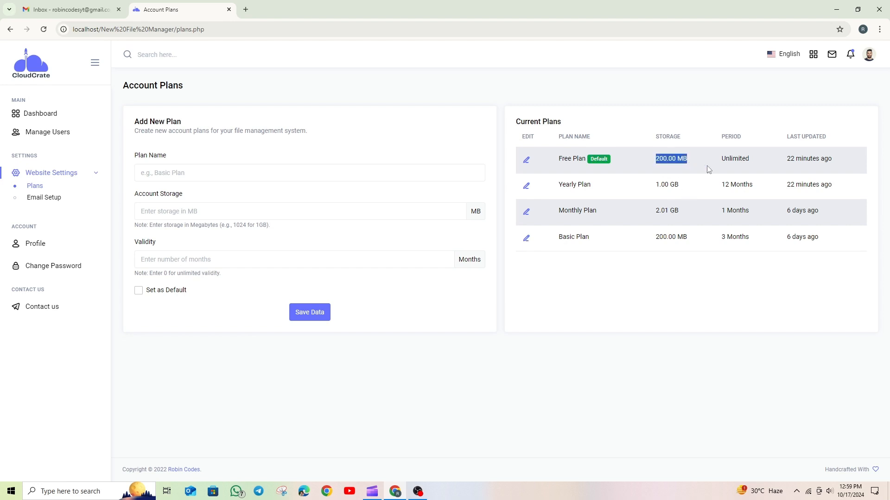
{"action": "mouse_move", "coordinate": [718, 182]}
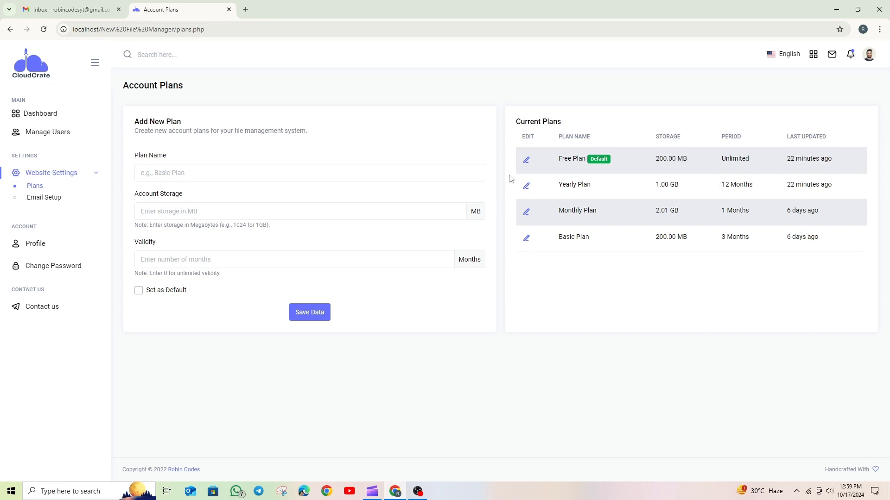
{"action": "left_click", "coordinate": [525, 186]}
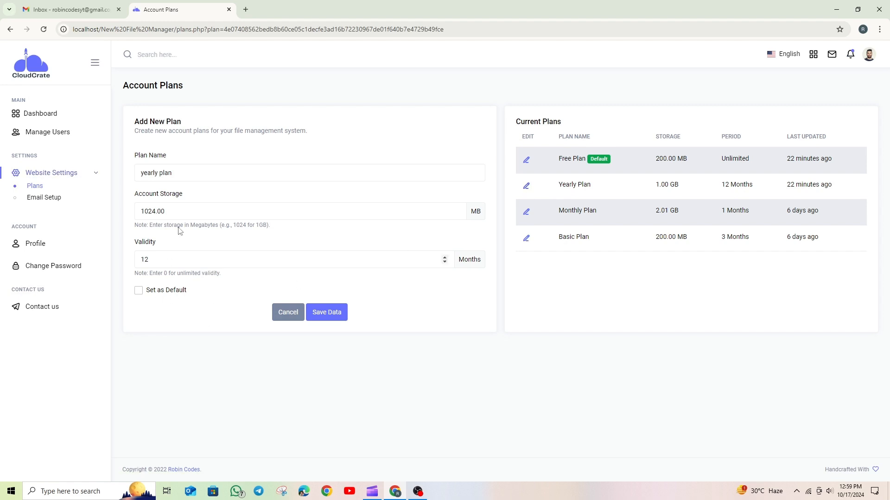
{"action": "left_click", "coordinate": [526, 158]}
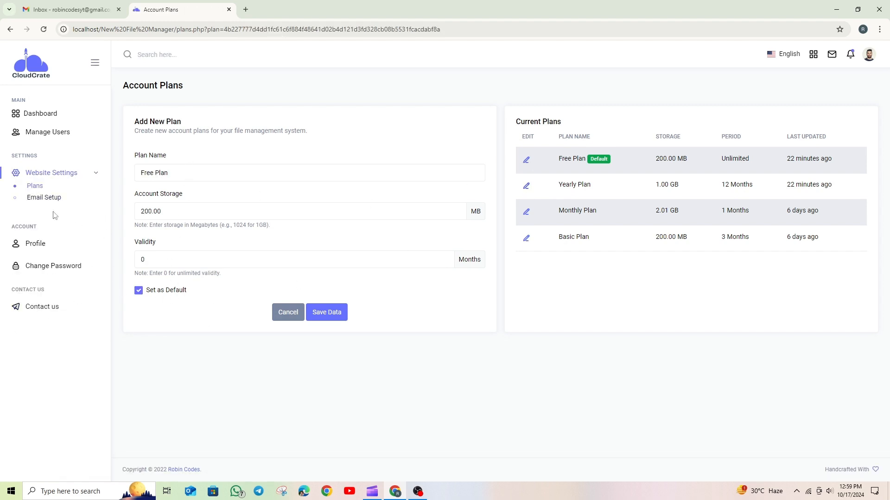
- Review the Email Setup page's SMTP server fields and Welcome Message editor
{"action": "left_click", "coordinate": [44, 197]}
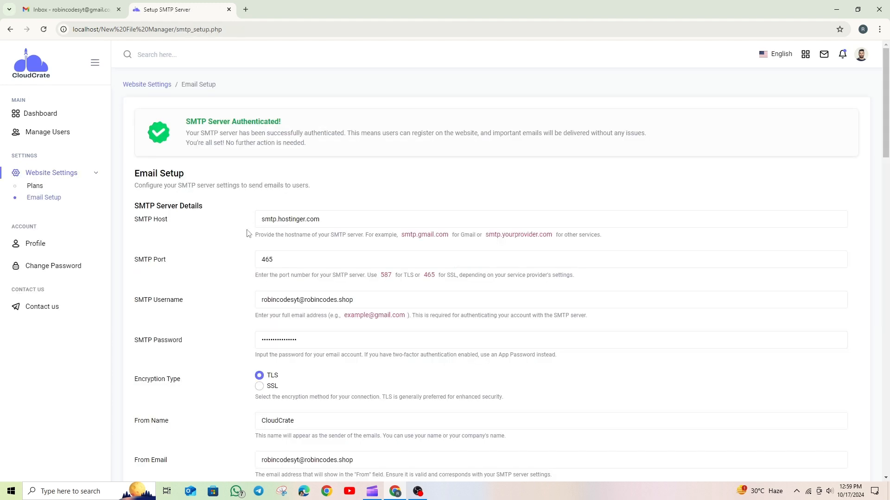
{"action": "mouse_move", "coordinate": [182, 265]}
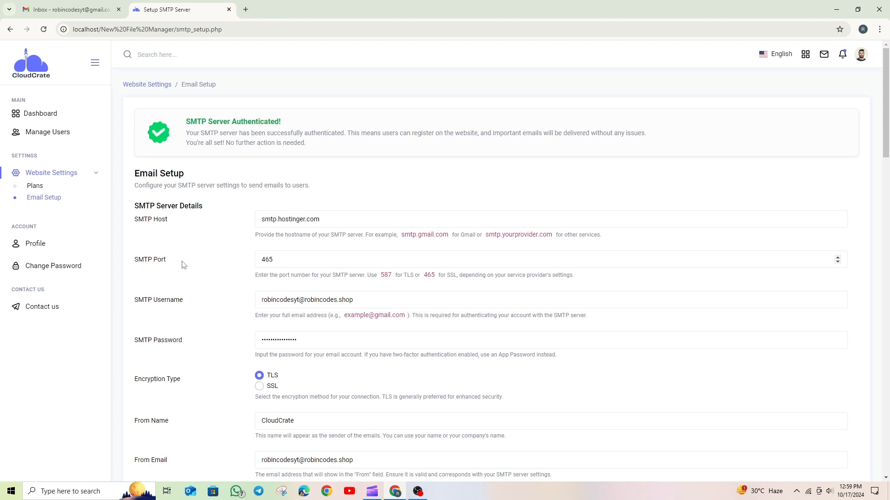
{"action": "scroll", "scroll_direction": "down", "scroll_amount": 3}
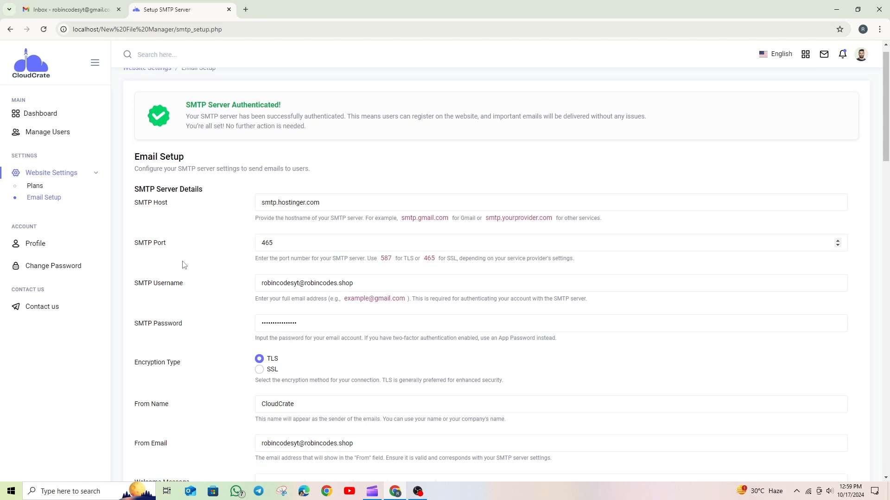
{"action": "scroll", "scroll_direction": "down", "scroll_amount": 3}
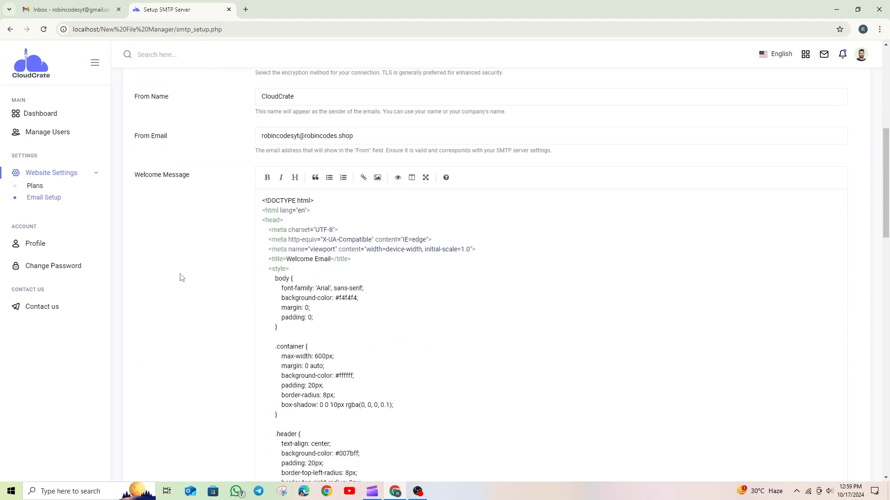
{"action": "scroll", "scroll_direction": "down", "scroll_amount": 3}
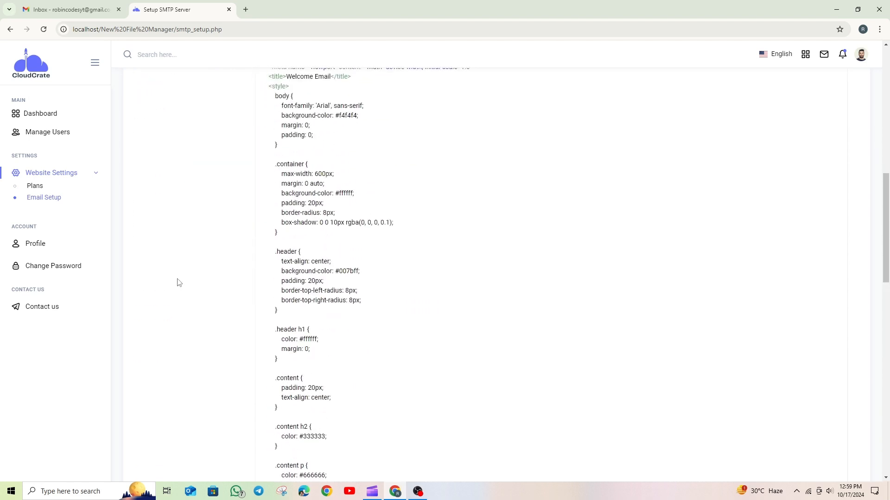
{"action": "scroll", "scroll_direction": "up", "scroll_amount": 3}
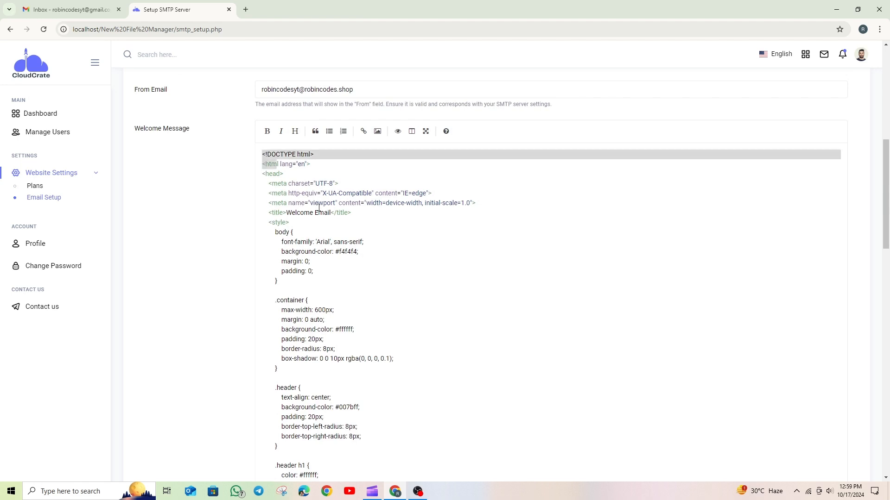
{"action": "scroll", "scroll_direction": "down", "scroll_amount": 3}
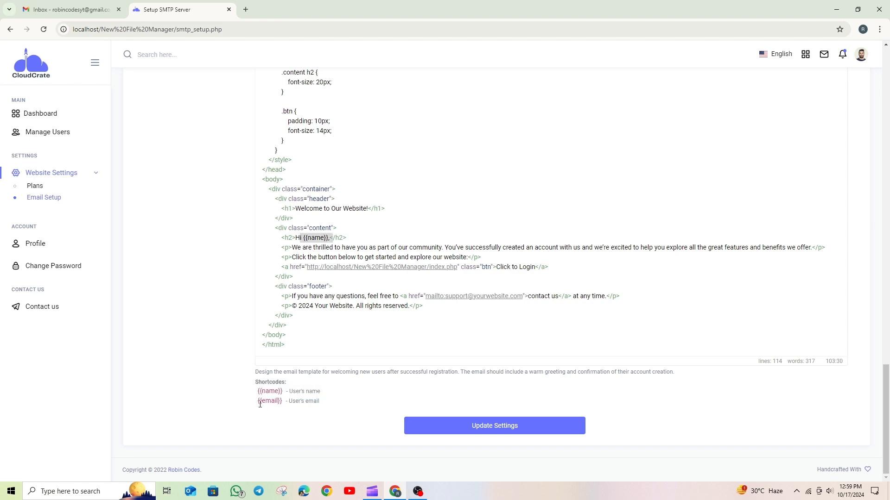
- Clear the welcome template selection and reload the Email Setup page
{"action": "left_click", "coordinate": [302, 239]}
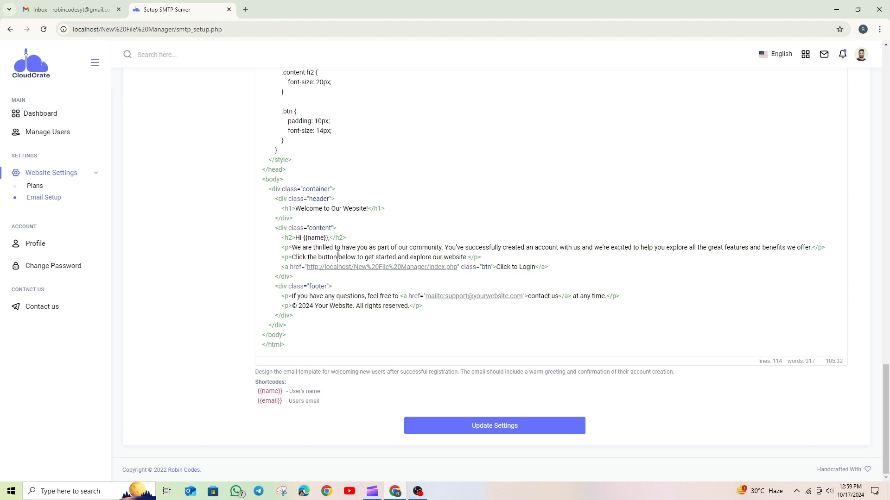
{"action": "scroll", "scroll_direction": "up", "scroll_amount": 3}
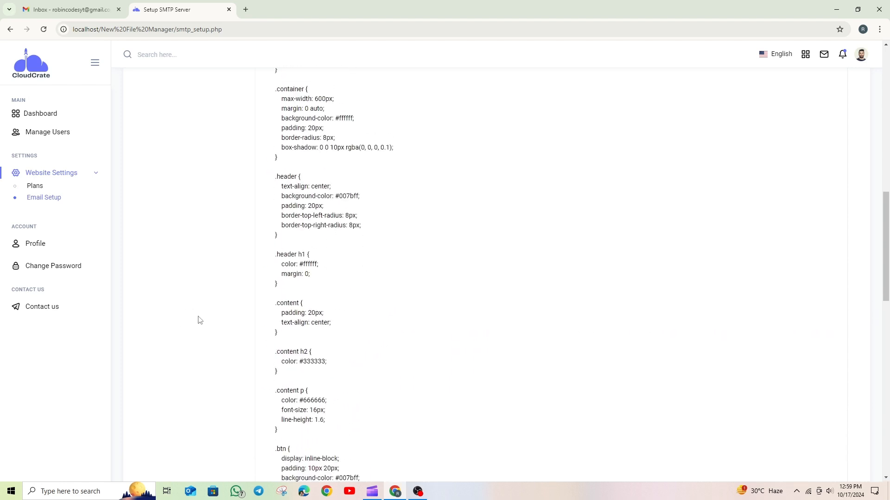
{"action": "left_click", "coordinate": [43, 197]}
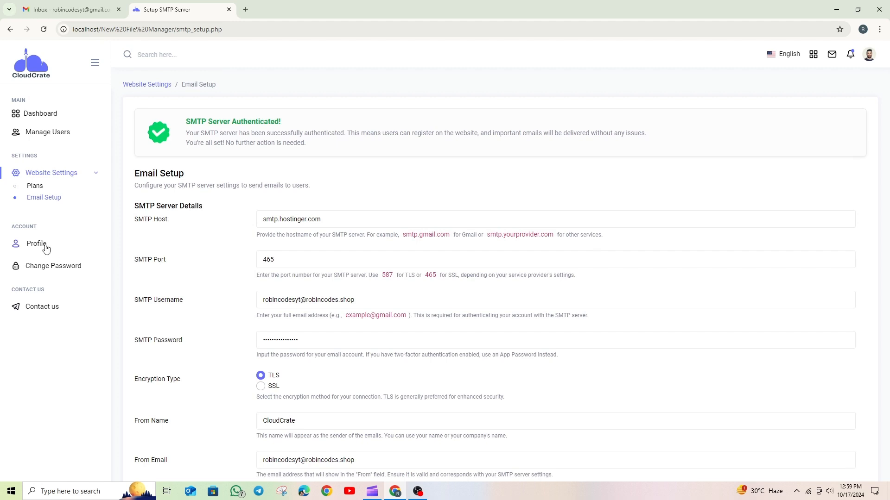
- Visit Change Password and Profile, then log out from the avatar menu
{"action": "left_click", "coordinate": [54, 266]}
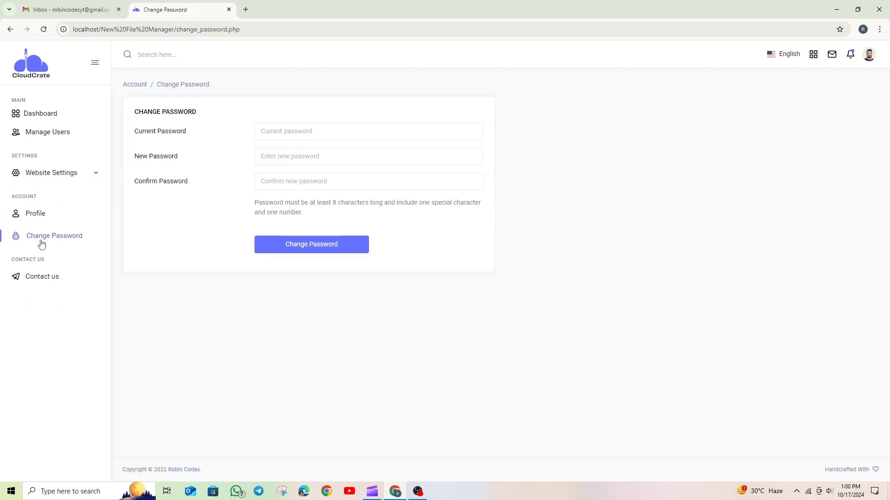
{"action": "left_click", "coordinate": [35, 213]}
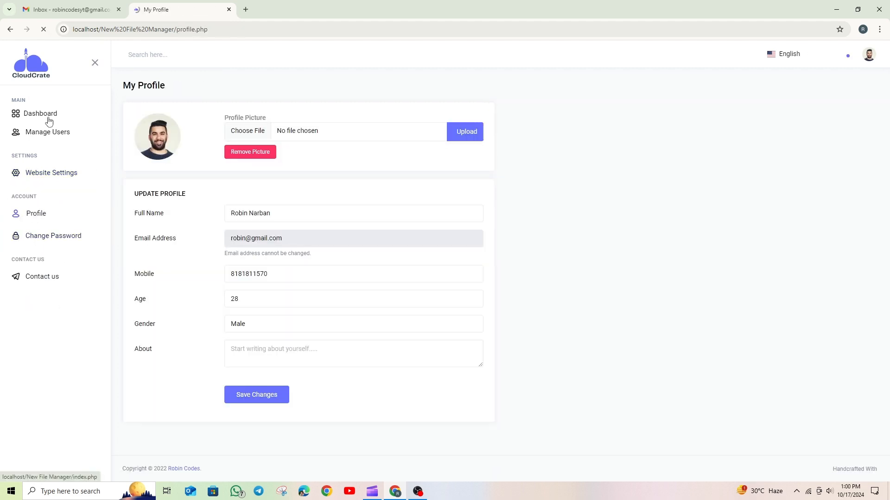
{"action": "left_click", "coordinate": [869, 53]}
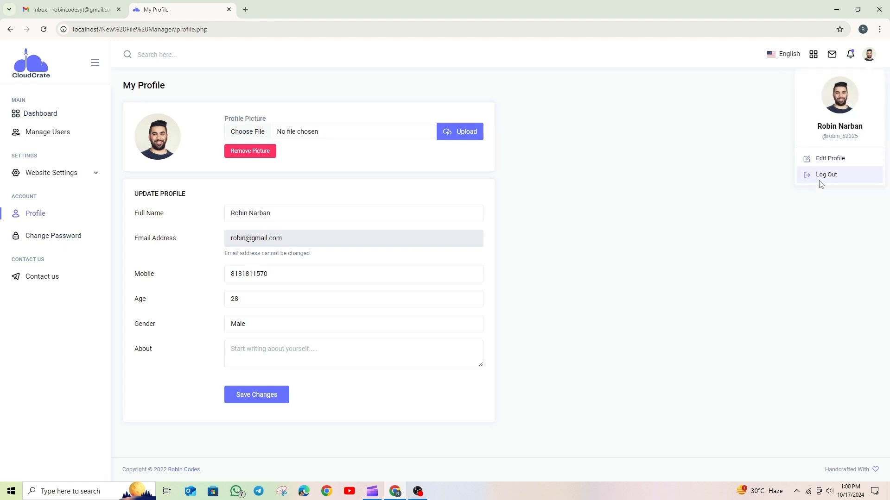
{"action": "left_click", "coordinate": [826, 174]}
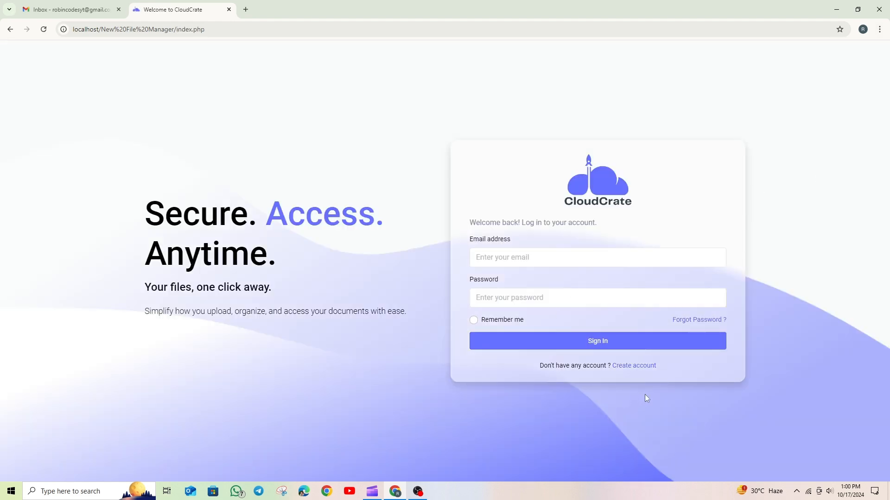
- Fill the registration form with name Robin and the saved email address
{"action": "left_click", "coordinate": [633, 366]}
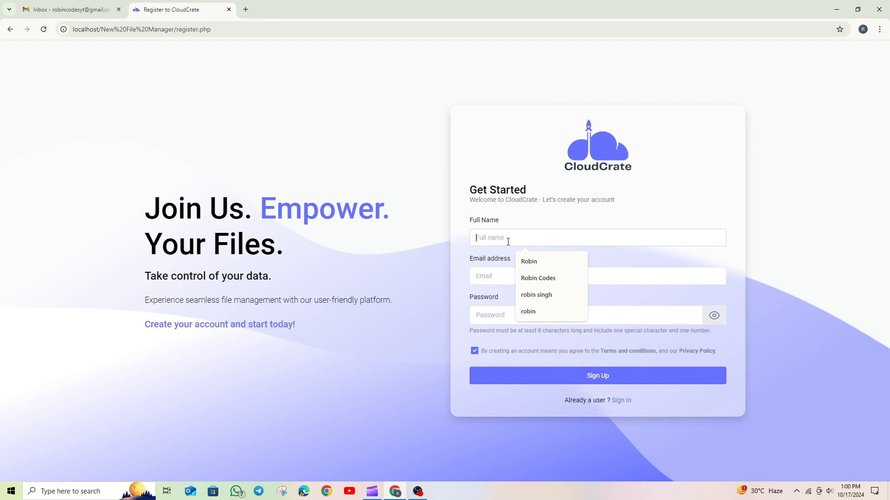
{"action": "left_click", "coordinate": [529, 262]}
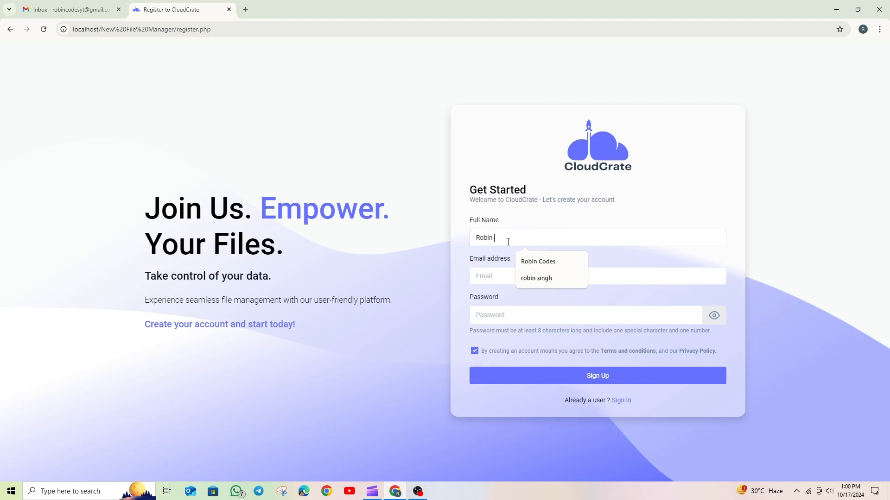
{"action": "type", "text": "Codes"}
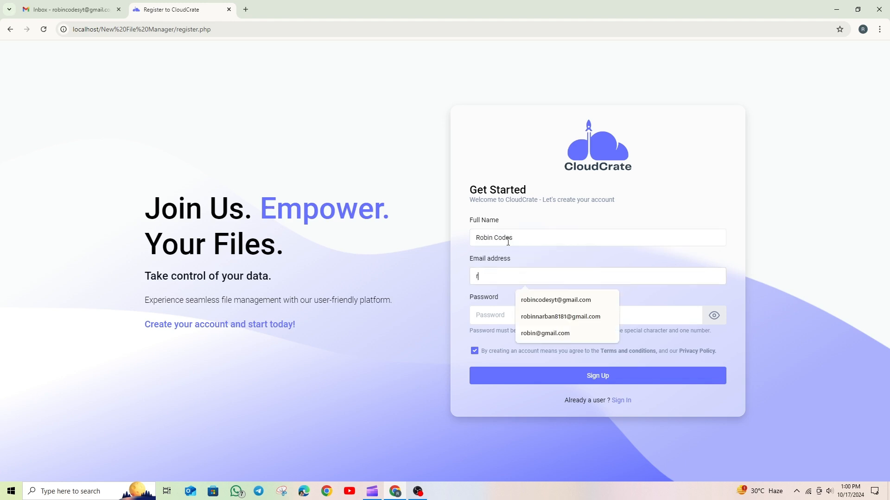
{"action": "left_click", "coordinate": [555, 299]}
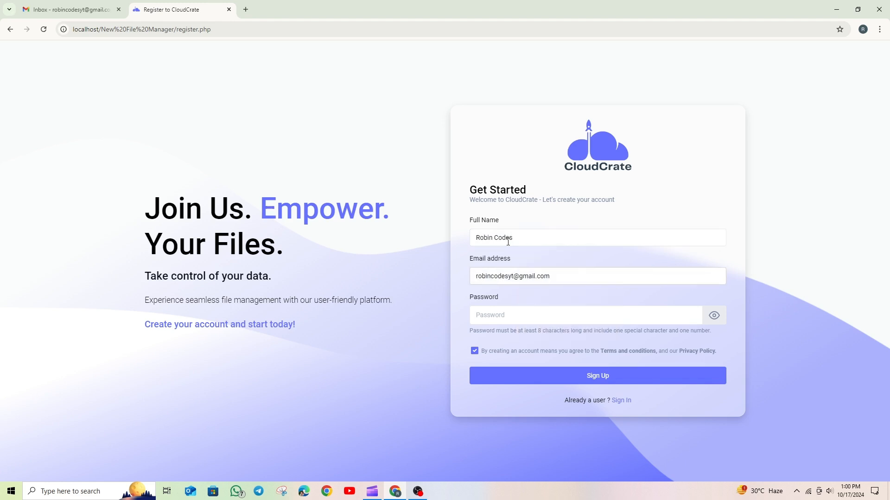
{"action": "right_click", "coordinate": [512, 277]}
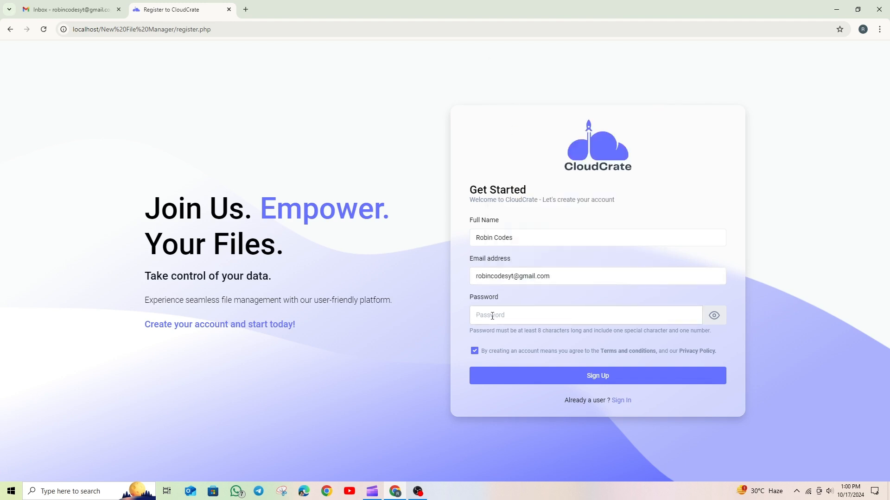
- Enter a password, reveal it, and submit the Sign Up form
{"action": "type", "text": "••••••••"}
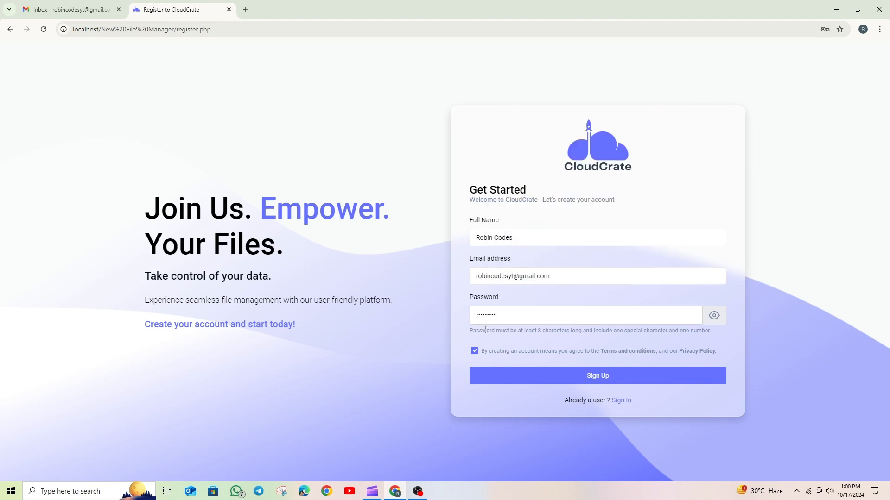
{"action": "left_click", "coordinate": [714, 315]}
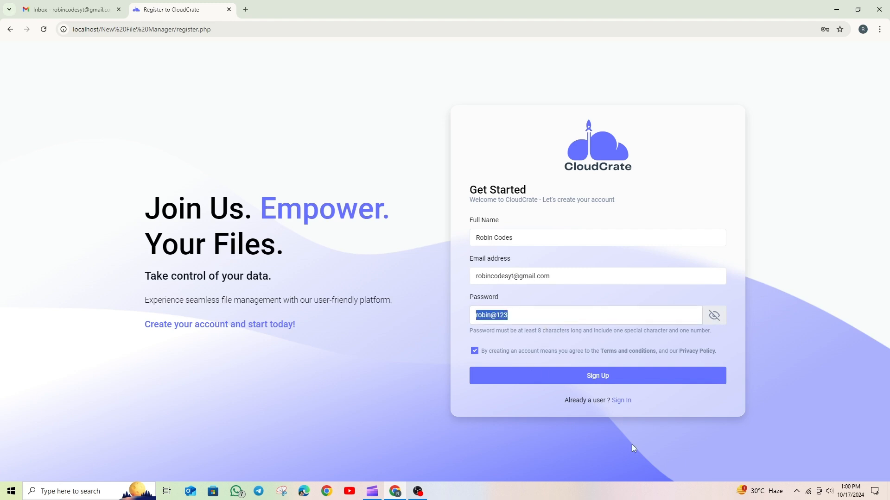
{"action": "left_click", "coordinate": [597, 376]}
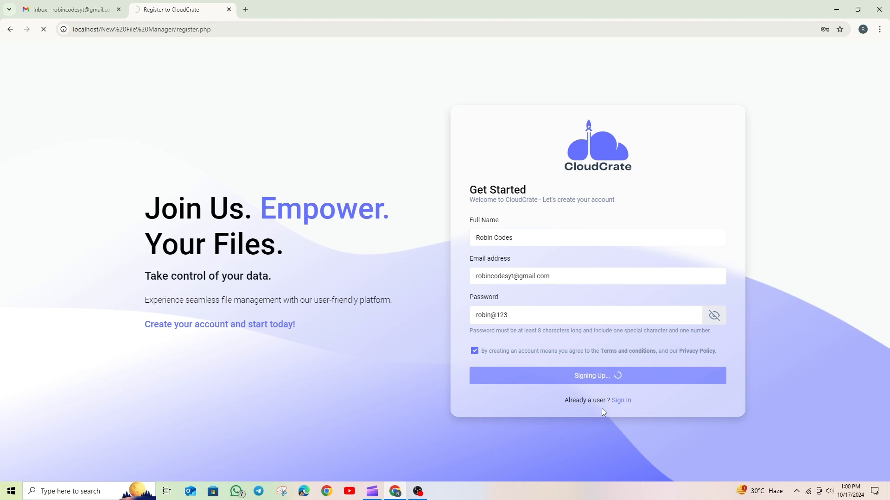
{"action": "left_click", "coordinate": [597, 375]}
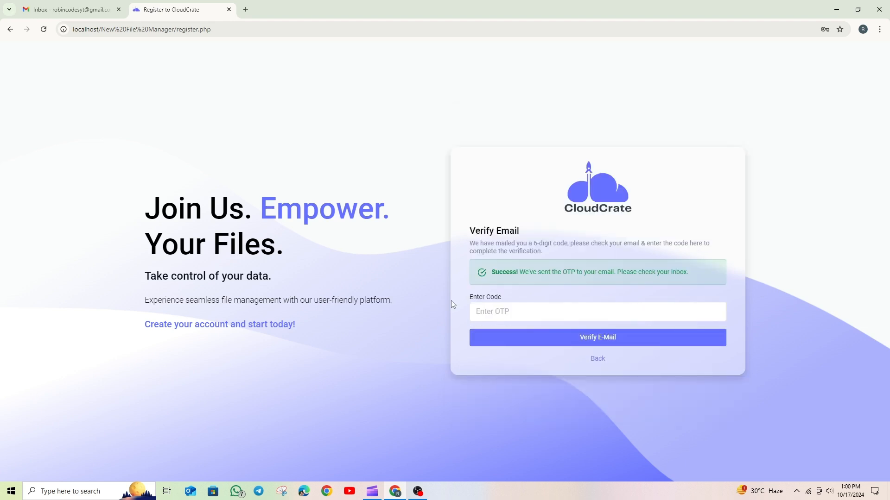
{"action": "left_click", "coordinate": [596, 311]}
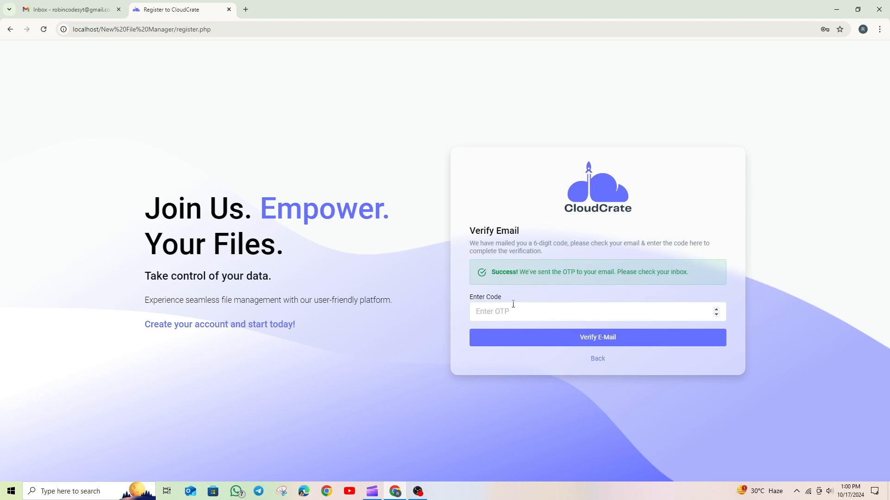
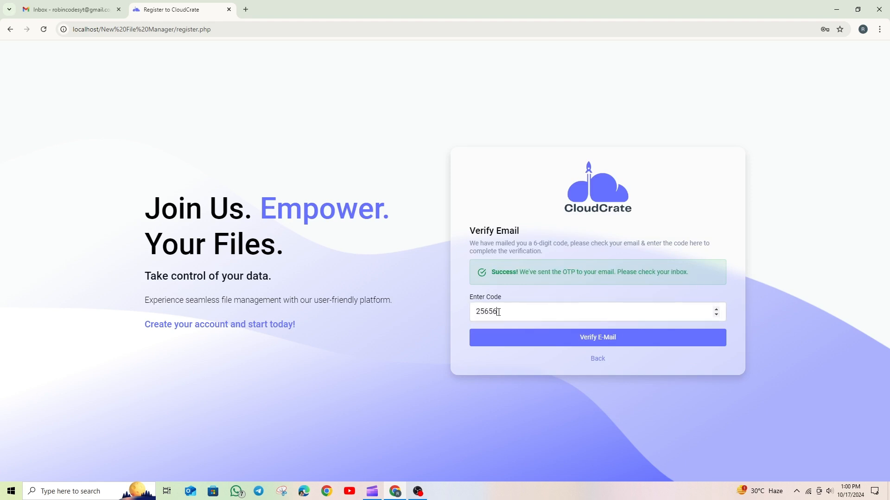
{"action": "left_click", "coordinate": [597, 337]}
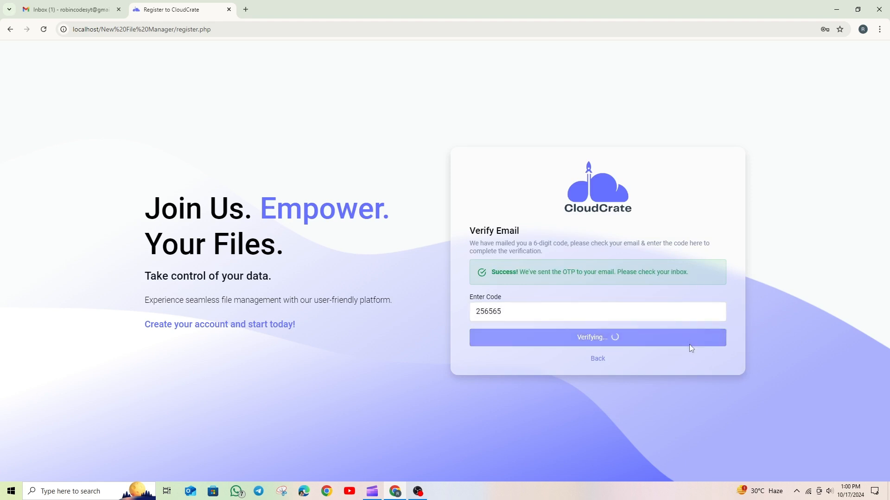
{"action": "left_click", "coordinate": [597, 337]}
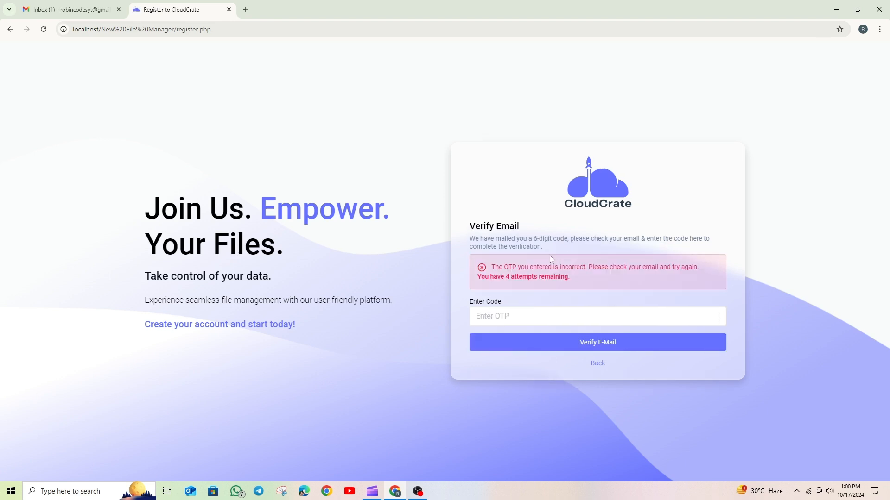
{"action": "mouse_move", "coordinate": [505, 279]}
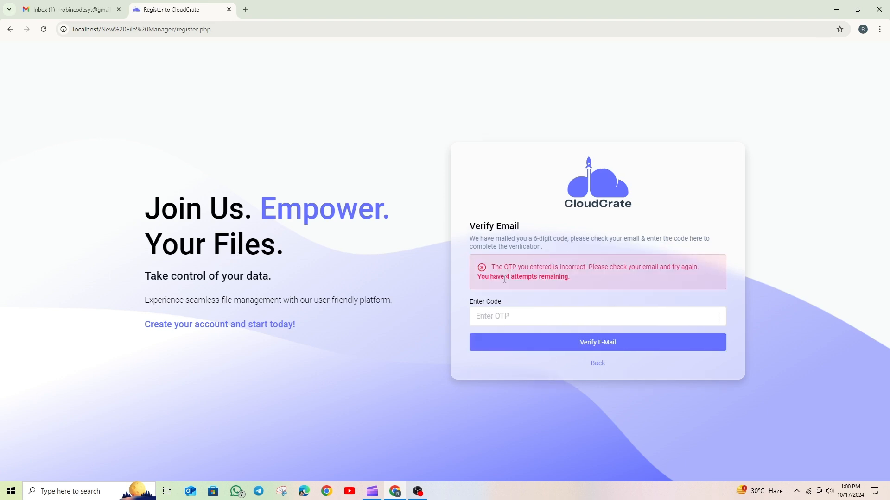
{"action": "mouse_move", "coordinate": [618, 282]}
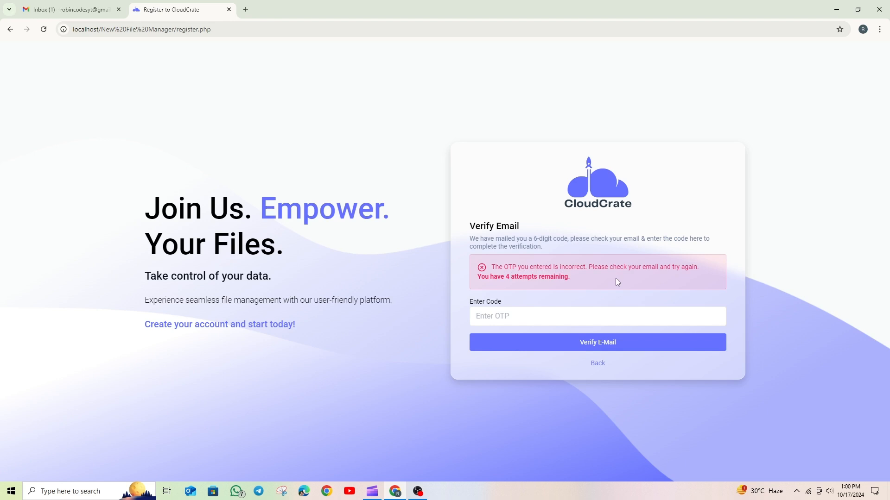
{"action": "left_click", "coordinate": [67, 9]}
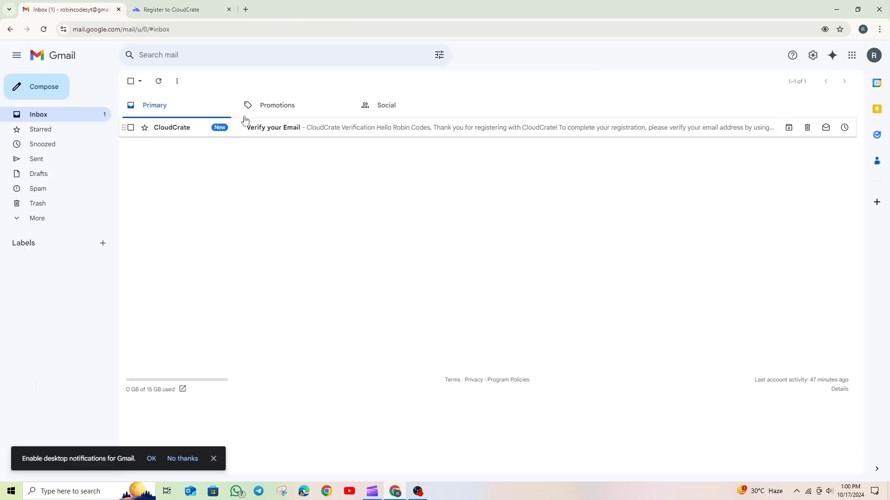
{"action": "mouse_move", "coordinate": [375, 127]}
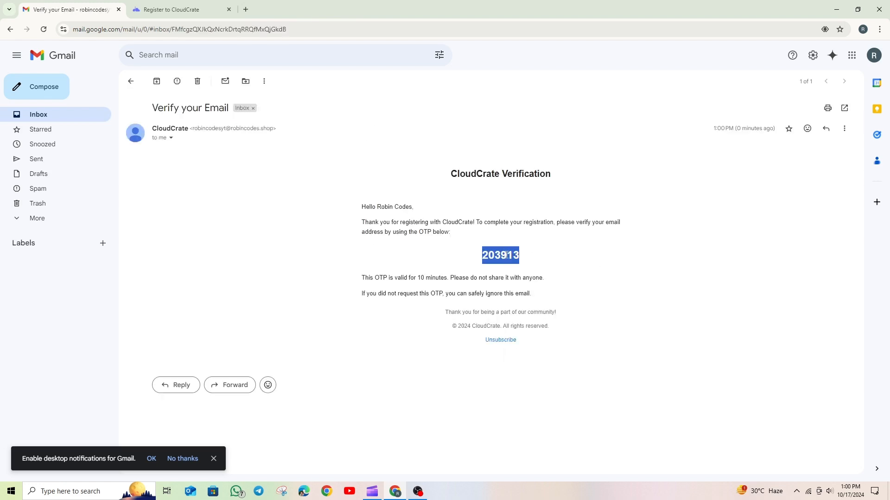
- Paste the emailed OTP into CloudCrate and verify the email to complete registration
{"action": "left_click", "coordinate": [181, 9]}
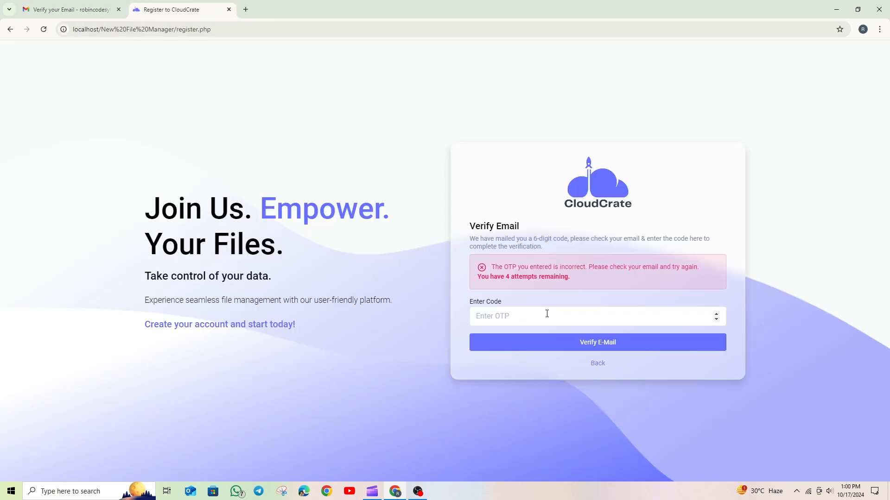
{"action": "right_click", "coordinate": [547, 316]}
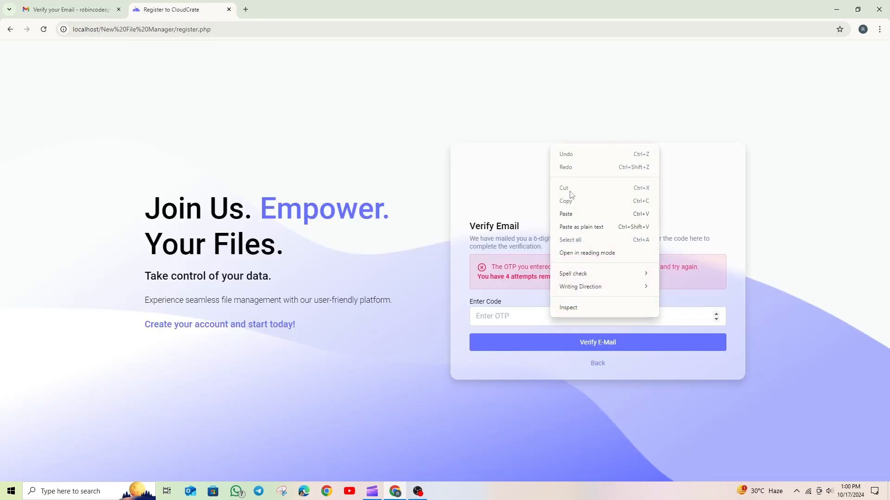
{"action": "left_click", "coordinate": [597, 342]}
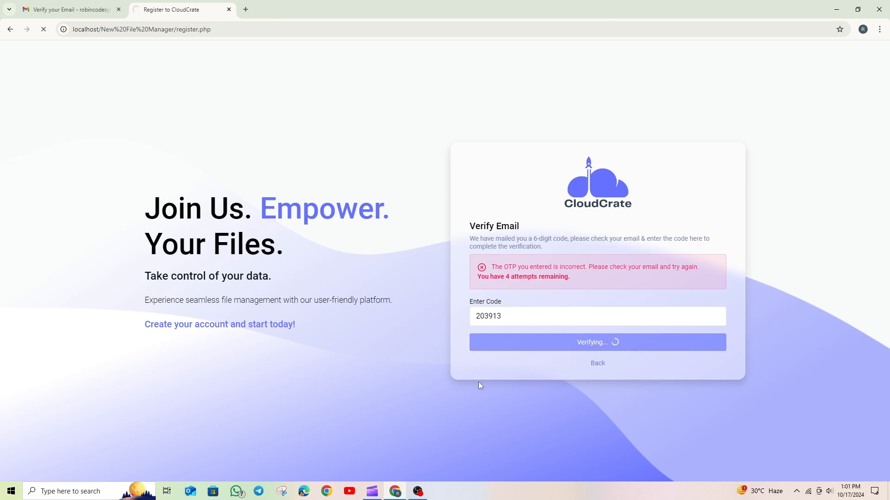
{"action": "left_click", "coordinate": [597, 342]}
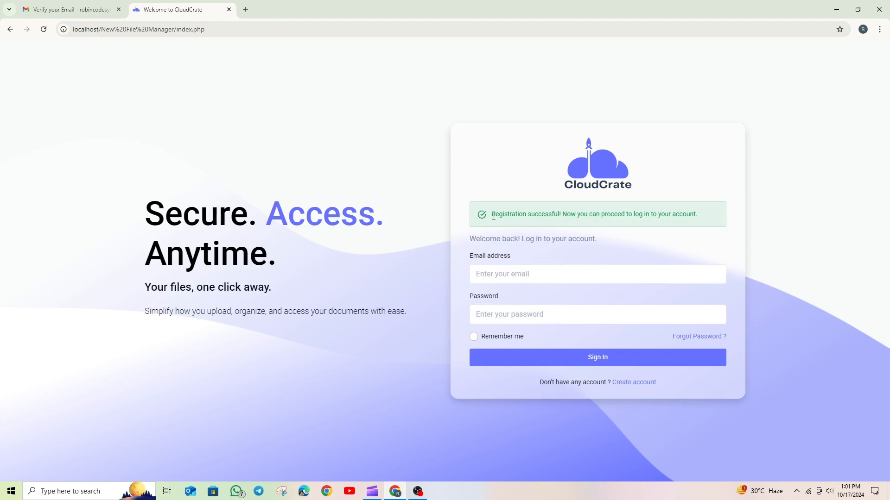
{"action": "mouse_move", "coordinate": [633, 241]}
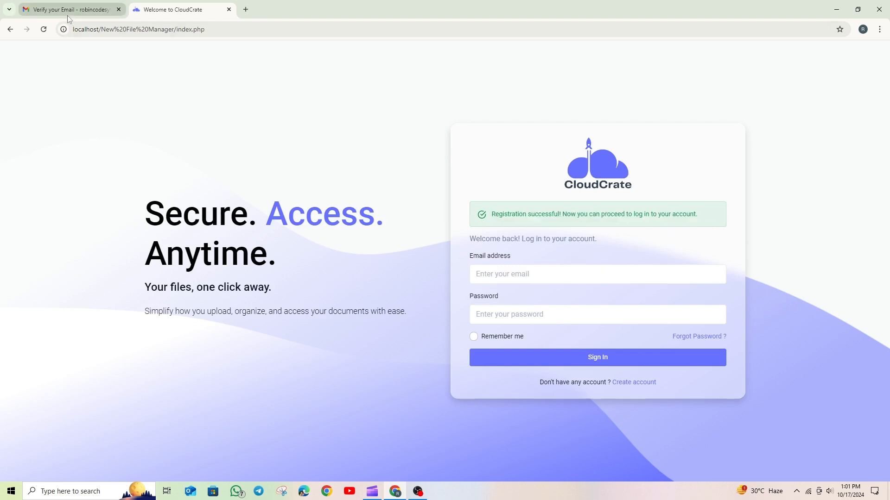
- Return Gmail from the verification message to the inbox list
{"action": "left_click", "coordinate": [67, 9]}
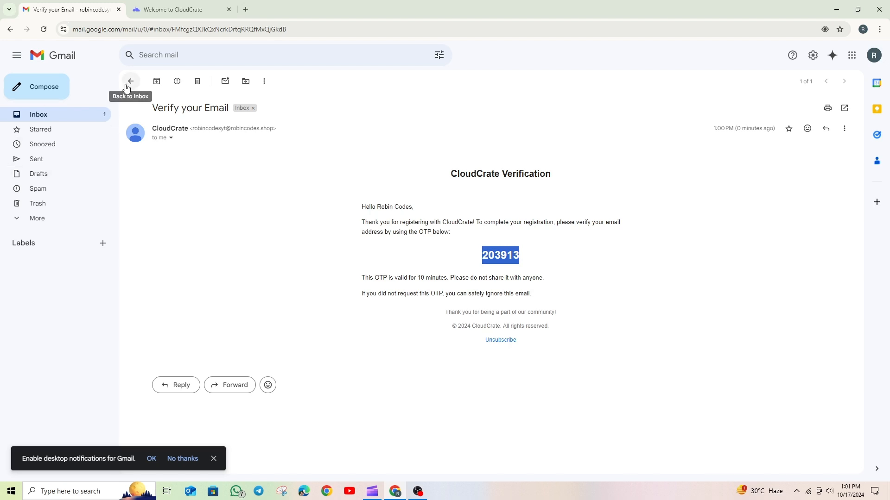
{"action": "left_click", "coordinate": [130, 82]}
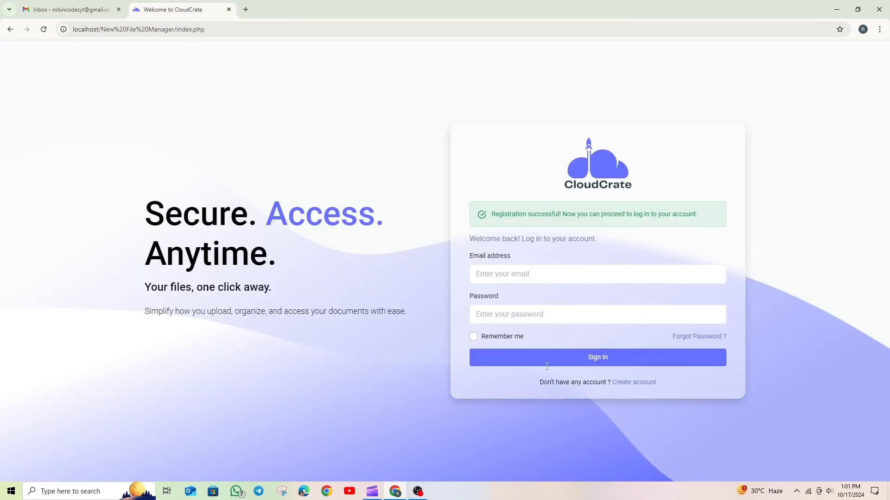
{"action": "mouse_move", "coordinate": [698, 336]}
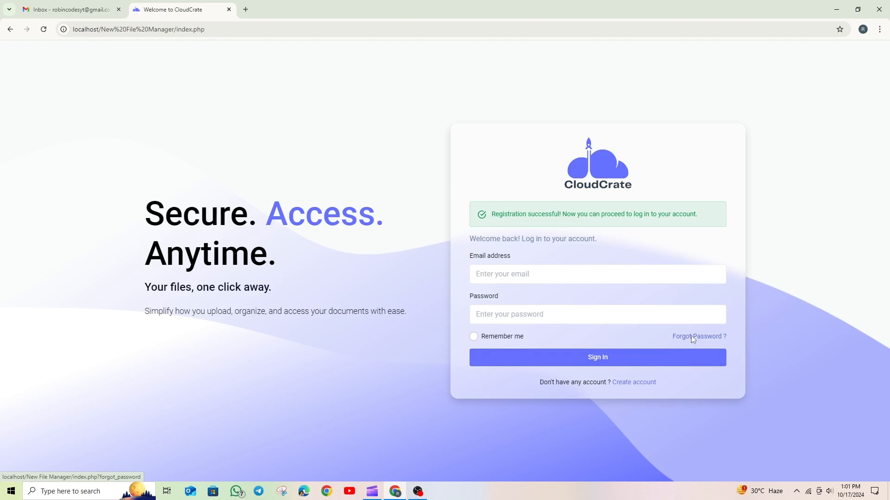
- Request a password reset link, then find the Reset your password email in Gmail
{"action": "left_click", "coordinate": [699, 335]}
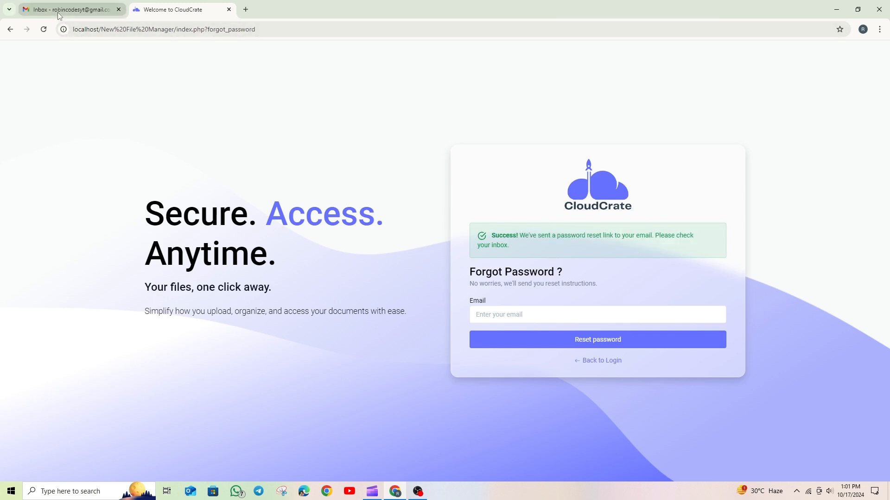
{"action": "left_click", "coordinate": [67, 10]}
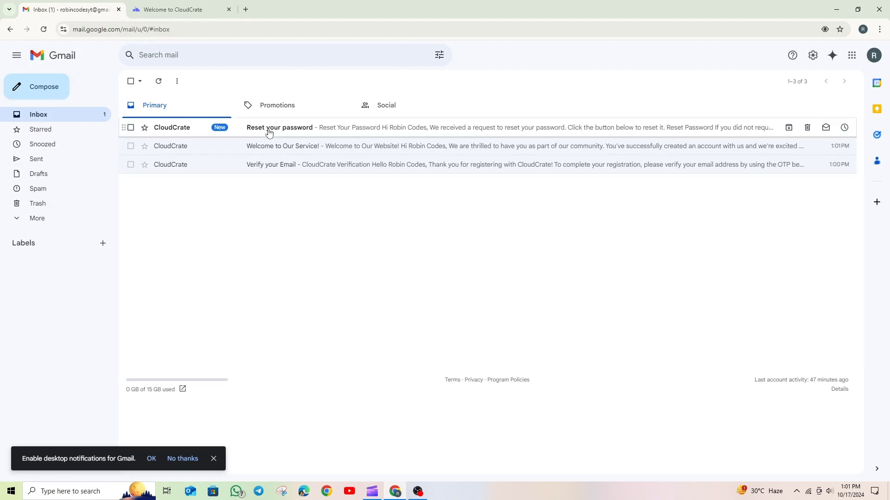
{"action": "left_click", "coordinate": [279, 127]}
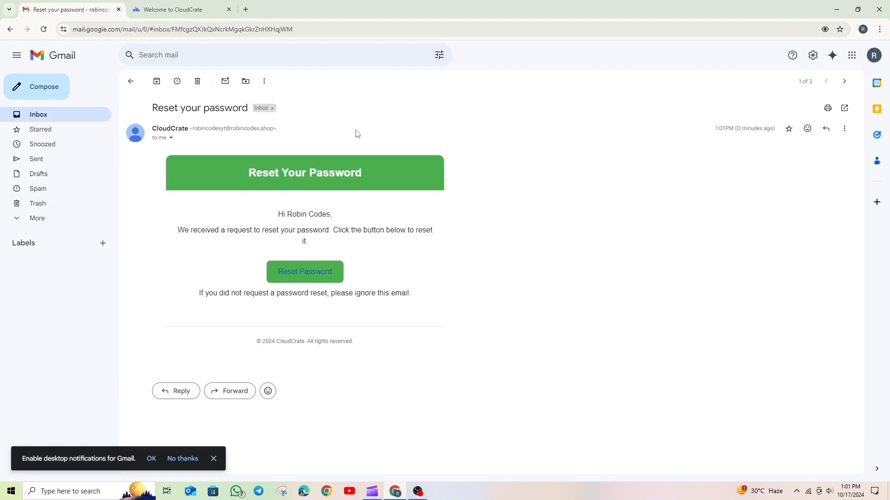
- Follow the reset link and submit the new password, returning to the confirmed login page
{"action": "left_click", "coordinate": [303, 271]}
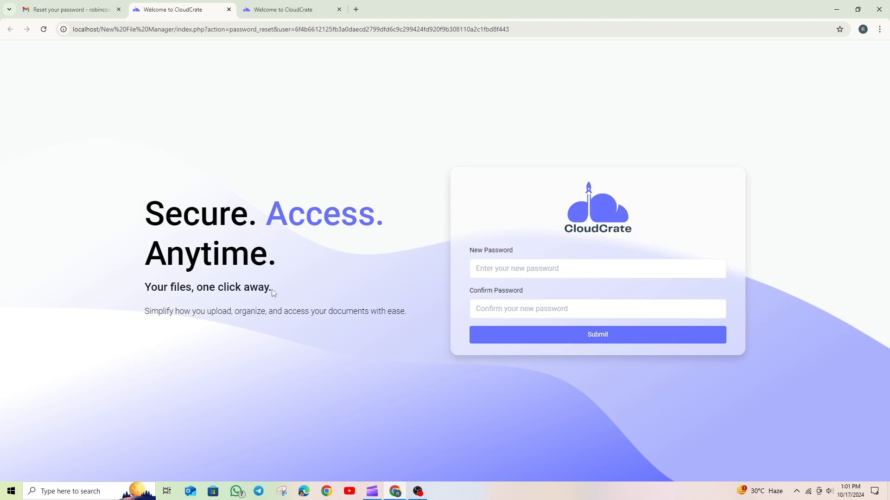
{"action": "mouse_move", "coordinate": [554, 285]}
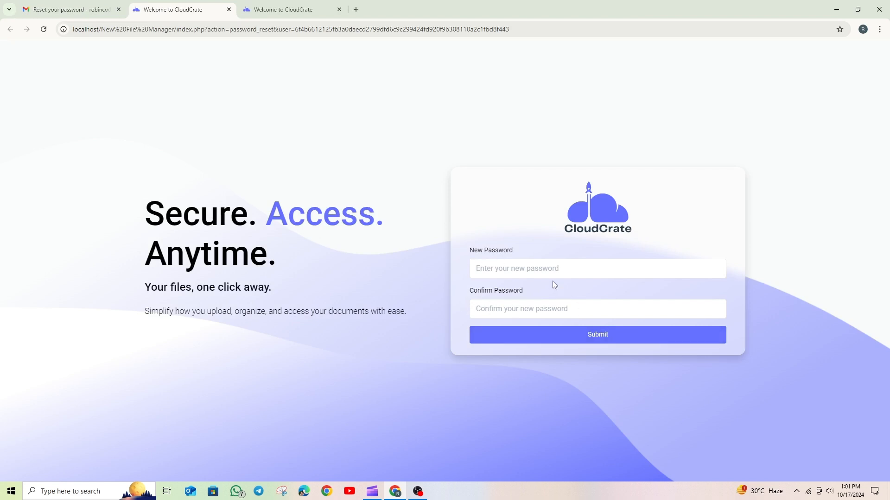
{"action": "mouse_move", "coordinate": [526, 287]}
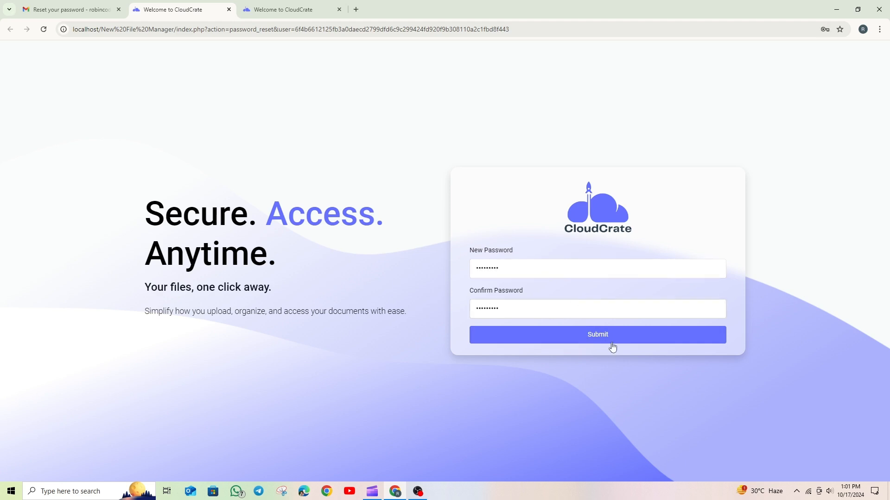
{"action": "left_click", "coordinate": [597, 334]}
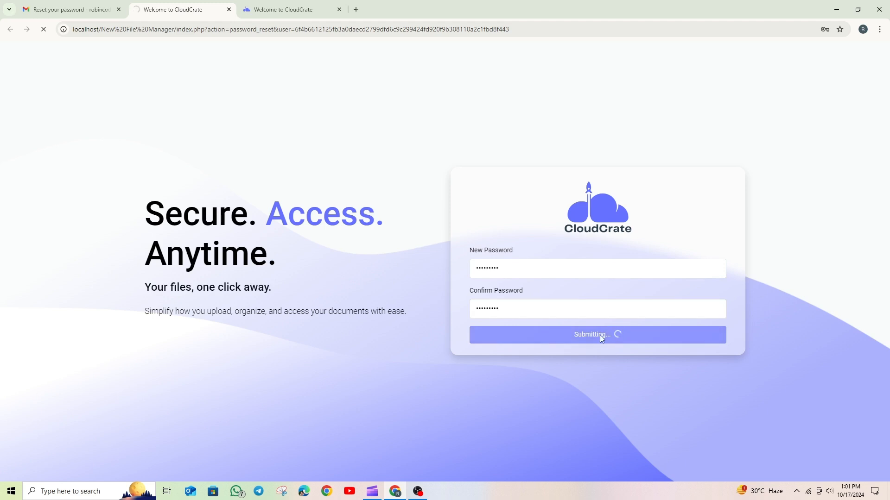
{"action": "left_click", "coordinate": [597, 335]}
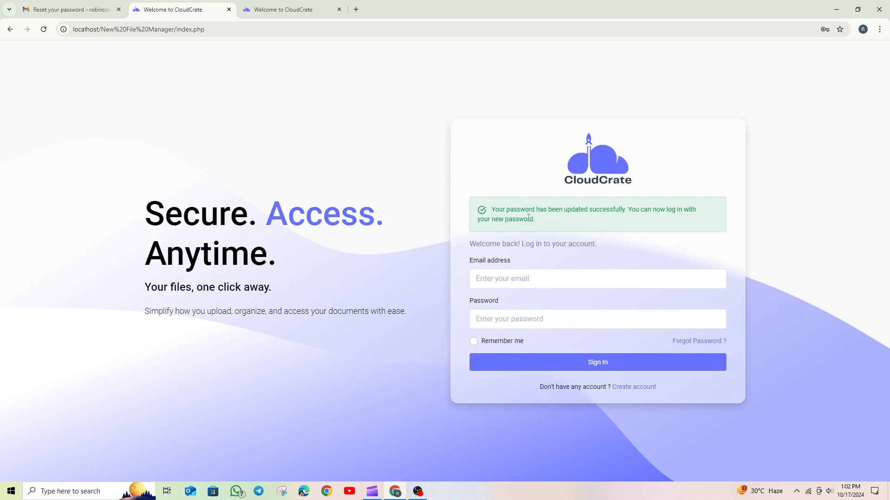
{"action": "mouse_move", "coordinate": [651, 229]}
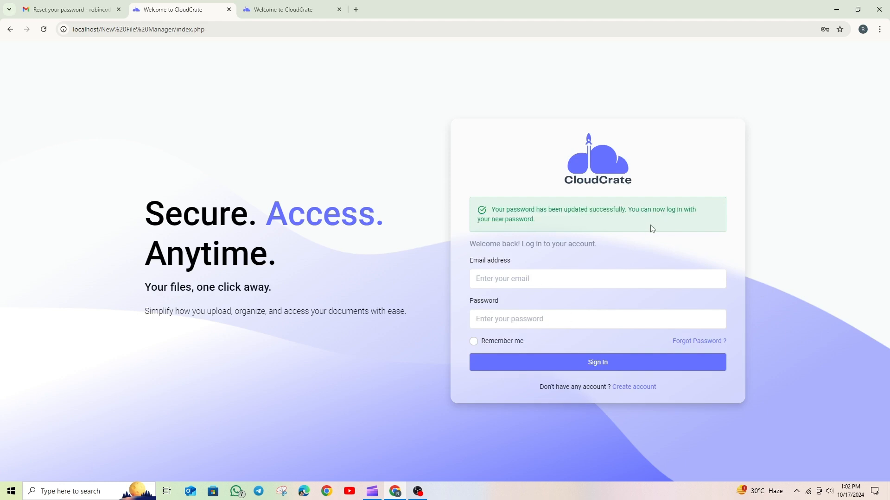
- Sign in using the saved account email suggestion and the new password
{"action": "left_click", "coordinate": [597, 279]}
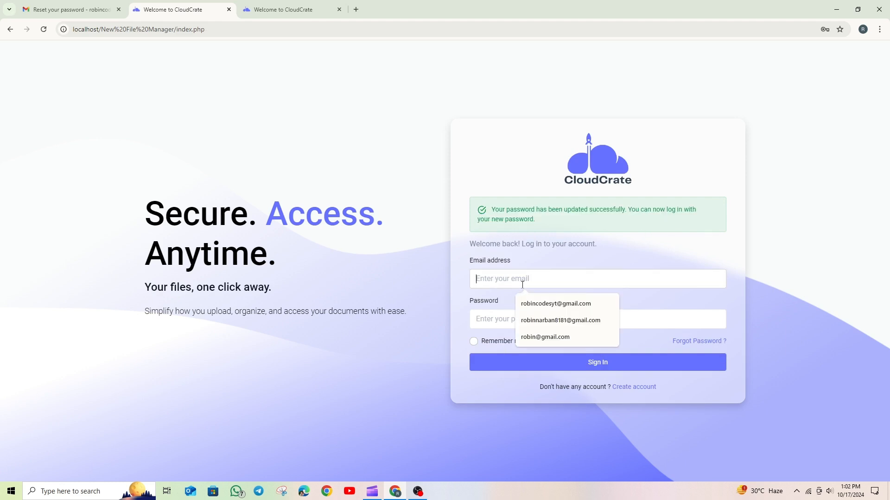
{"action": "left_click", "coordinate": [555, 303]}
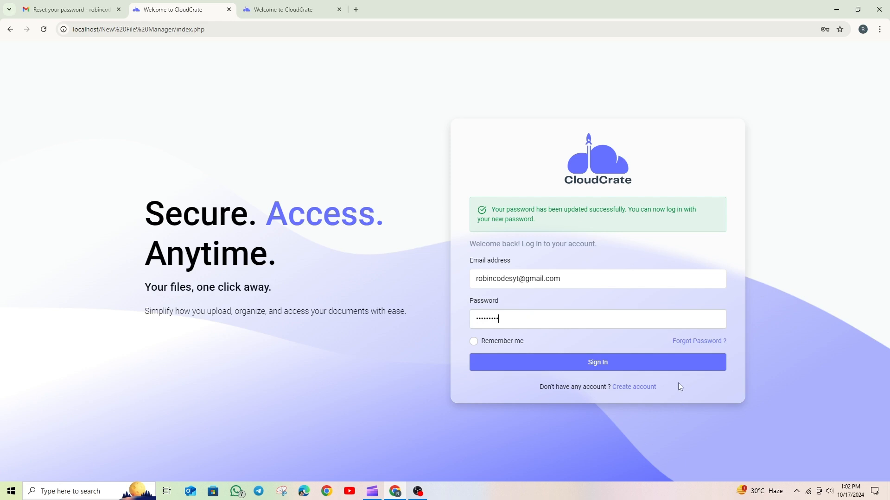
{"action": "left_click", "coordinate": [597, 362]}
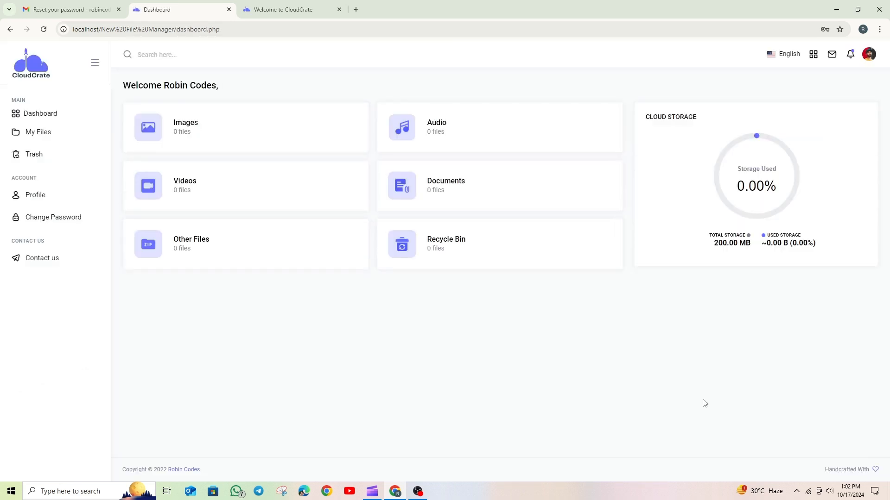
{"action": "mouse_move", "coordinate": [189, 230]}
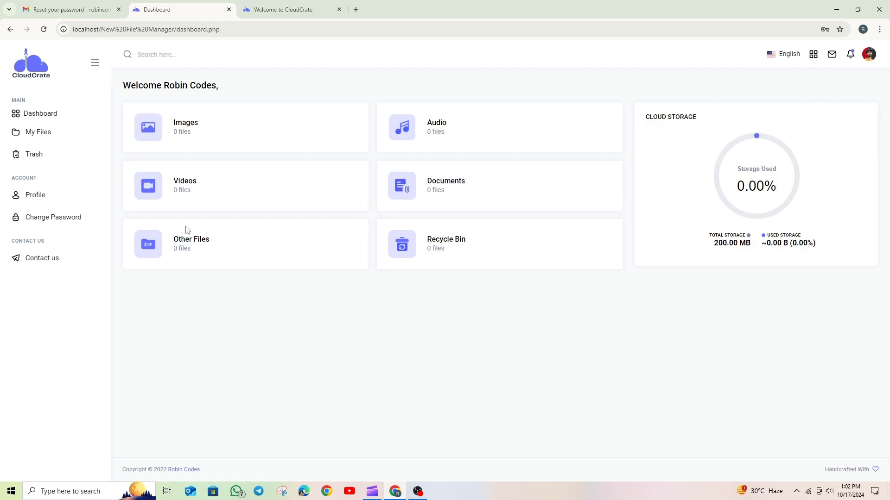
{"action": "mouse_move", "coordinate": [173, 241]}
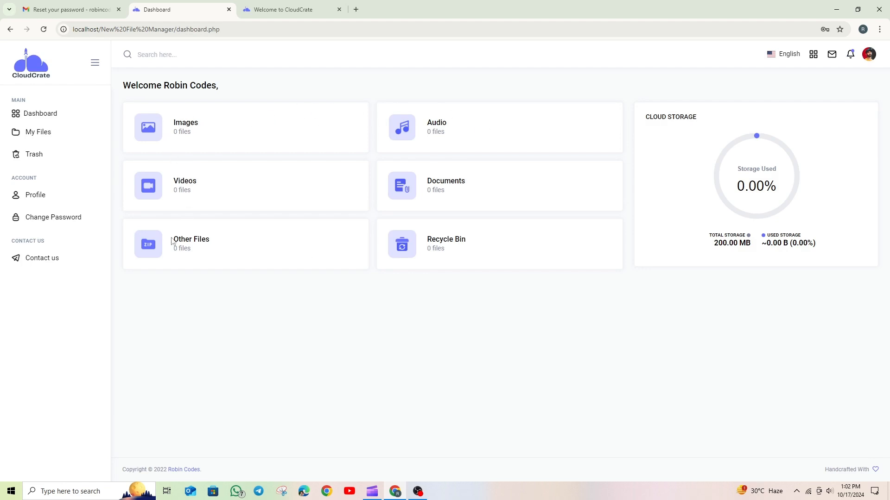
{"action": "mouse_move", "coordinate": [374, 310]}
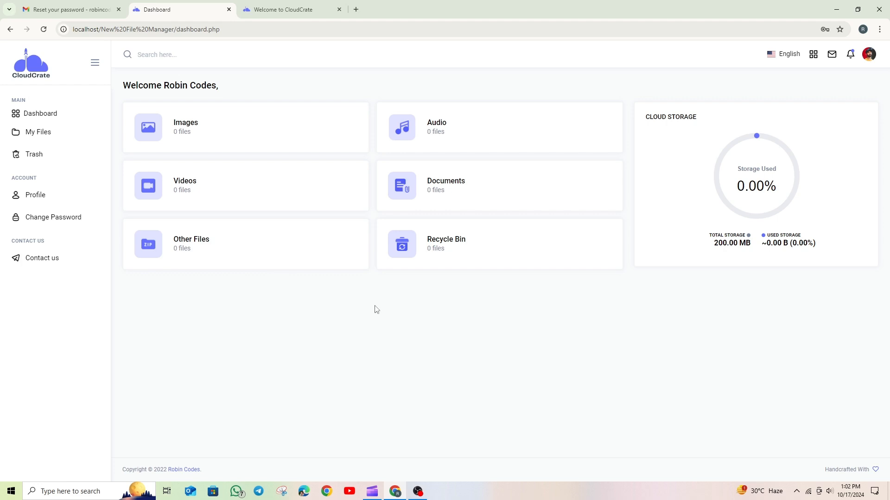
{"action": "mouse_move", "coordinate": [642, 290]}
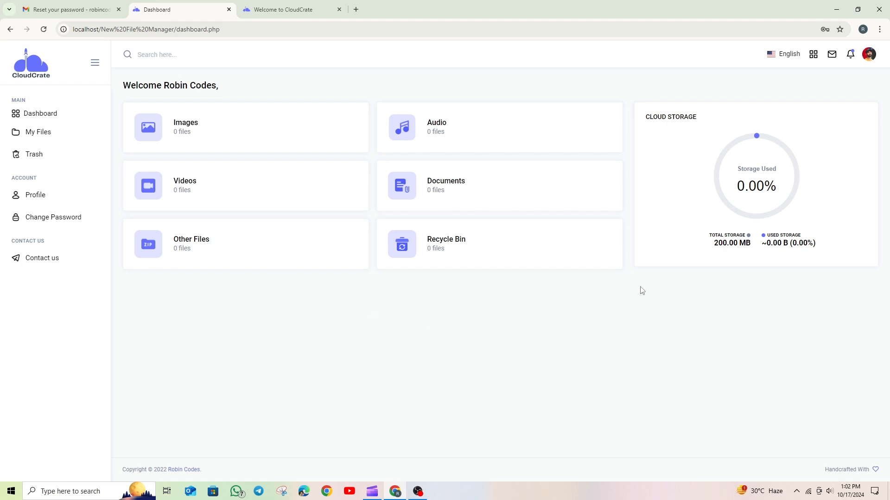
{"action": "double_click", "coordinate": [727, 243]}
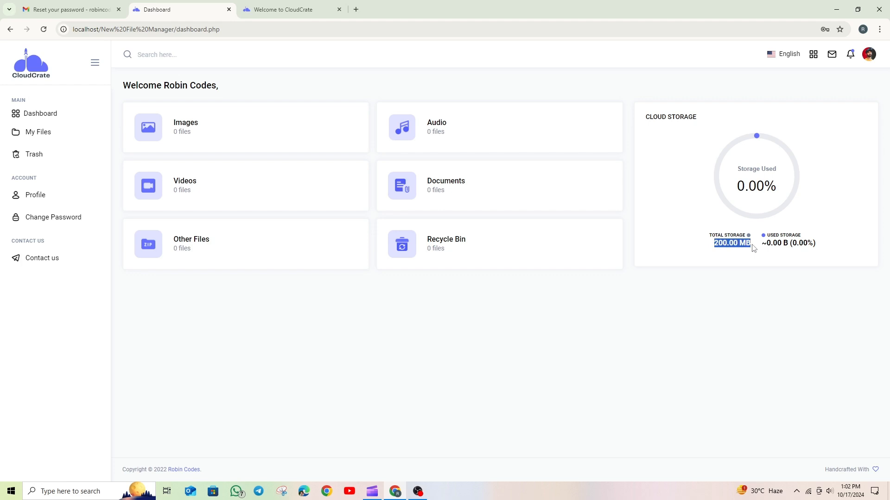
{"action": "mouse_move", "coordinate": [752, 260]}
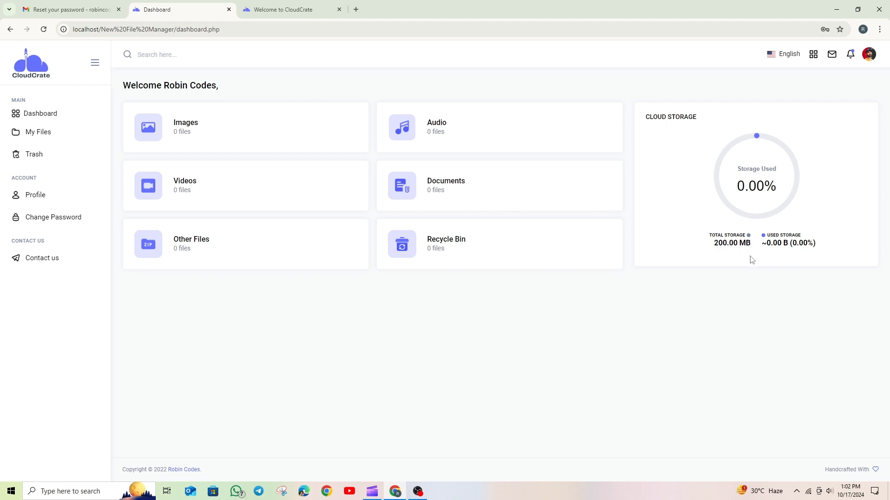
{"action": "mouse_move", "coordinate": [795, 273]}
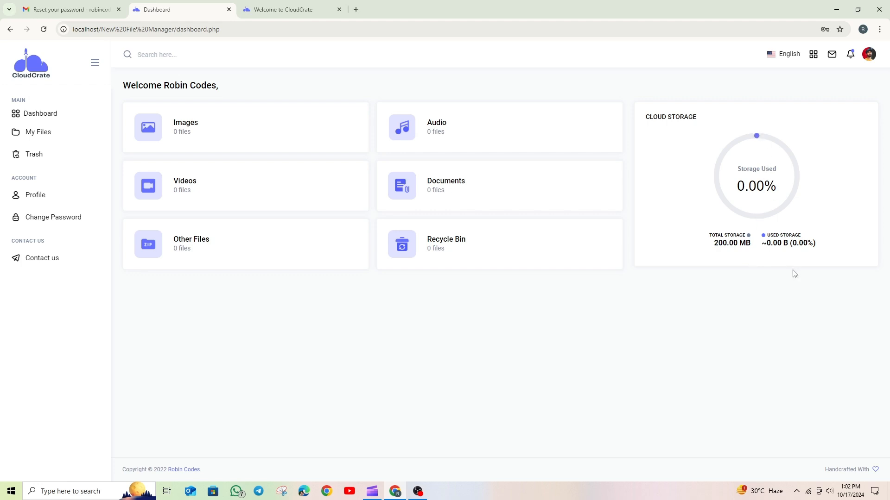
{"action": "mouse_move", "coordinate": [37, 231]}
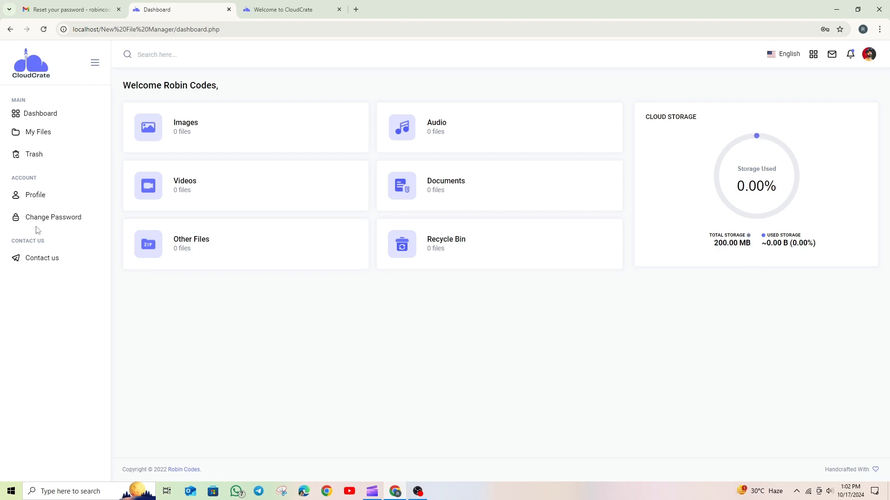
- Browse the empty My Files and Trash pages, then bring up the Change Password form
{"action": "left_click", "coordinate": [38, 132]}
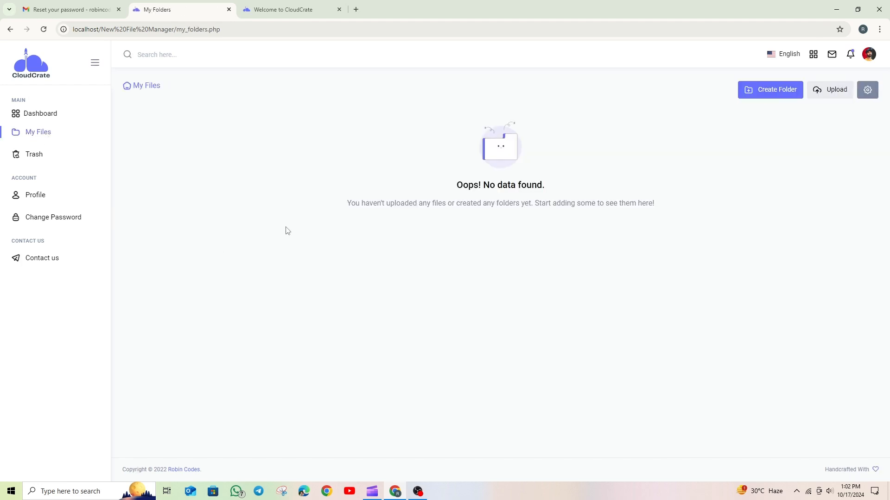
{"action": "mouse_move", "coordinate": [130, 181]}
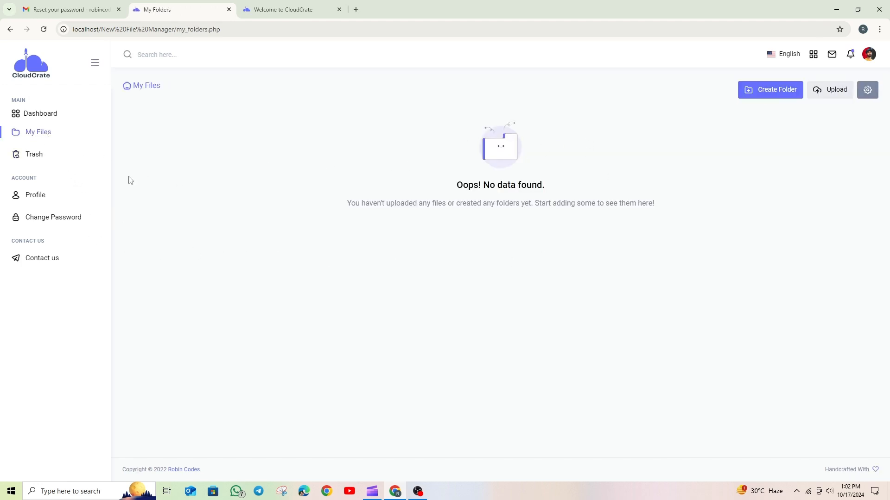
{"action": "left_click", "coordinate": [33, 153]}
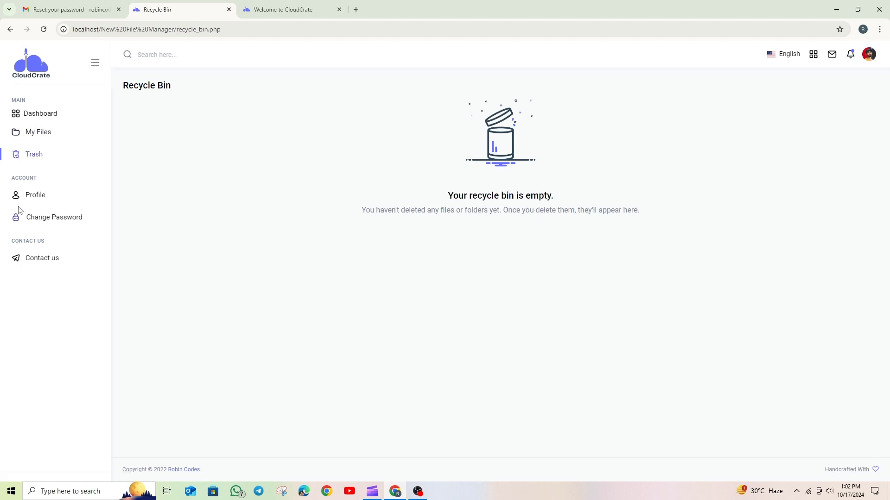
{"action": "left_click", "coordinate": [53, 217]}
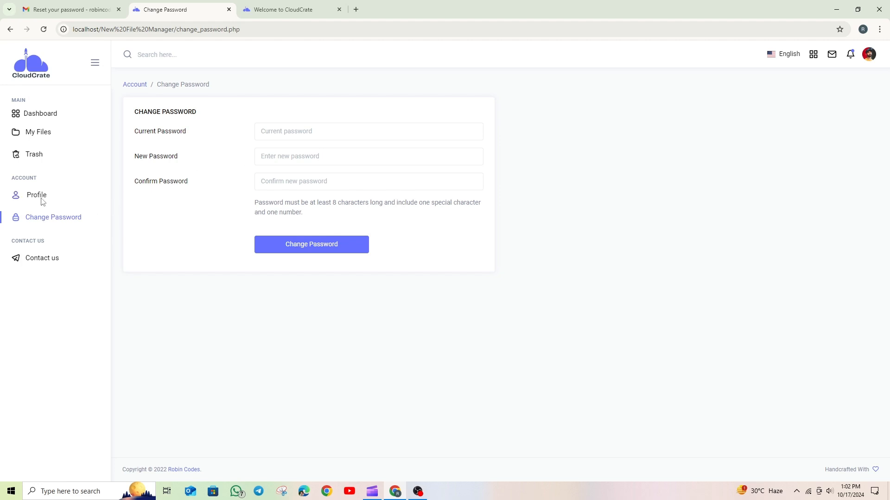
- Upload avatar-3.jpg as the new profile picture on the My Profile page
{"action": "left_click", "coordinate": [36, 194]}
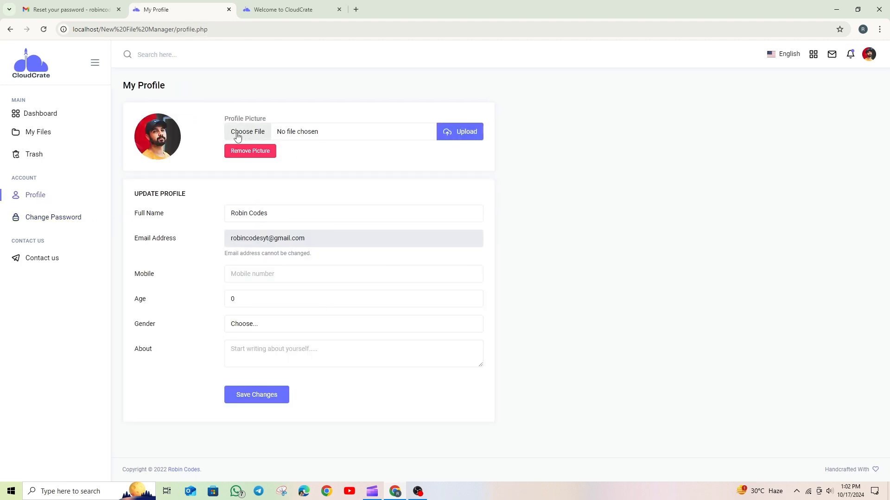
{"action": "left_click", "coordinate": [247, 131]}
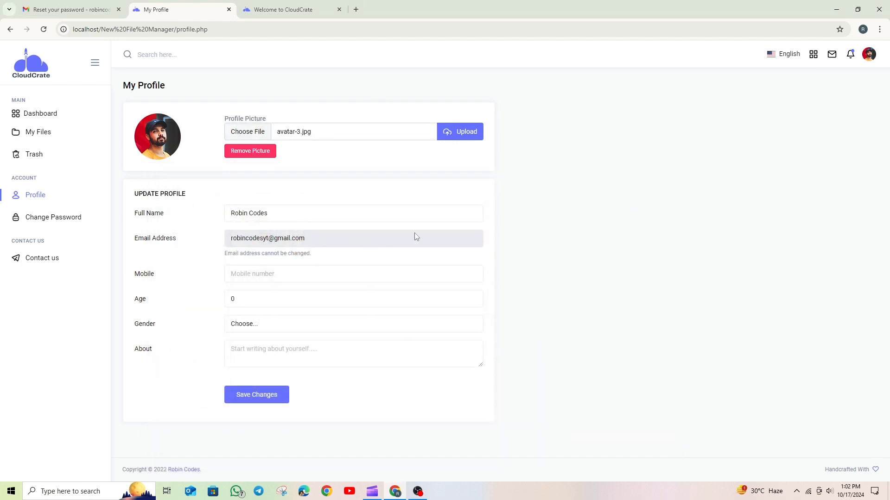
{"action": "left_click", "coordinate": [459, 131]}
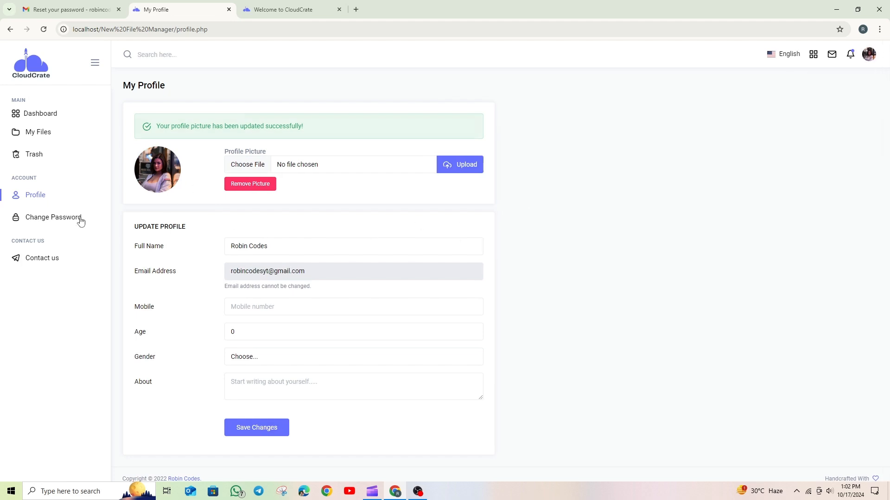
- Create a new folder named 'Folder 1' in My Files
{"action": "left_click", "coordinate": [38, 132]}
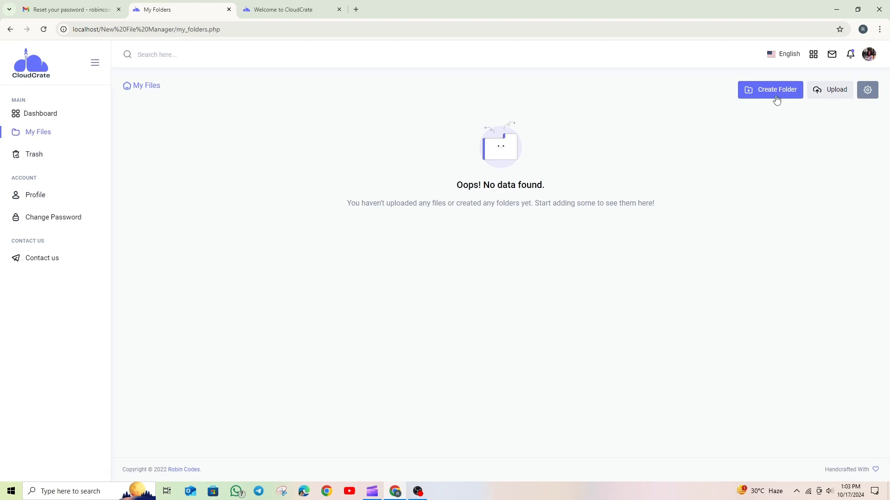
{"action": "left_click", "coordinate": [769, 90]}
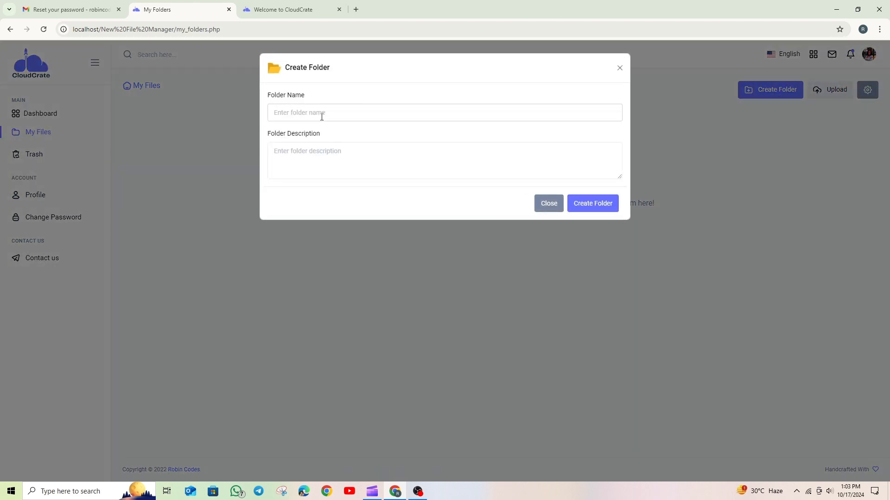
{"action": "type", "text": "Folder 1"}
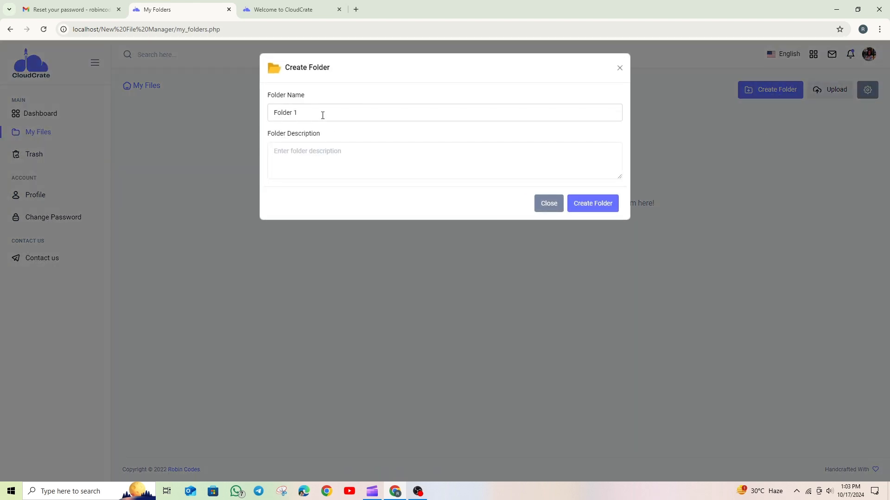
{"action": "left_click", "coordinate": [593, 203]}
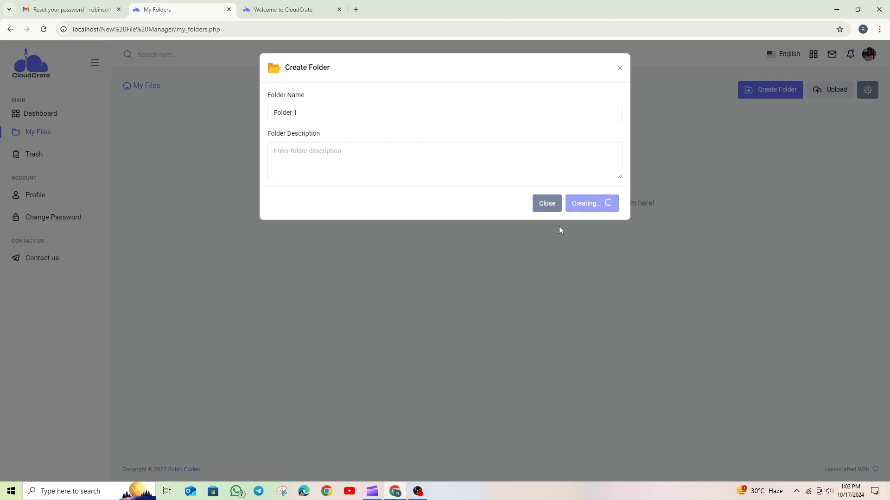
{"action": "left_click", "coordinate": [591, 203]}
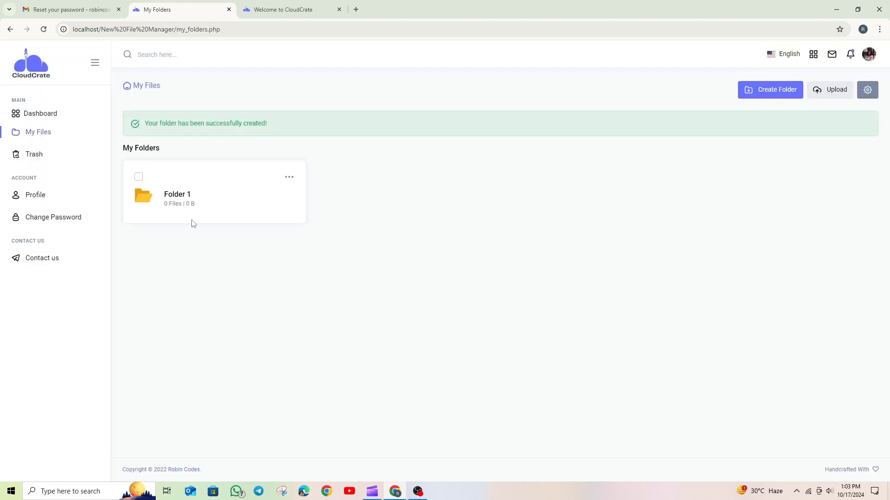
{"action": "mouse_move", "coordinate": [177, 213]}
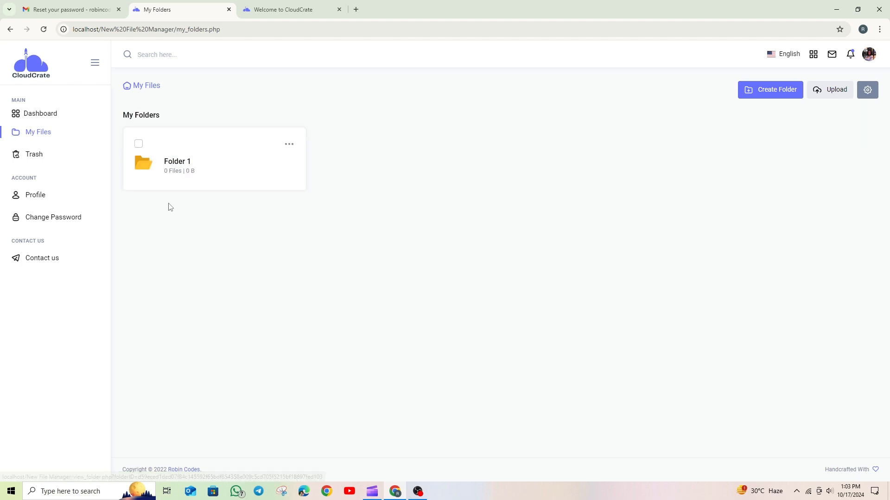
{"action": "mouse_move", "coordinate": [173, 185]}
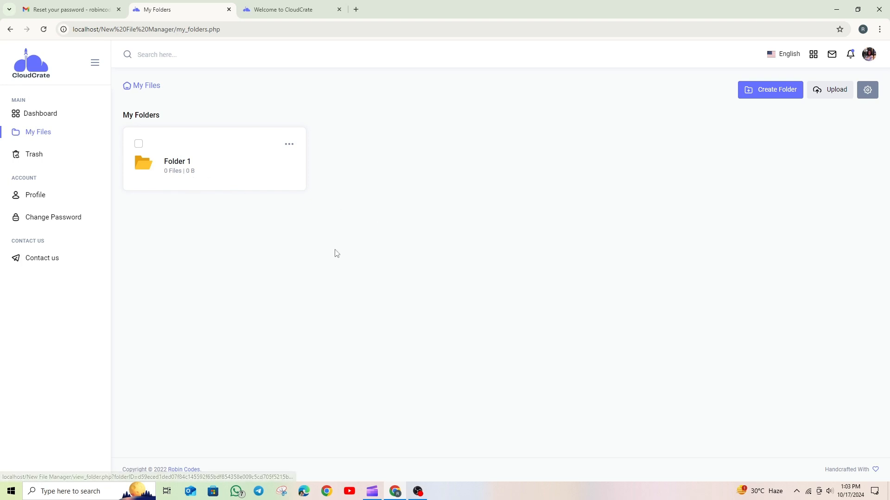
- Show and dismiss Folder 1's action menu (Edit, Pin, Hide, Move, Move to Trash)
{"action": "left_click", "coordinate": [290, 144]}
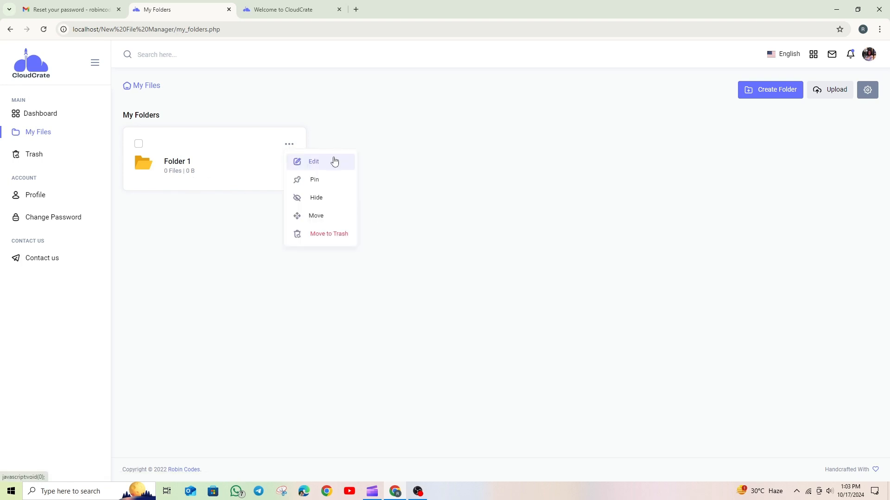
{"action": "mouse_move", "coordinate": [317, 198]}
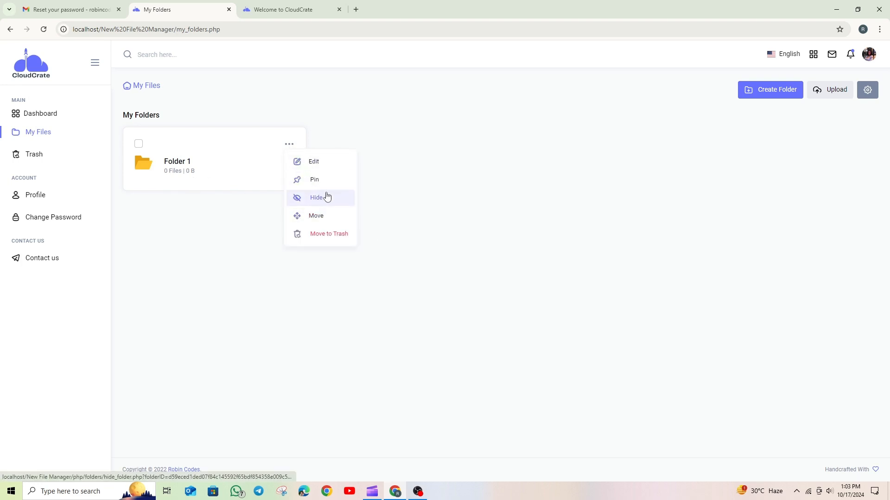
{"action": "mouse_move", "coordinate": [316, 220]}
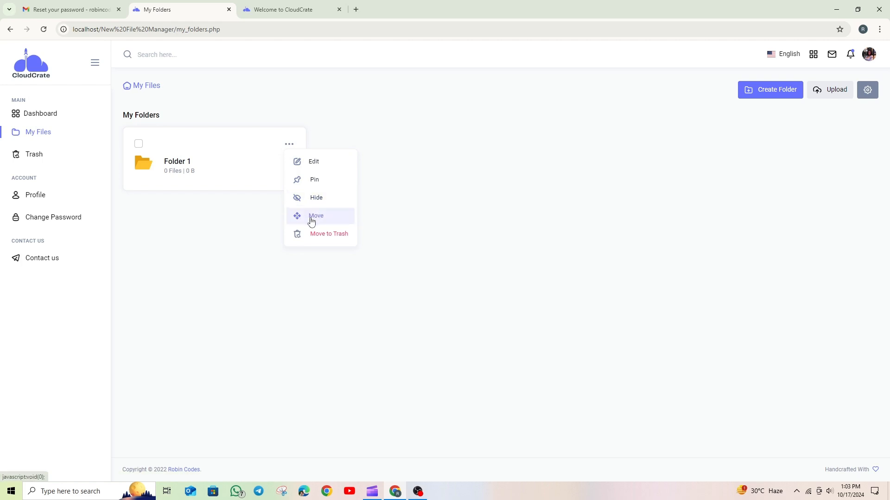
{"action": "left_click", "coordinate": [289, 144]}
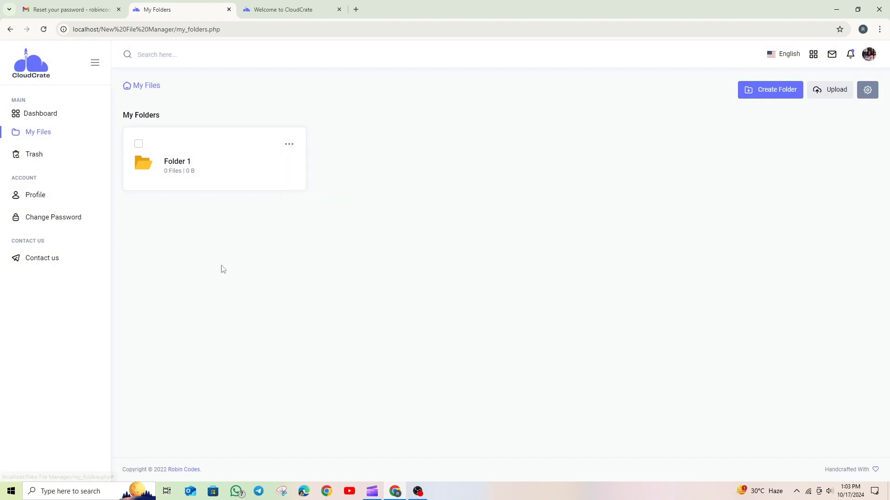
{"action": "mouse_move", "coordinate": [209, 178]}
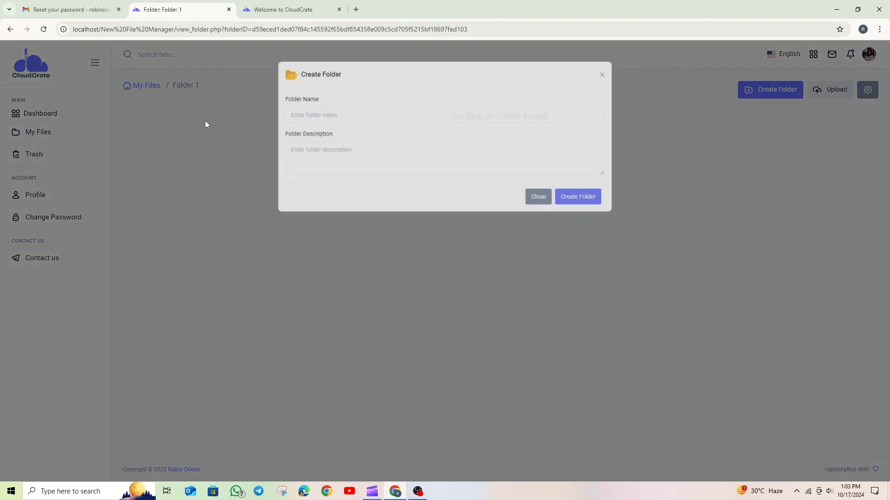
- Create 'Sub folder 1' inside Folder 1, look inside it, and return to Folder 1
{"action": "type", "text": "Sub fo"}
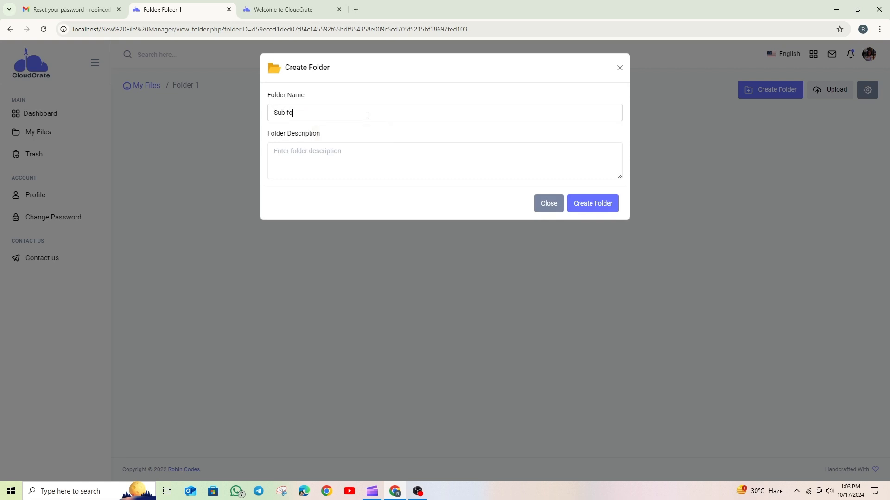
{"action": "left_click", "coordinate": [592, 203]}
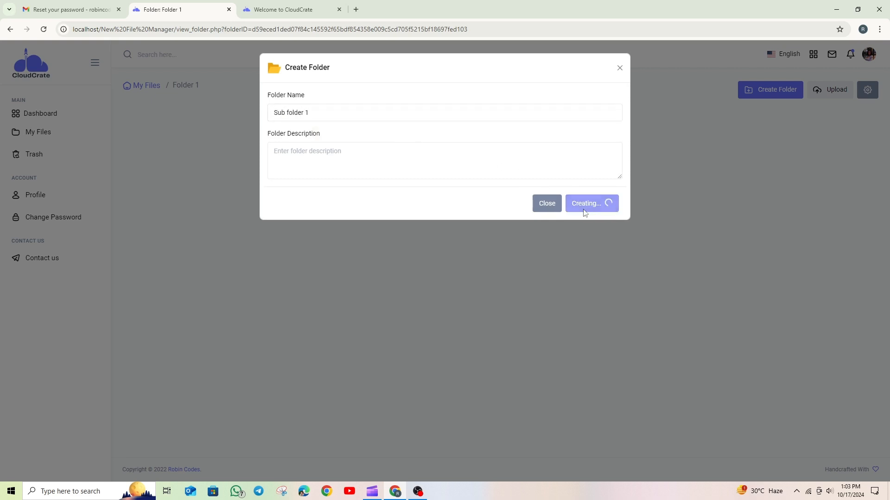
{"action": "left_click", "coordinate": [590, 203]}
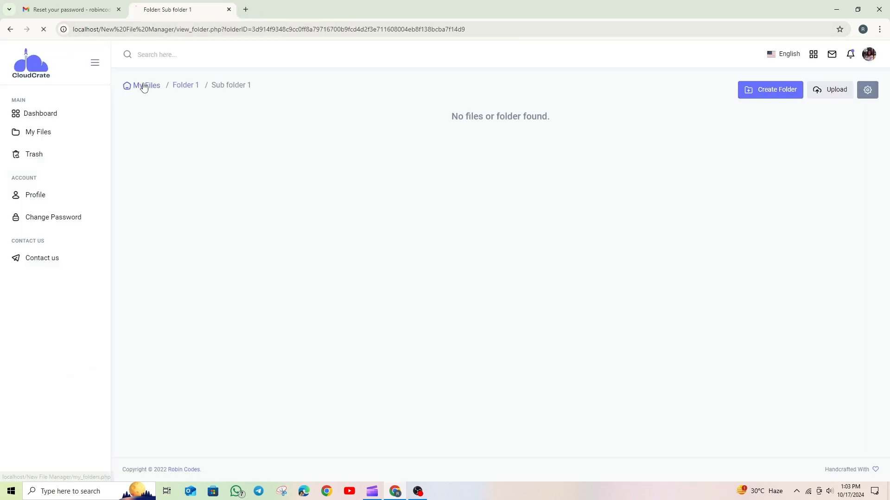
{"action": "left_click", "coordinate": [186, 85]}
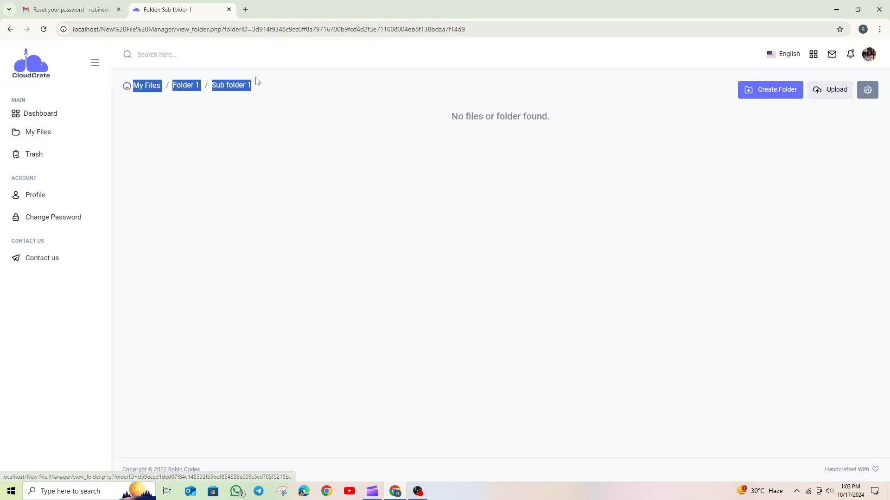
{"action": "left_click", "coordinate": [185, 85]}
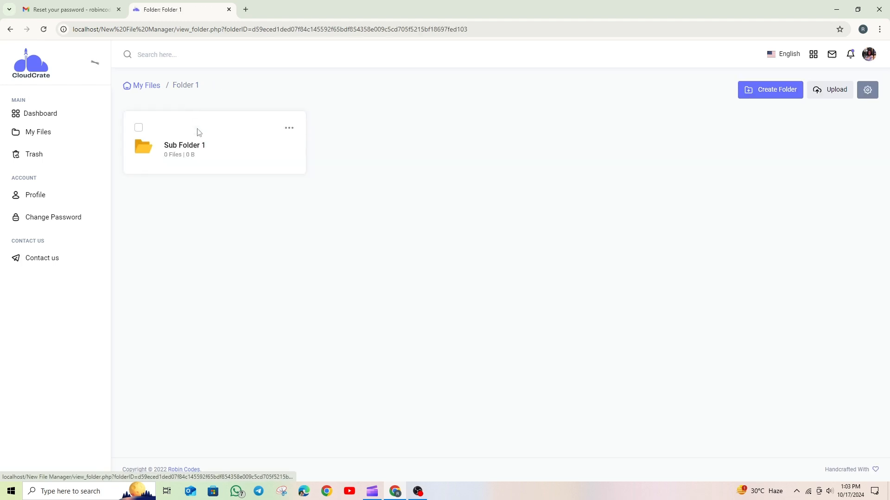
- Create 'Sub folder 2' inside Folder 1 and enter the empty new subfolder
{"action": "left_click", "coordinate": [770, 89]}
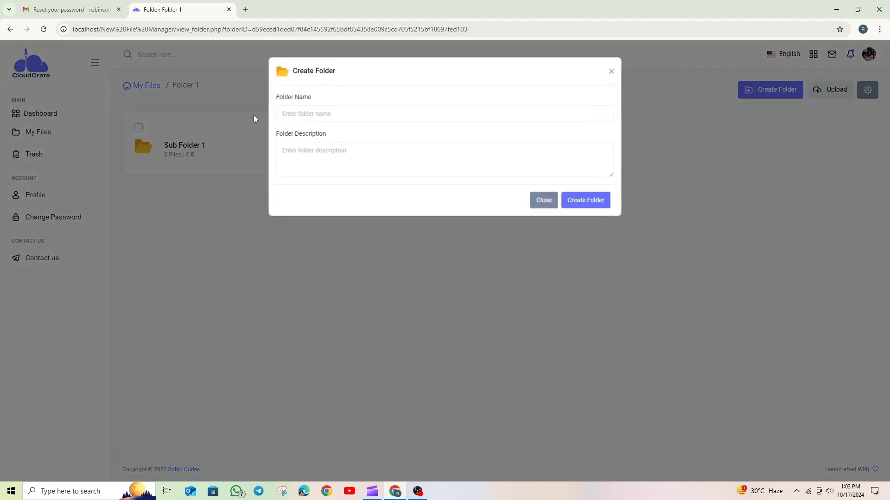
{"action": "type", "text": "sub fold"}
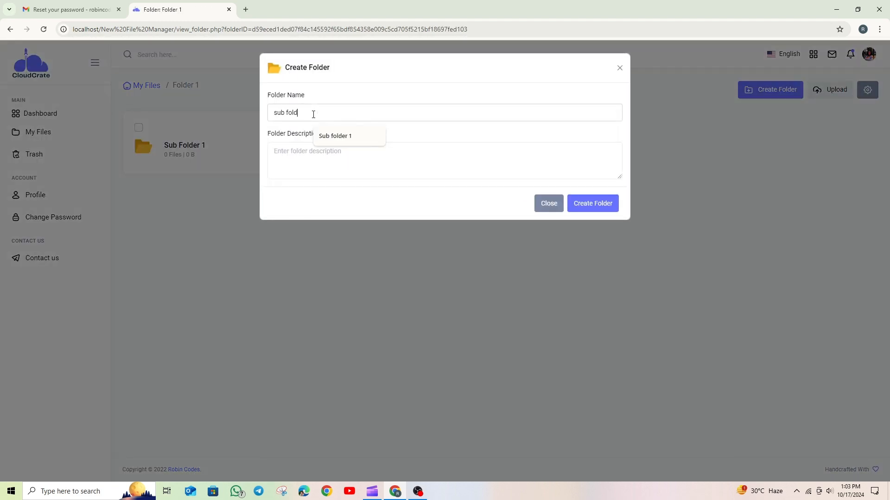
{"action": "left_click", "coordinate": [592, 203]}
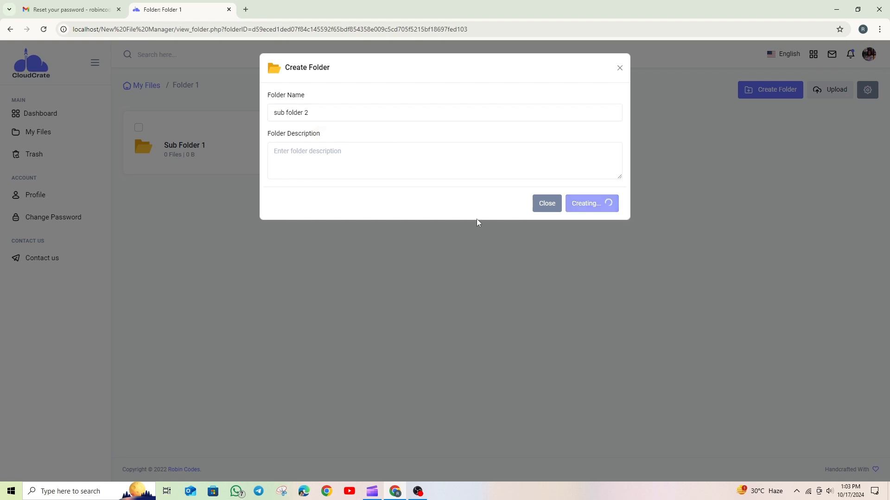
{"action": "left_click", "coordinate": [591, 203]}
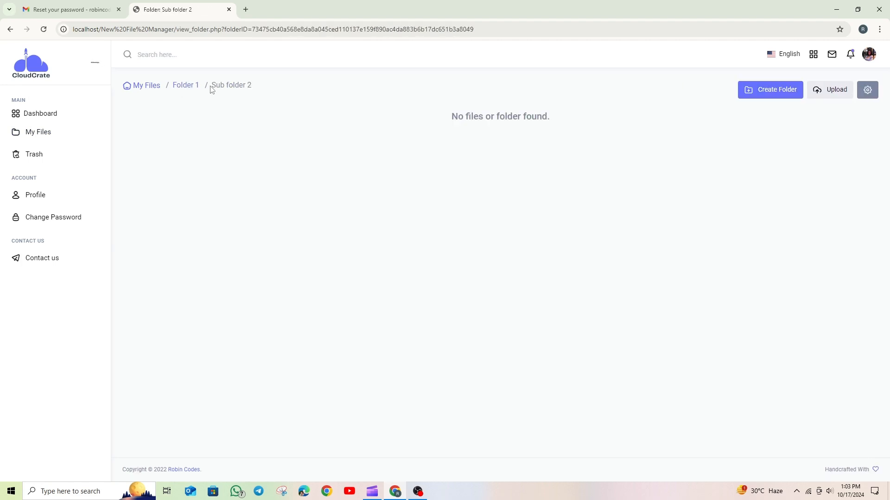
- Hide Folder 1 from the top-level My Files list via its action menu
{"action": "left_click", "coordinate": [38, 131]}
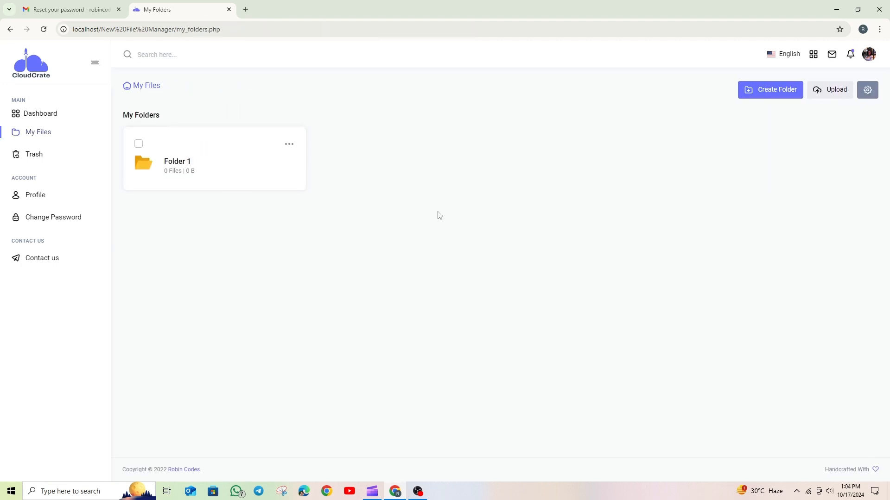
{"action": "mouse_move", "coordinate": [845, 106]}
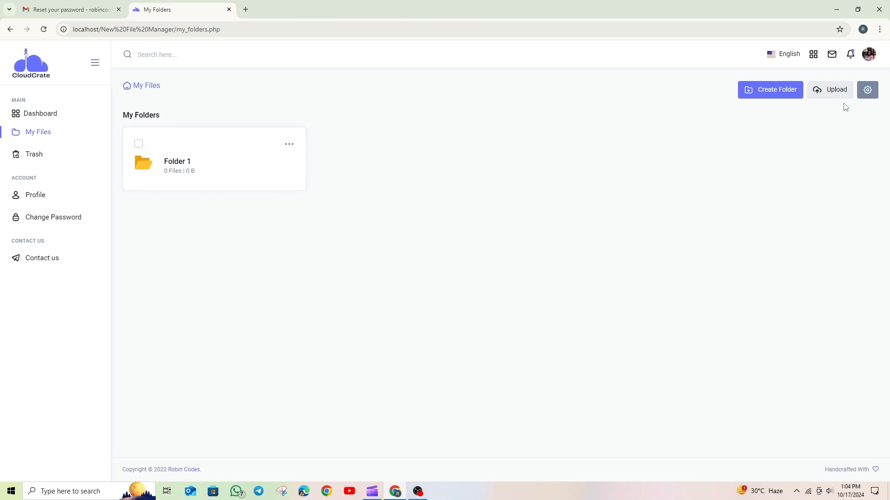
{"action": "left_click", "coordinate": [288, 145]}
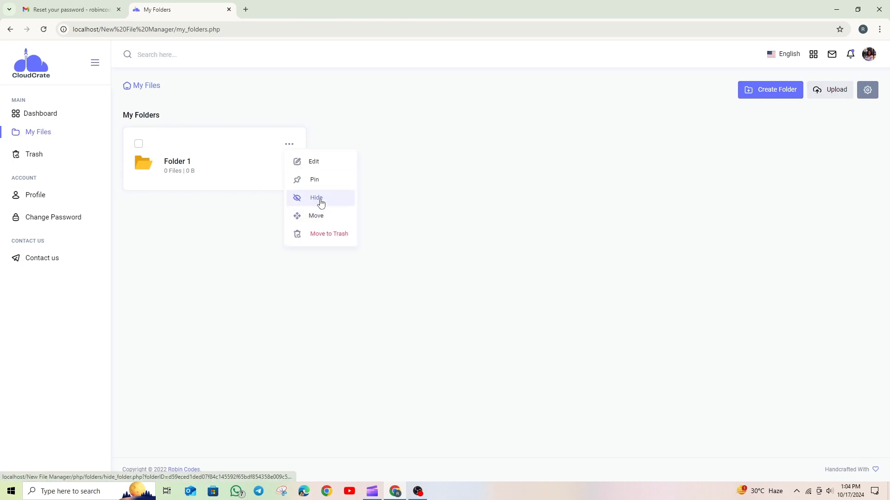
{"action": "left_click", "coordinate": [316, 199]}
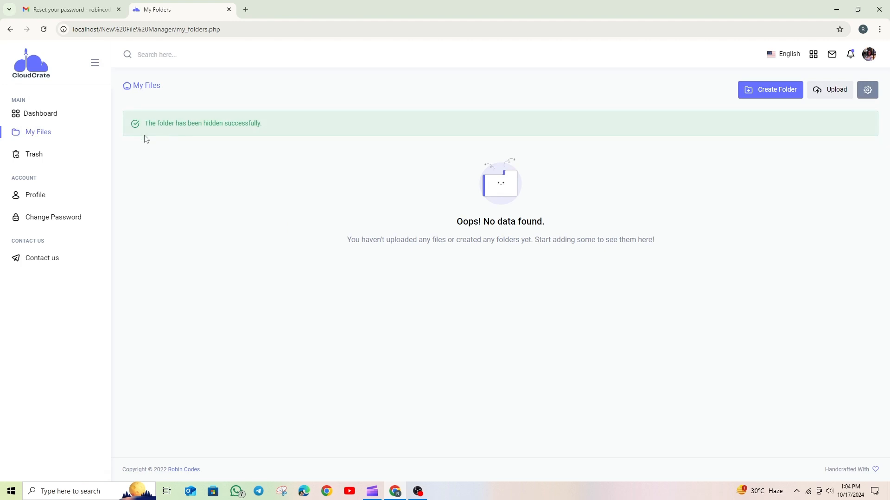
{"action": "mouse_move", "coordinate": [848, 134]}
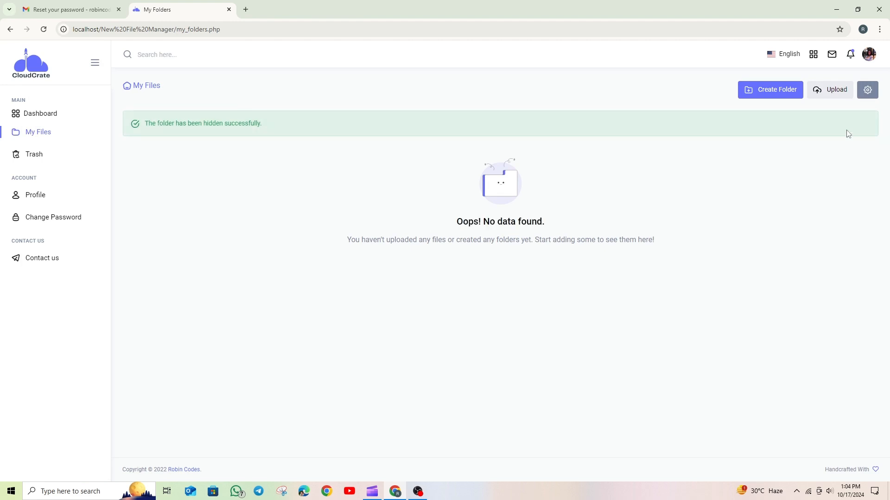
- Enable Show Hidden Folders in folder settings so Folder 1 reappears
{"action": "left_click", "coordinate": [868, 90]}
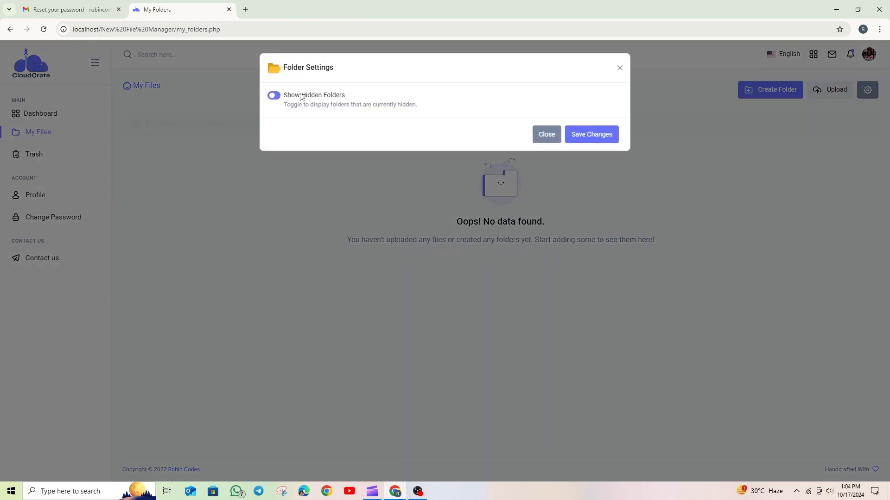
{"action": "left_click", "coordinate": [591, 134]}
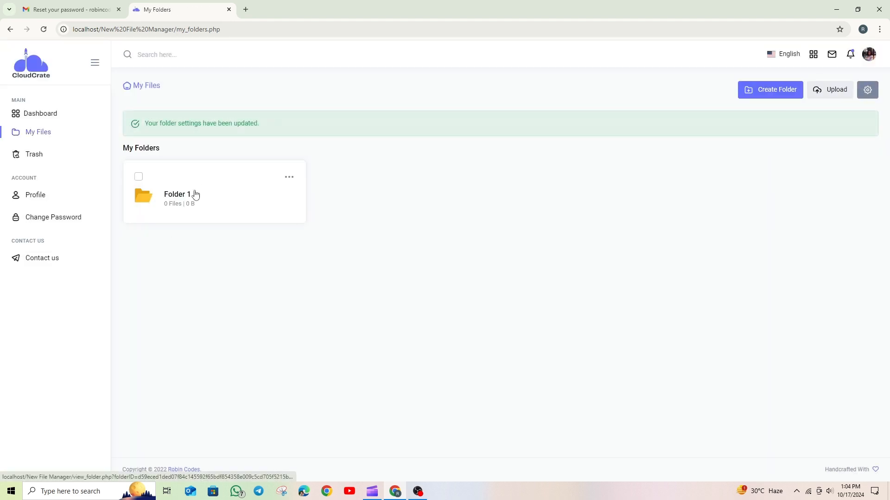
{"action": "mouse_move", "coordinate": [252, 213]}
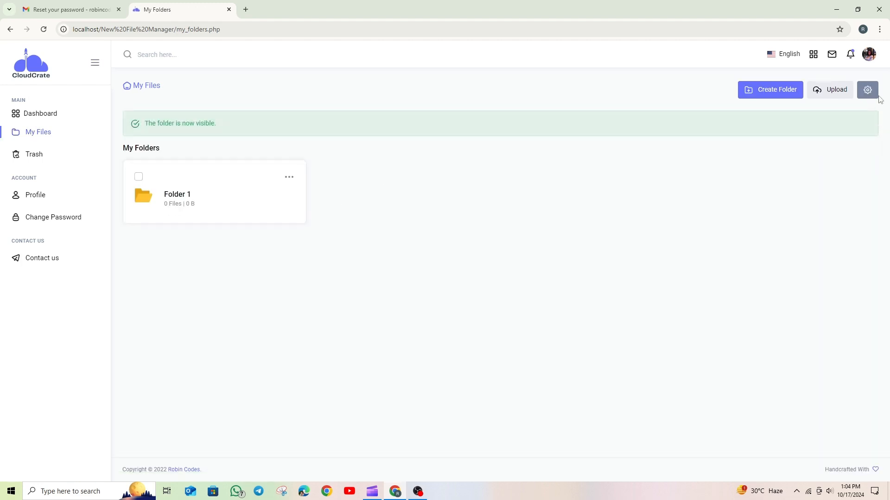
{"action": "left_click", "coordinate": [867, 90]}
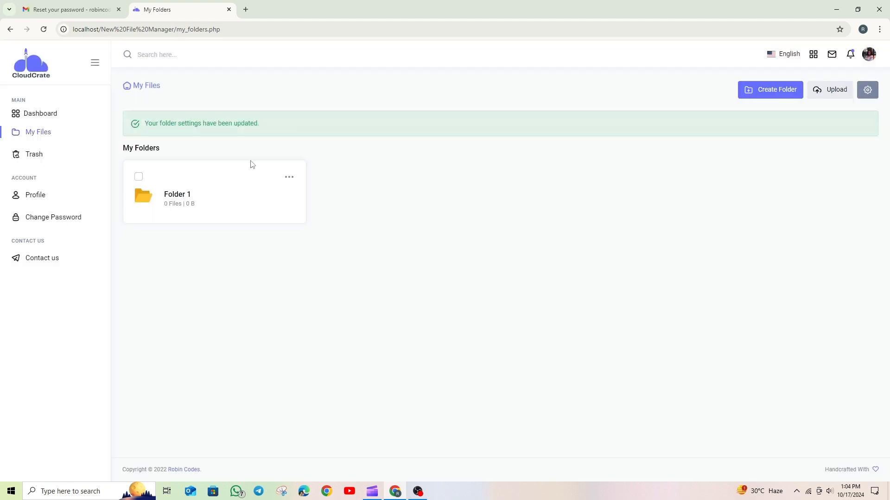
{"action": "mouse_move", "coordinate": [290, 181]}
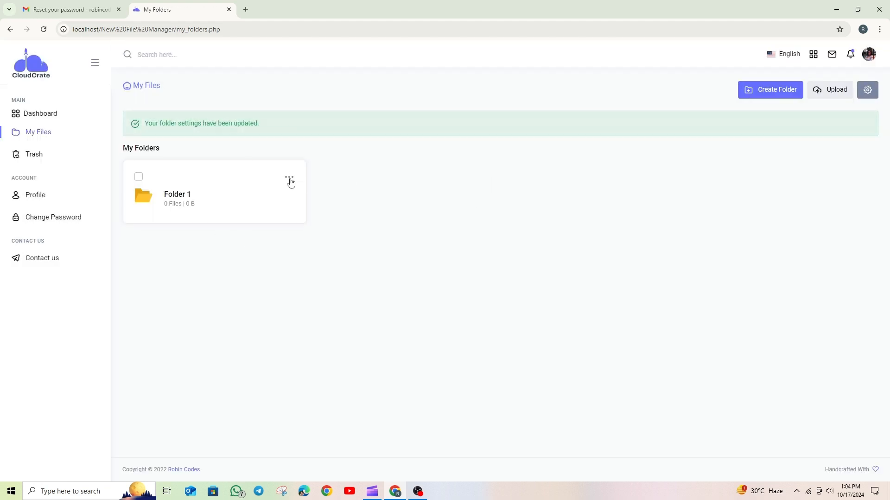
{"action": "left_click", "coordinate": [289, 177]}
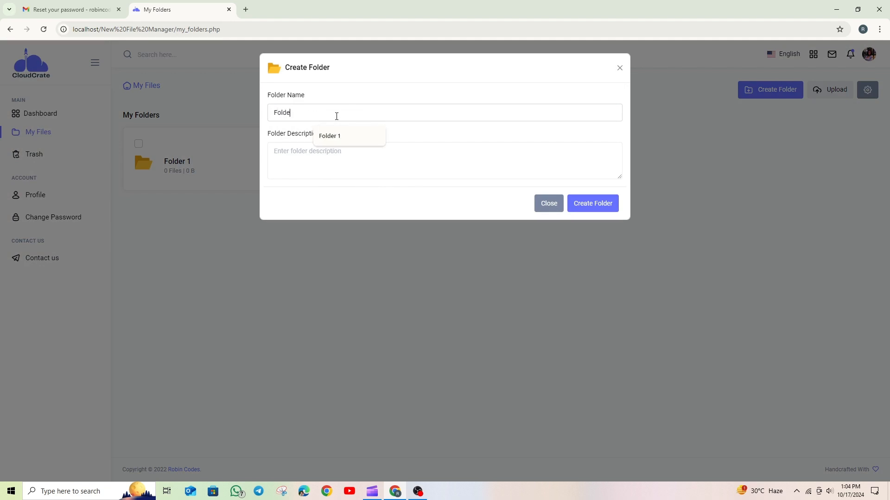
- Create top-level 'Folder 2' beside Folder 1 and bring up its actions
{"action": "left_click", "coordinate": [592, 203]}
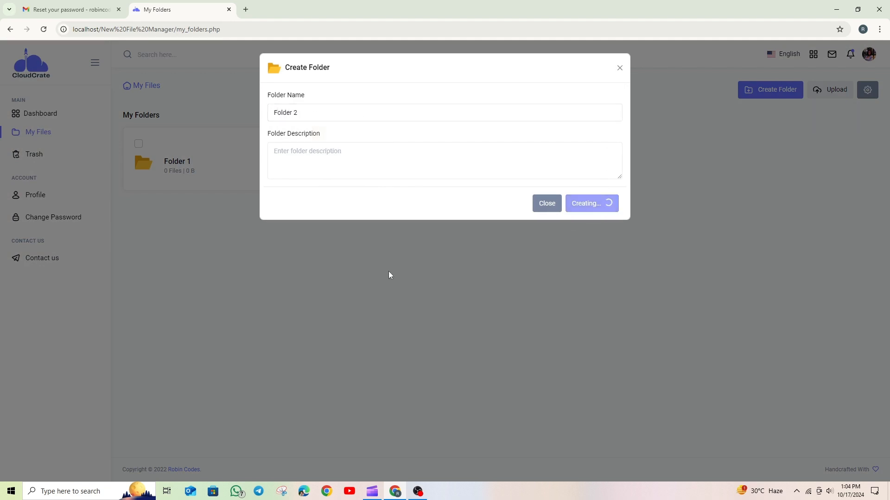
{"action": "left_click", "coordinate": [587, 203]}
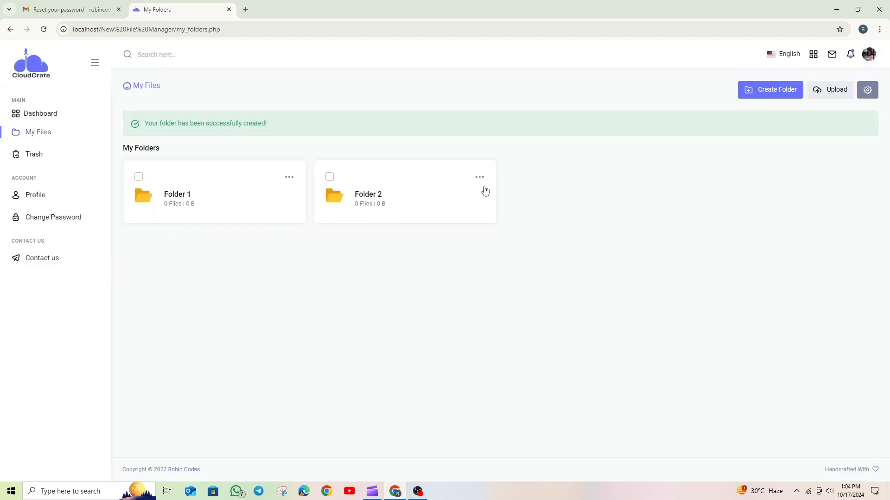
{"action": "left_click", "coordinate": [479, 176]}
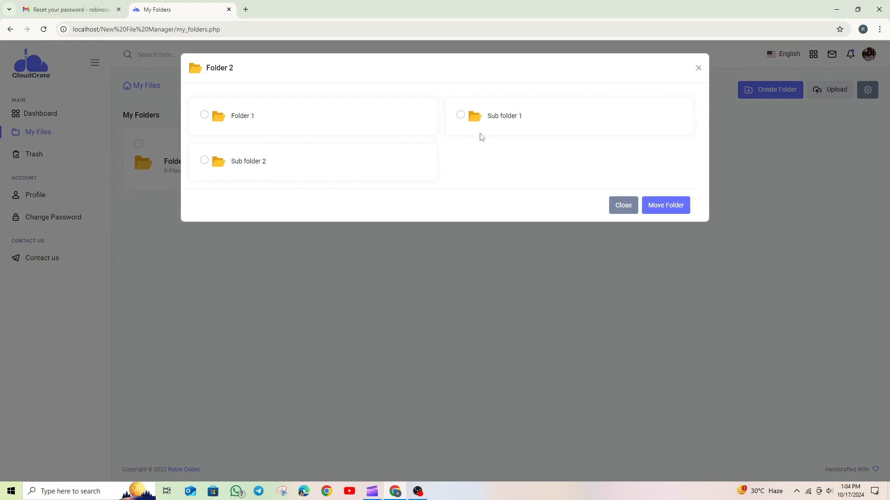
{"action": "mouse_move", "coordinate": [245, 125]}
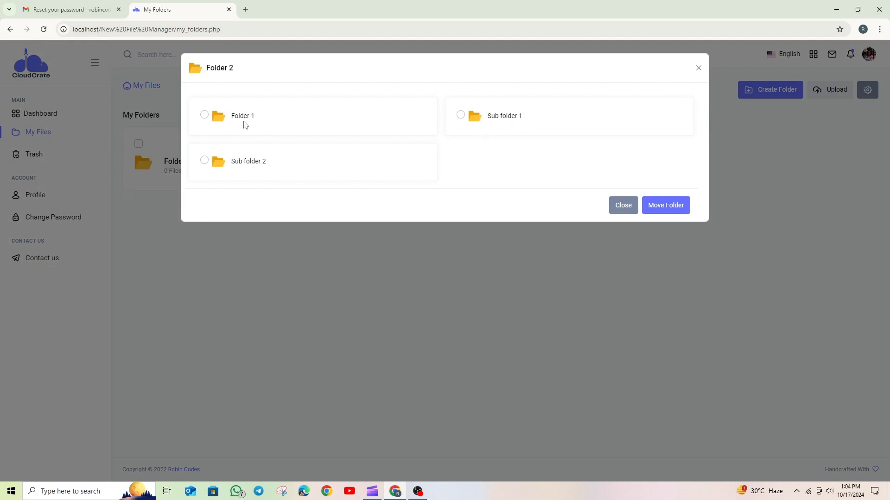
{"action": "mouse_move", "coordinate": [268, 122]}
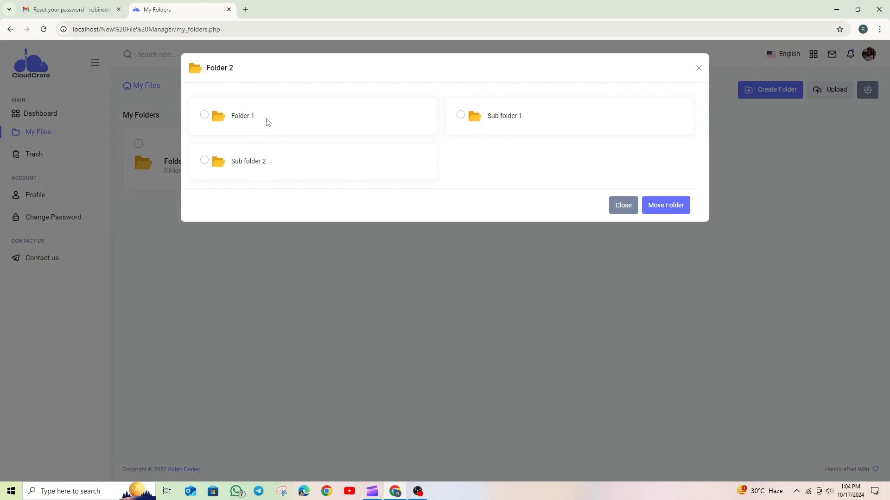
- Move Folder 2 into Folder 1, then move it back to the top level as a root folder
{"action": "left_click", "coordinate": [666, 204]}
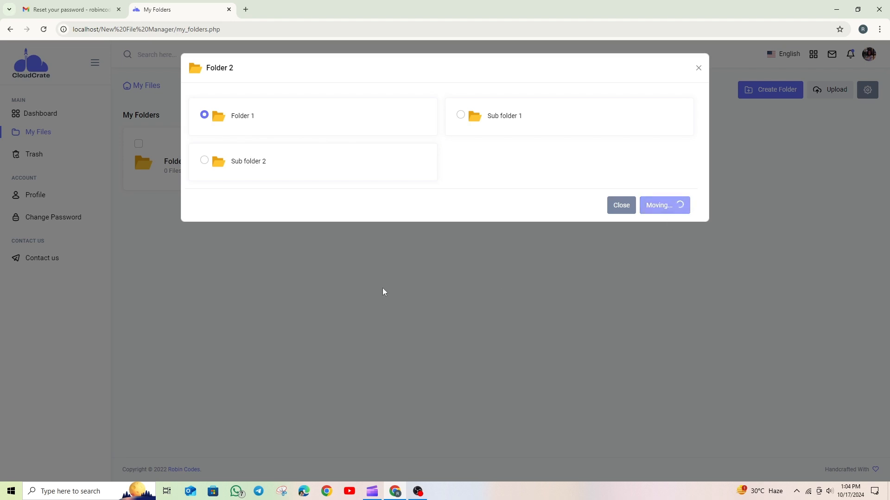
{"action": "left_click", "coordinate": [663, 205]}
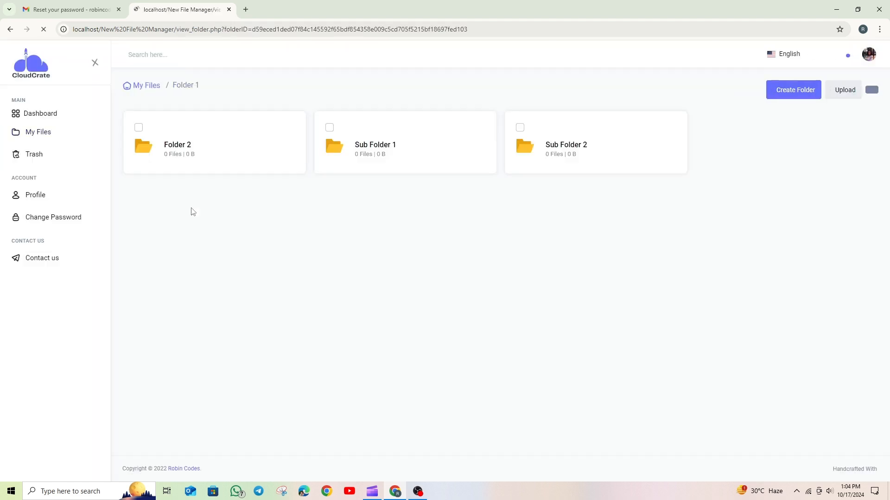
{"action": "left_click", "coordinate": [289, 127]}
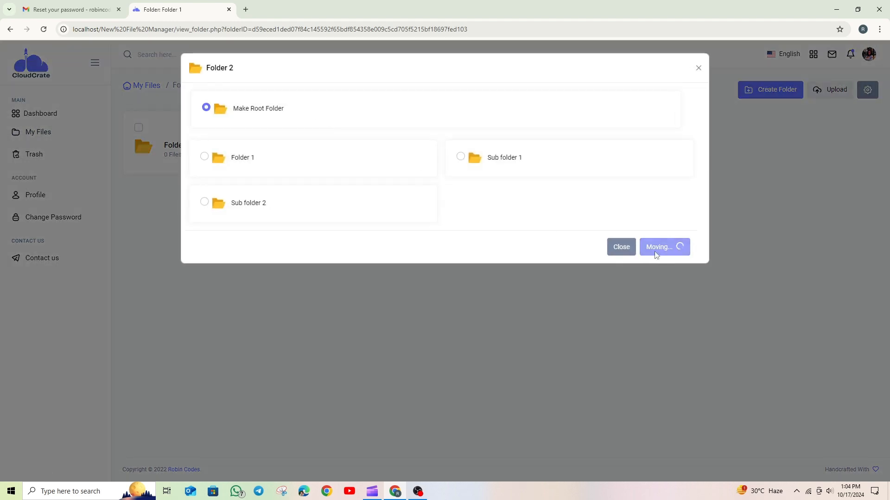
{"action": "left_click", "coordinate": [660, 247]}
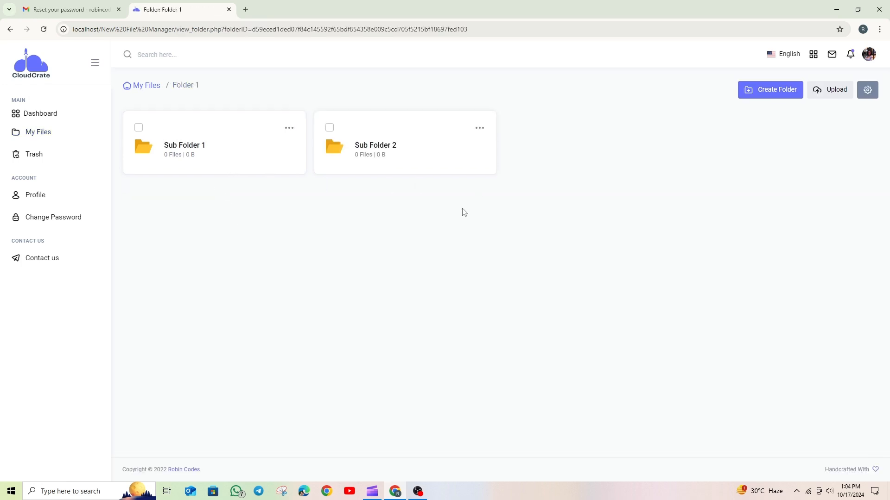
{"action": "left_click", "coordinate": [831, 90]}
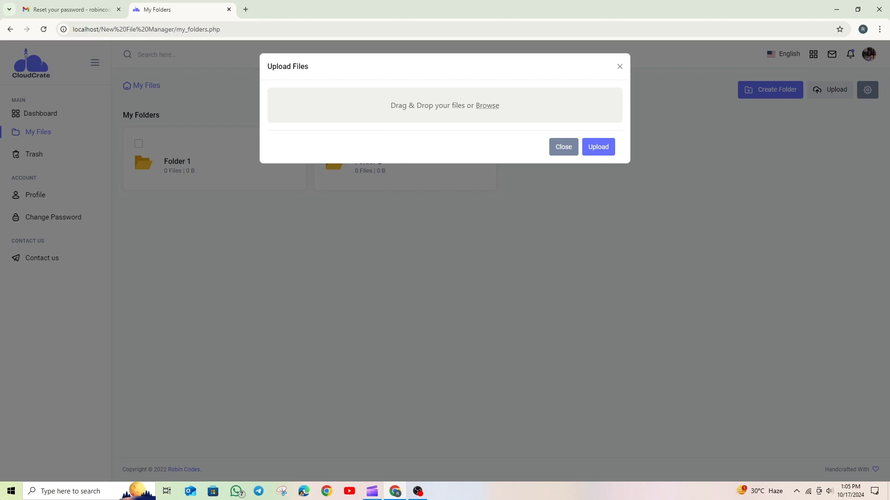
- Upload the six Demo Files samples (xls, ppt, mp3, pdf, docx, xlsx) to My Files
{"action": "left_click", "coordinate": [487, 105]}
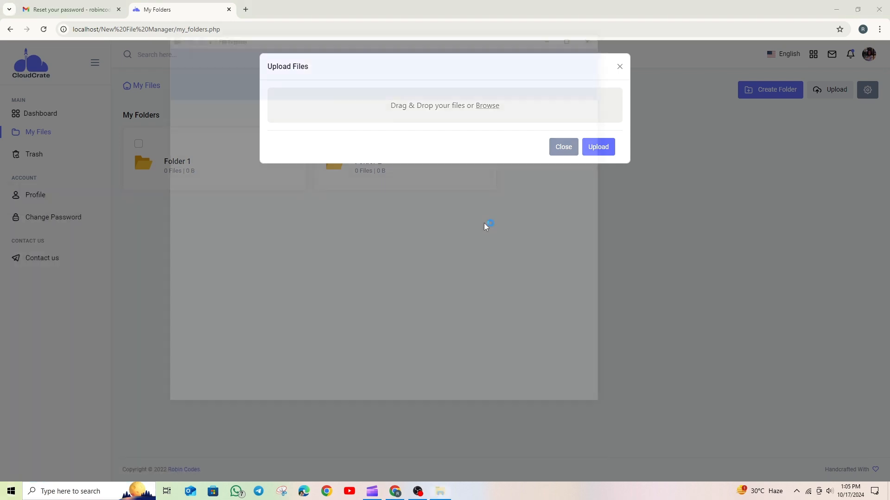
{"action": "left_click", "coordinate": [487, 104]}
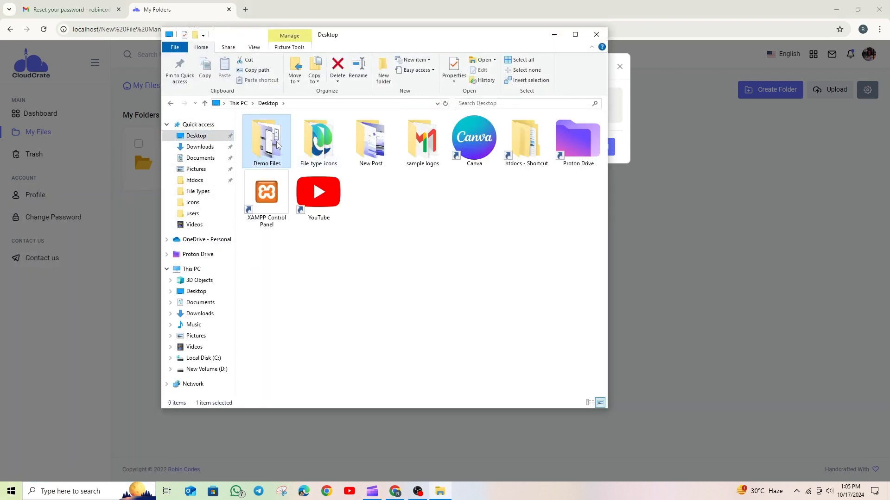
{"action": "double_click", "coordinate": [266, 140]}
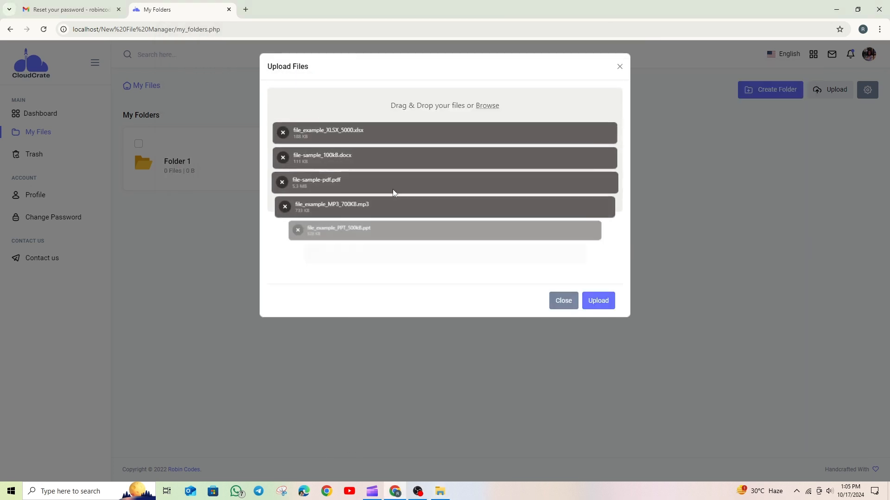
{"action": "left_click", "coordinate": [598, 301]}
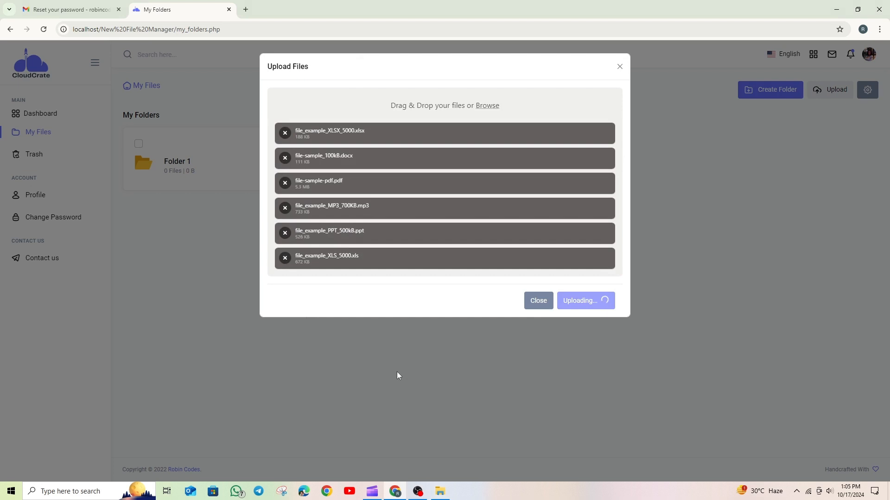
{"action": "left_click", "coordinate": [585, 300]}
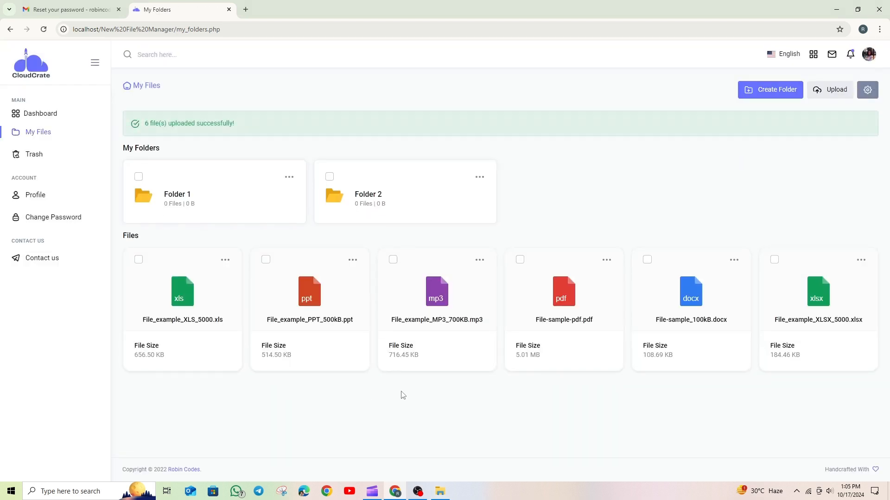
{"action": "mouse_move", "coordinate": [148, 283]}
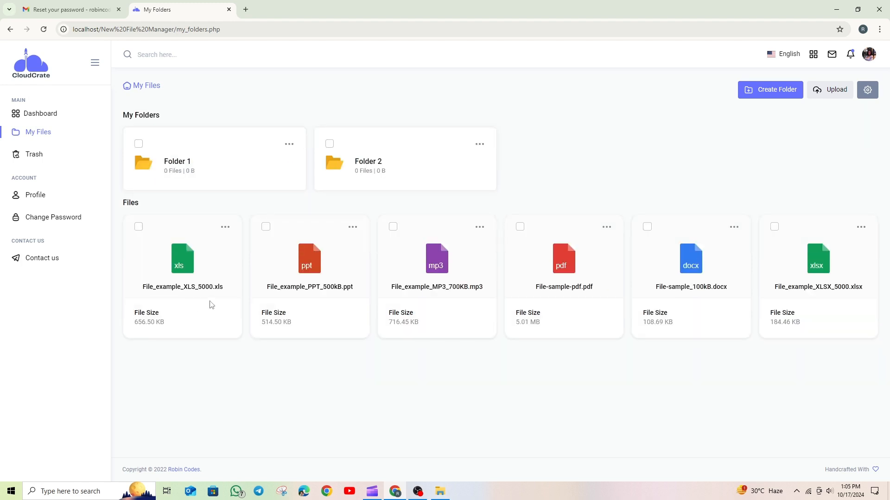
{"action": "left_click", "coordinate": [224, 227]}
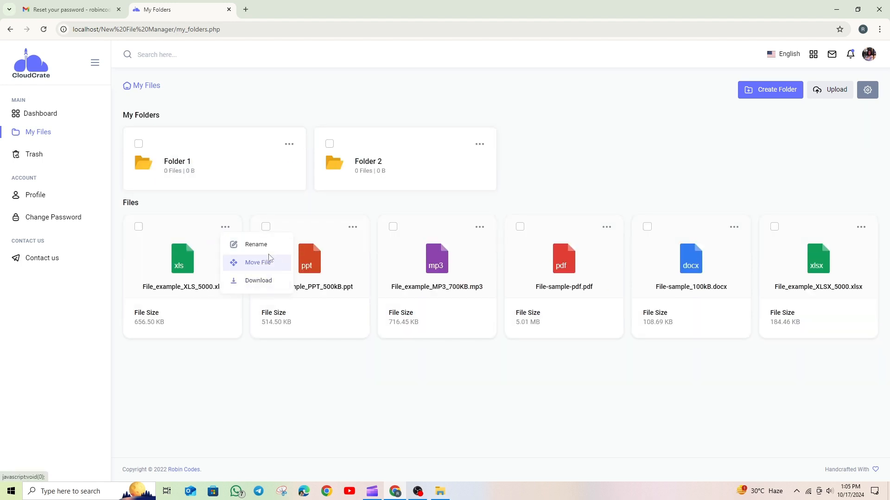
{"action": "mouse_move", "coordinate": [285, 271]}
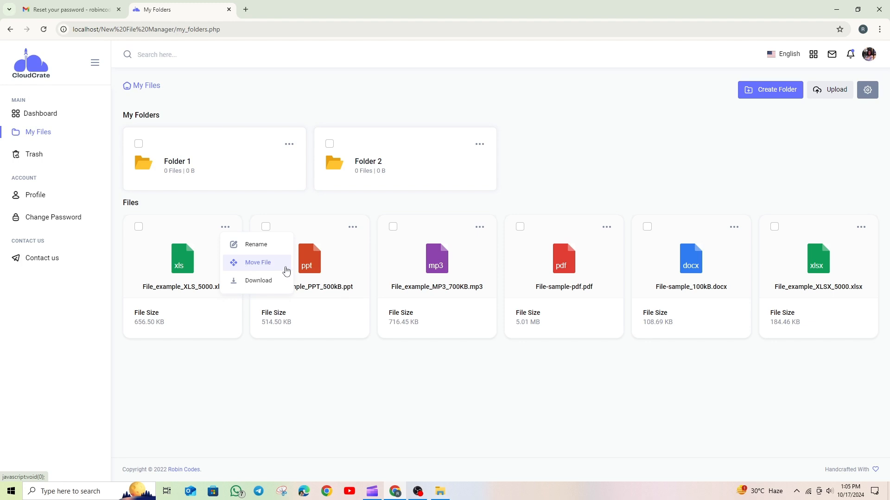
{"action": "left_click", "coordinate": [257, 262]}
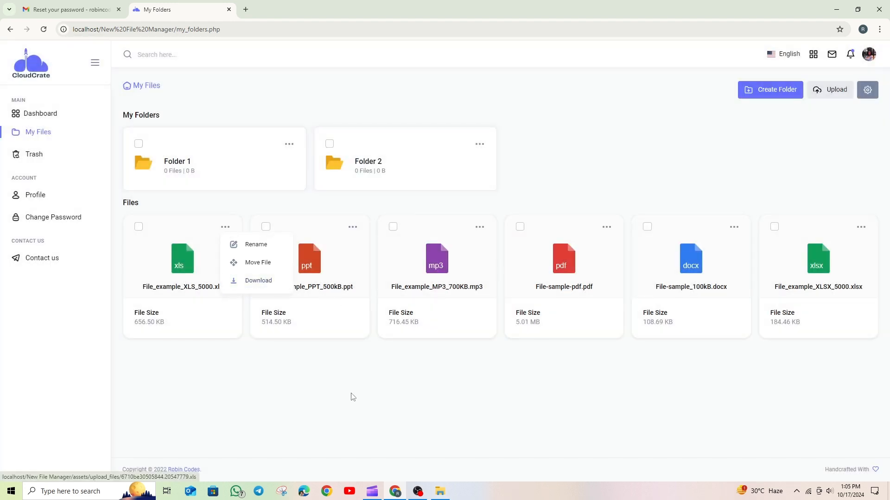
{"action": "left_click", "coordinate": [337, 192]}
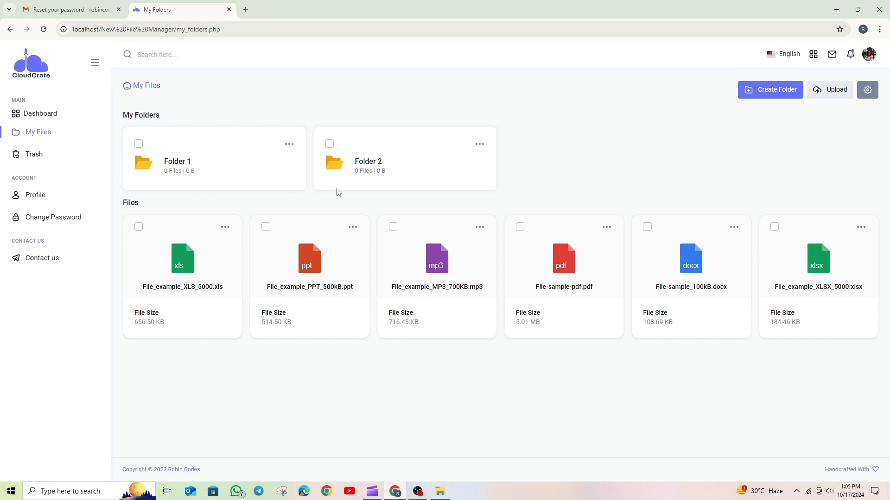
{"action": "left_click", "coordinate": [138, 143]}
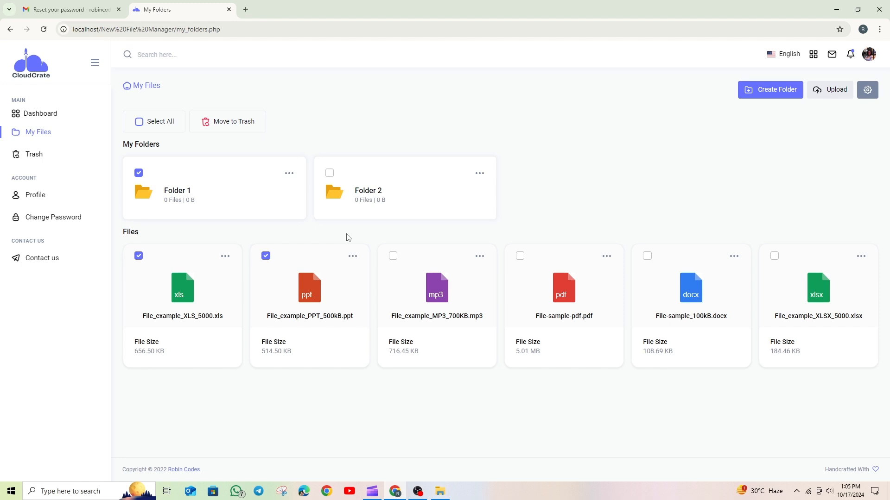
- Mark the mp3, pdf and docx files, move the selection to Trash and confirm
{"action": "left_click", "coordinate": [393, 256]}
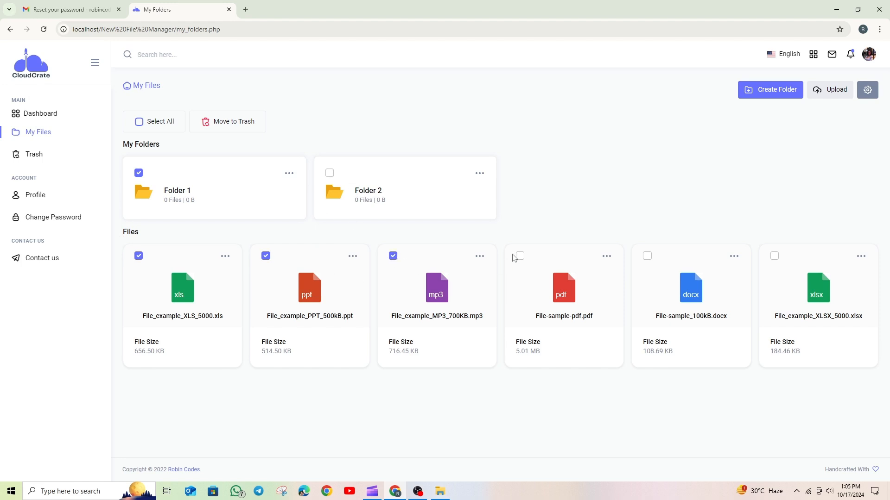
{"action": "left_click", "coordinate": [519, 256]}
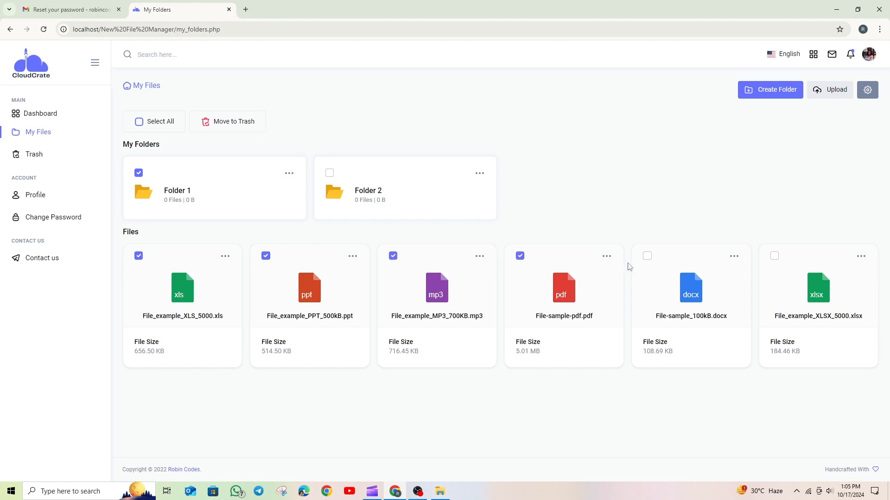
{"action": "left_click", "coordinate": [646, 256]}
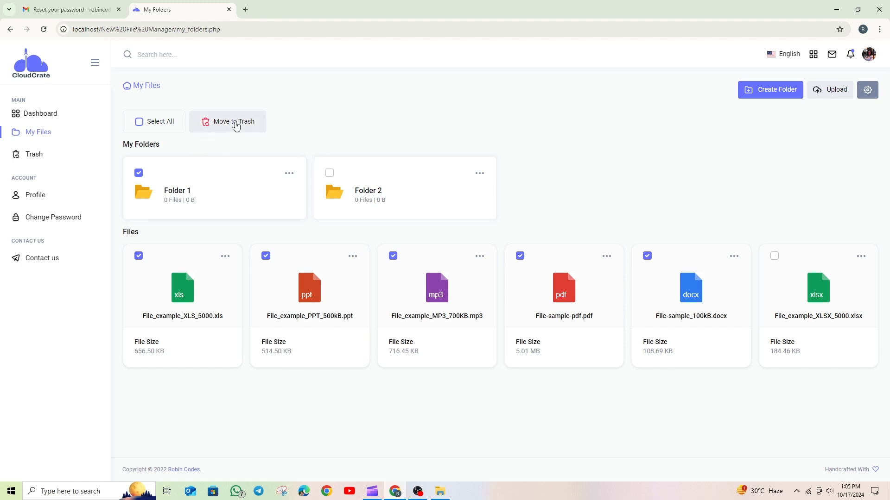
{"action": "left_click", "coordinate": [233, 121]}
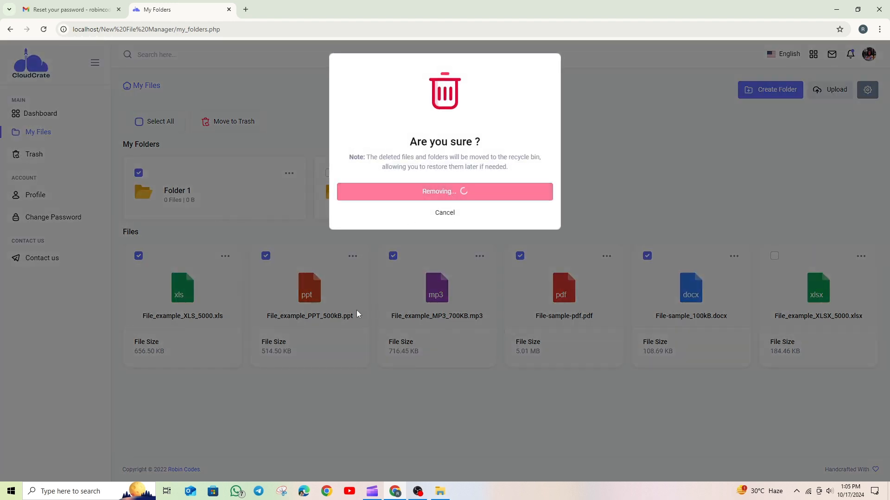
{"action": "left_click", "coordinate": [444, 191]}
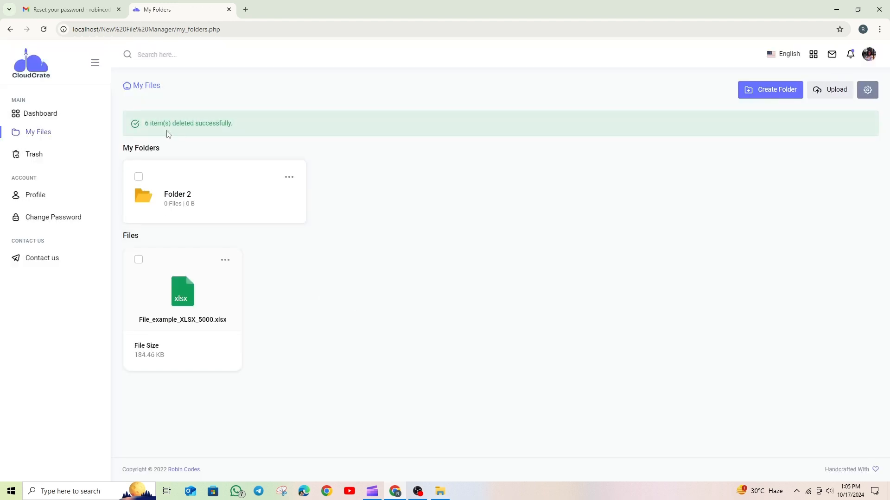
- Check the Trash contents and return to My Files, now holding Folder 2 and the xlsx
{"action": "left_click", "coordinate": [33, 154]}
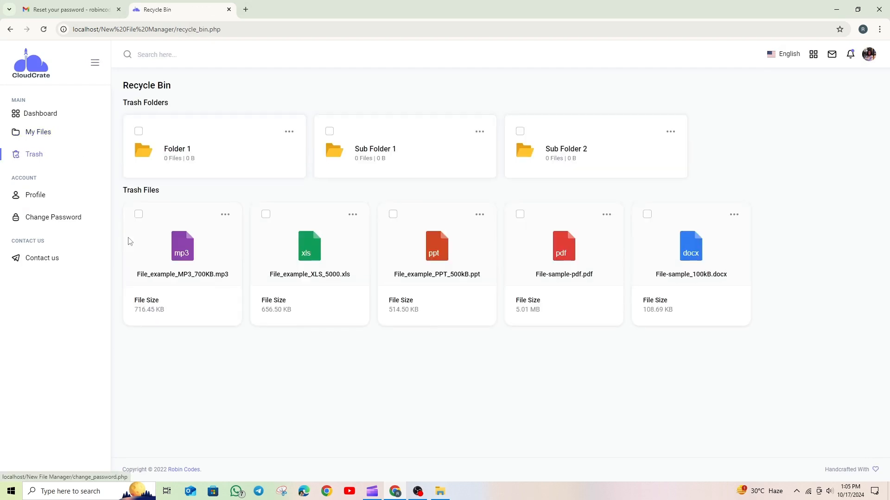
{"action": "mouse_move", "coordinate": [668, 241]}
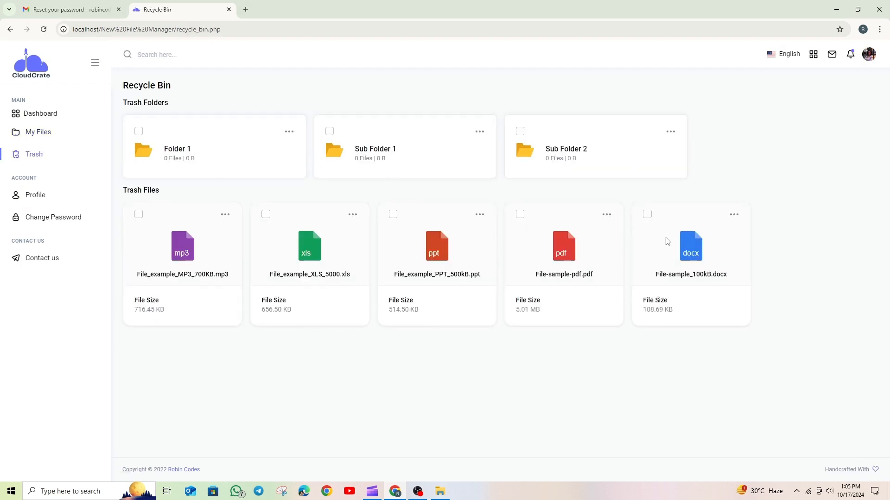
{"action": "left_click", "coordinate": [38, 132]}
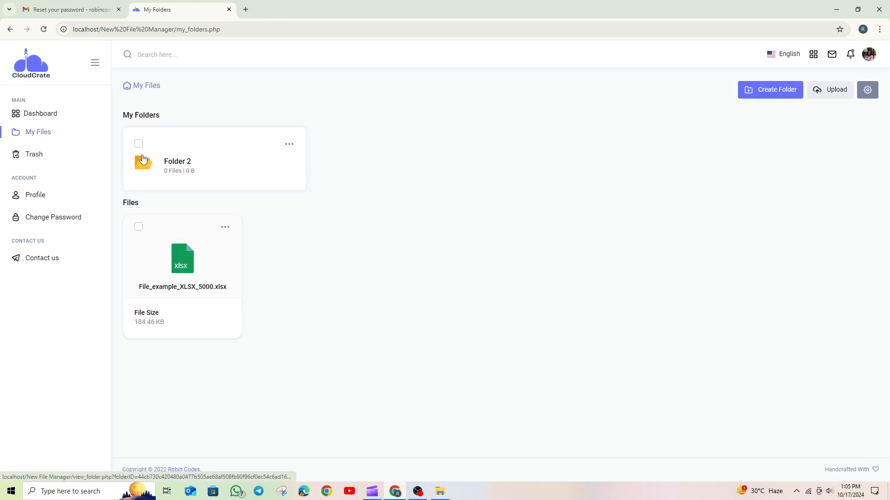
- Select Folder 2 and the xlsx file and move them to Trash
{"action": "left_click", "coordinate": [138, 144]}
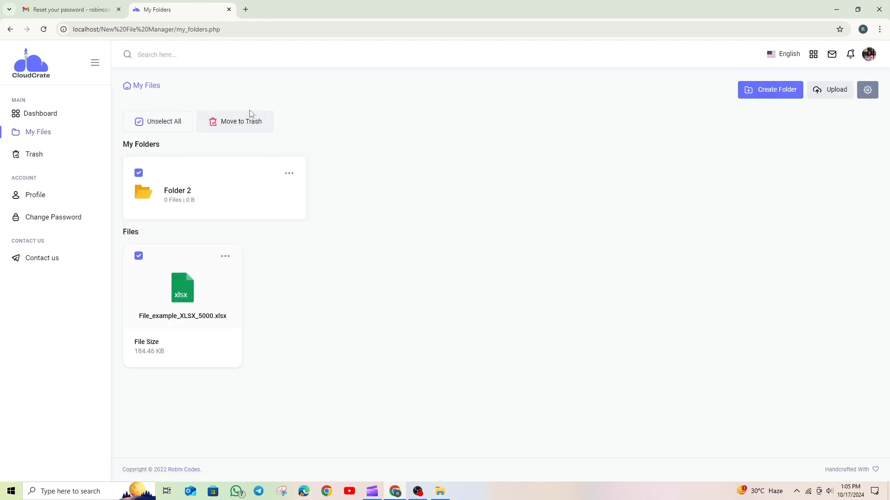
{"action": "left_click", "coordinate": [234, 122]}
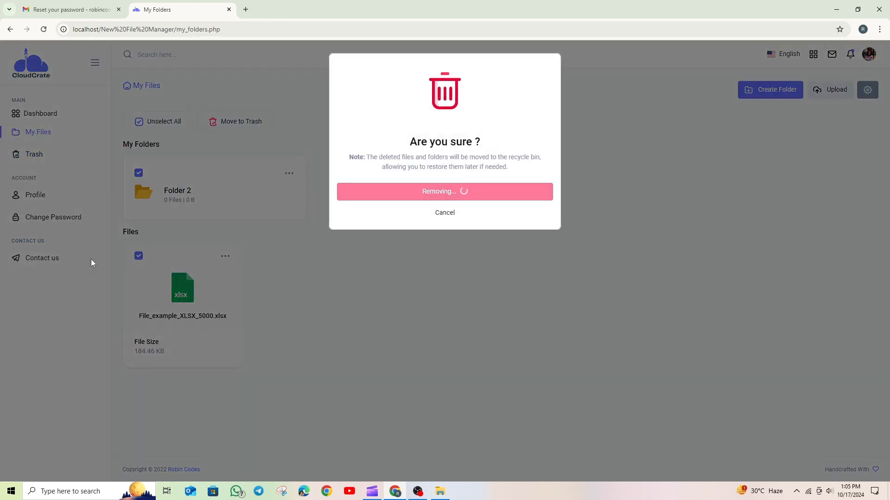
{"action": "left_click", "coordinate": [444, 191]}
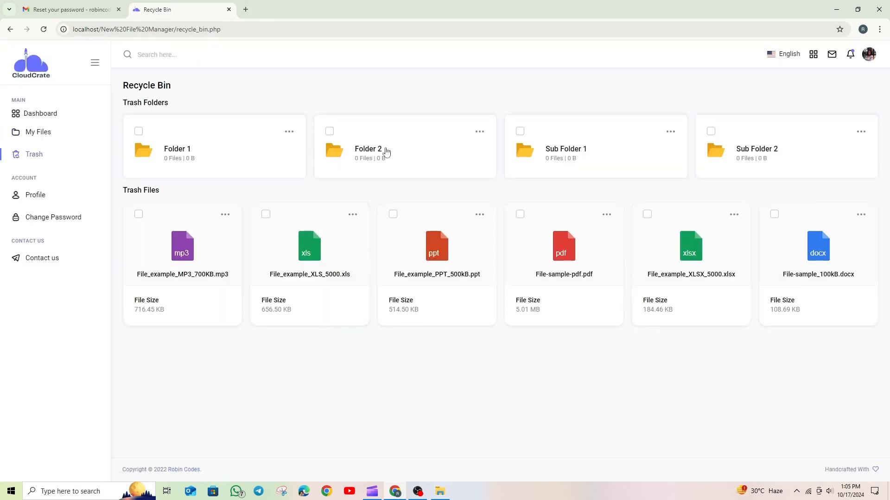
- Restore all ten trashed items and return to My Files with both folders and six files back
{"action": "left_click", "coordinate": [138, 131]}
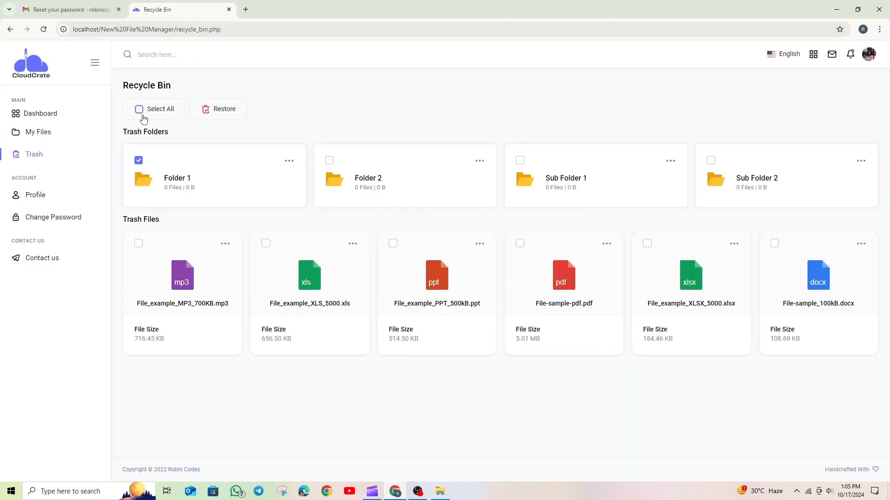
{"action": "left_click", "coordinate": [224, 109]}
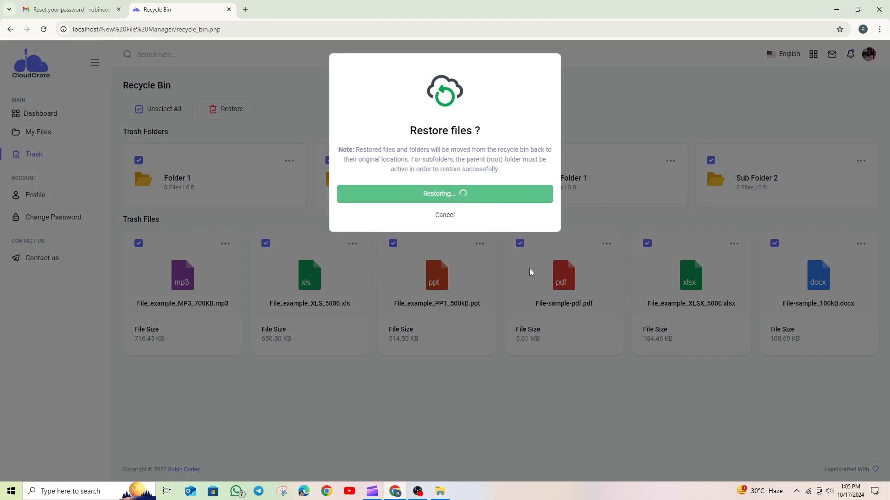
{"action": "left_click", "coordinate": [444, 194]}
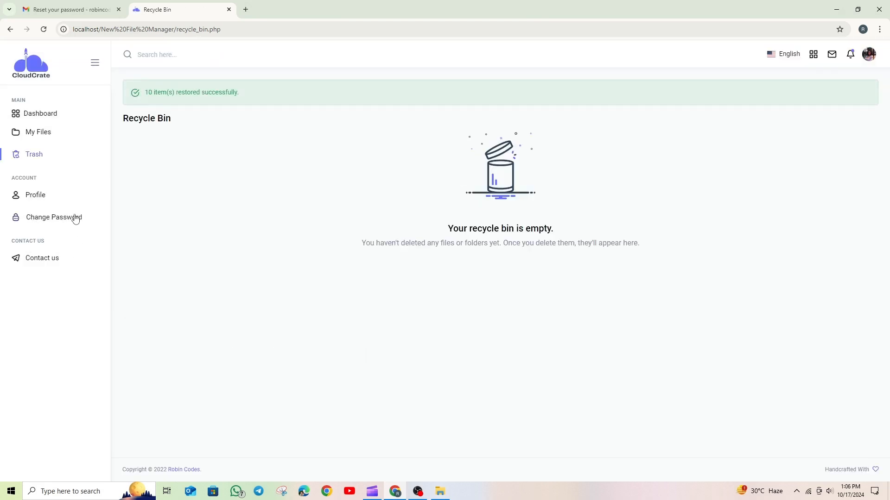
{"action": "left_click", "coordinate": [38, 132]}
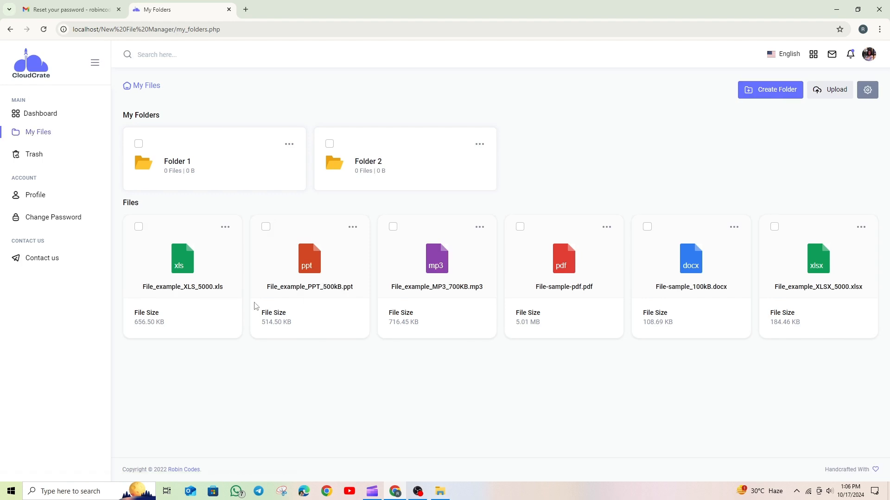
{"action": "mouse_move", "coordinate": [566, 103]}
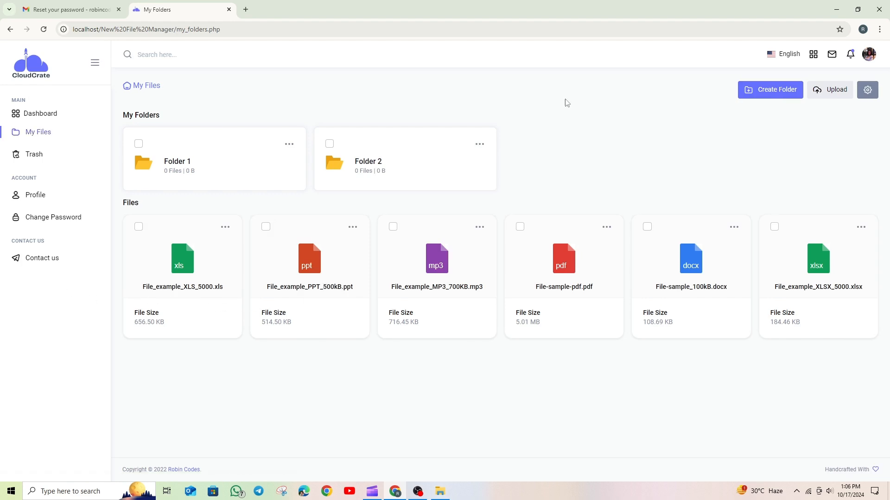
{"action": "mouse_move", "coordinate": [178, 191]}
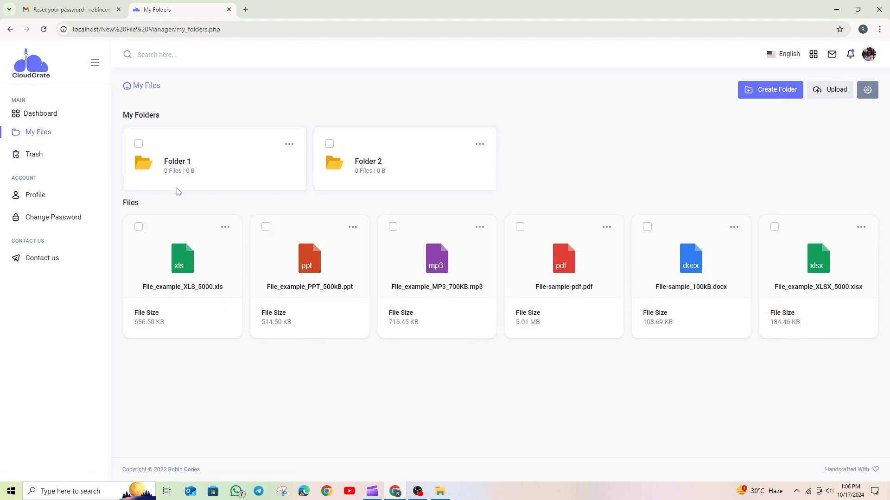
- Pin Folder 1 and Folder 2 from their three-dot menus and go to the Dashboard
{"action": "left_click", "coordinate": [289, 145]}
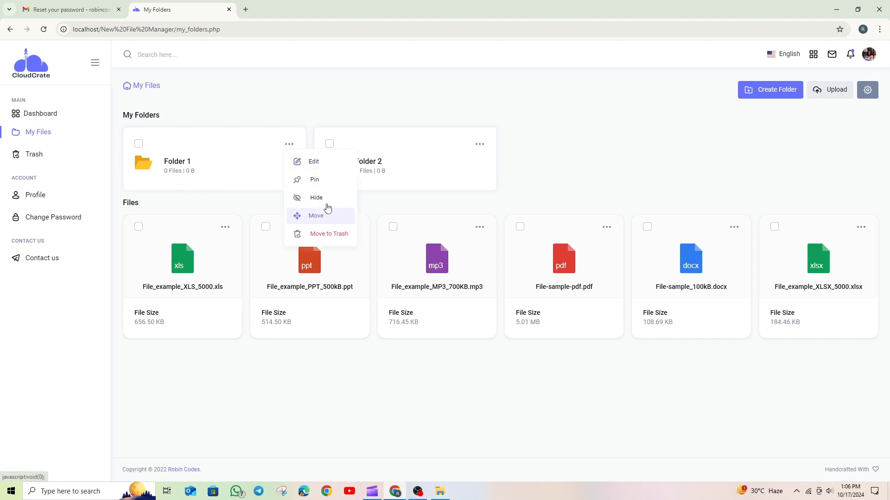
{"action": "left_click", "coordinate": [314, 178]}
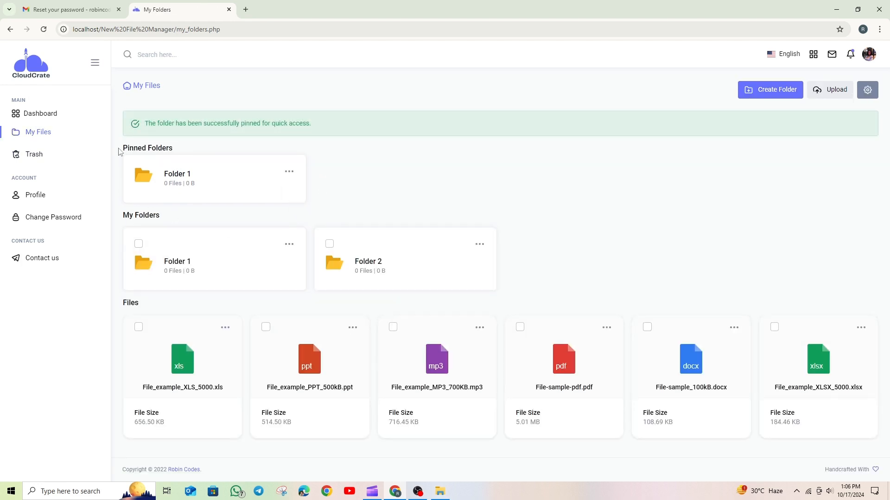
{"action": "left_click", "coordinate": [479, 245]}
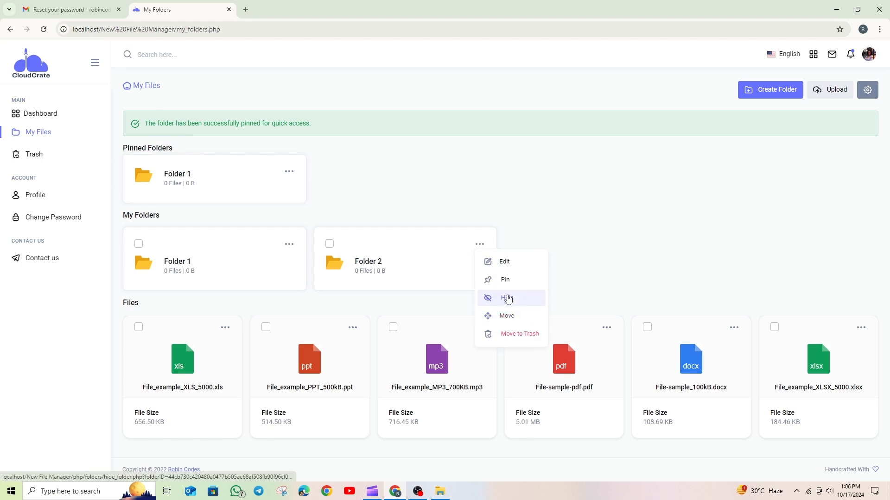
{"action": "left_click", "coordinate": [504, 279]}
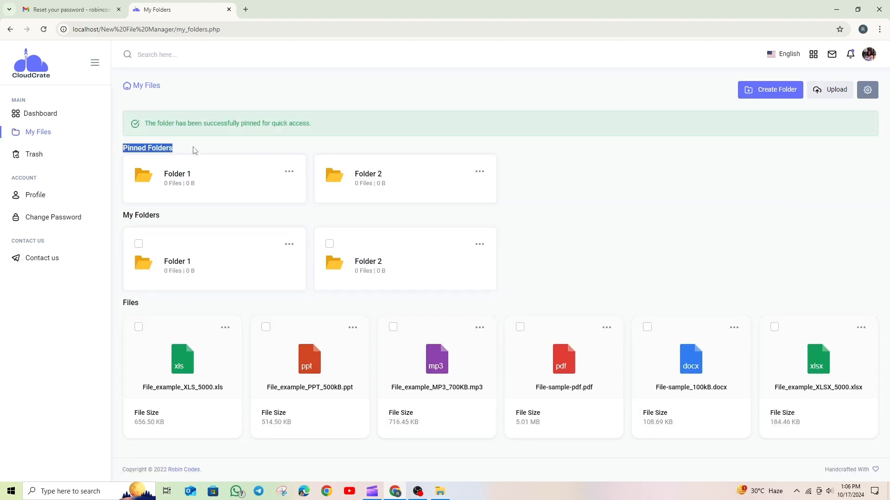
{"action": "left_click", "coordinate": [40, 113]}
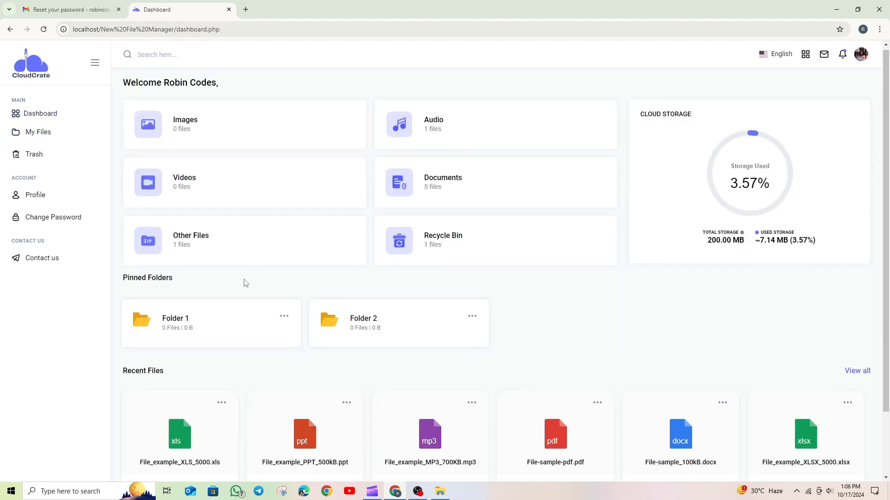
- Review Recent Files and storage figures, then open the empty pinned Folder 2
{"action": "scroll", "scroll_direction": "down", "scroll_amount": 3}
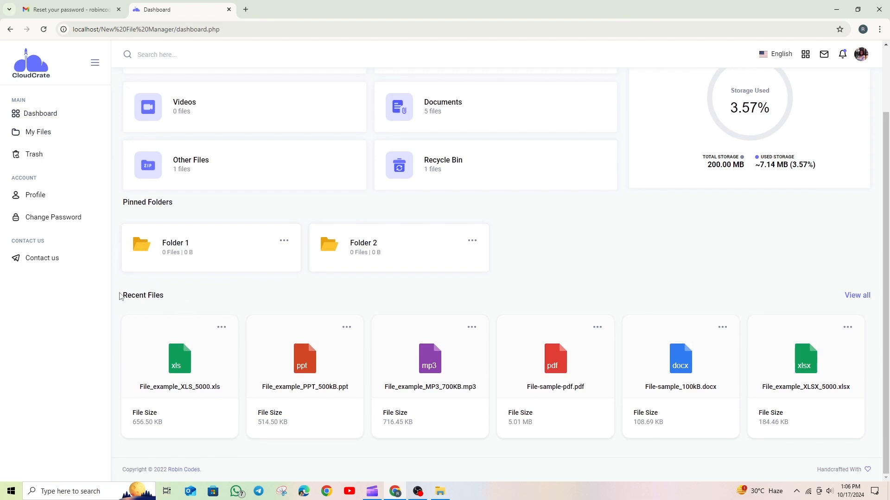
{"action": "double_click", "coordinate": [142, 294]}
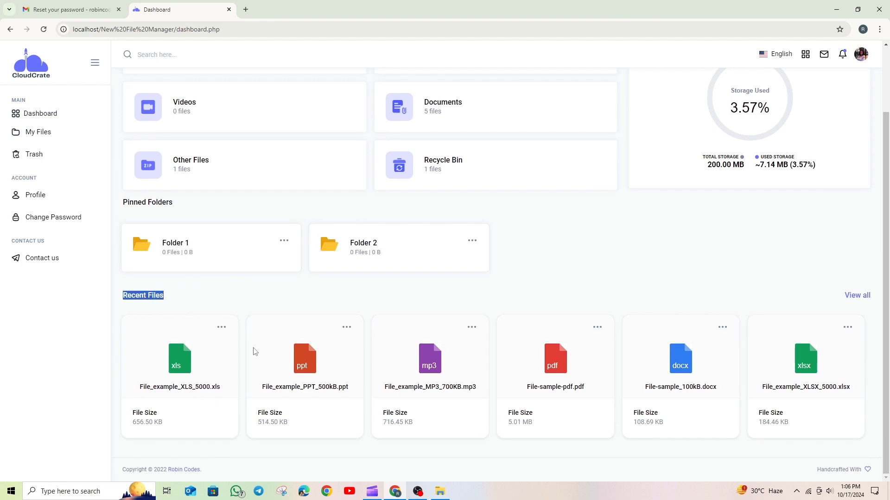
{"action": "scroll", "scroll_direction": "up", "scroll_amount": 3}
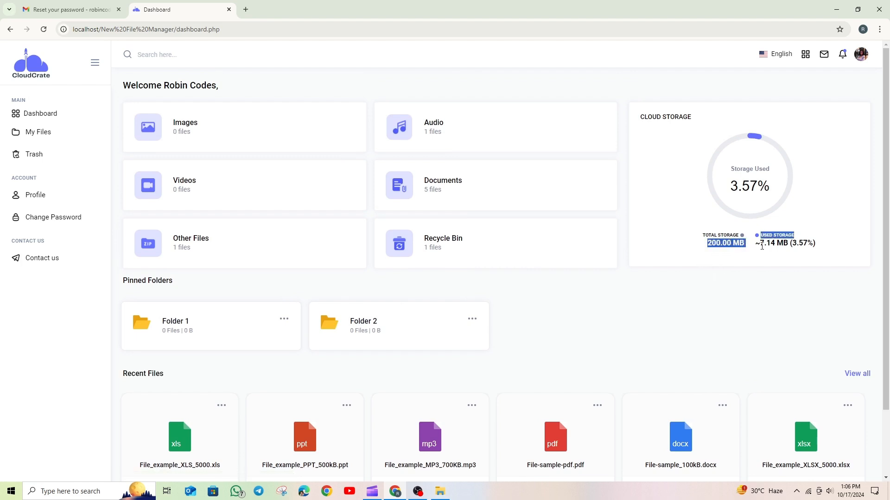
{"action": "mouse_move", "coordinate": [814, 167]}
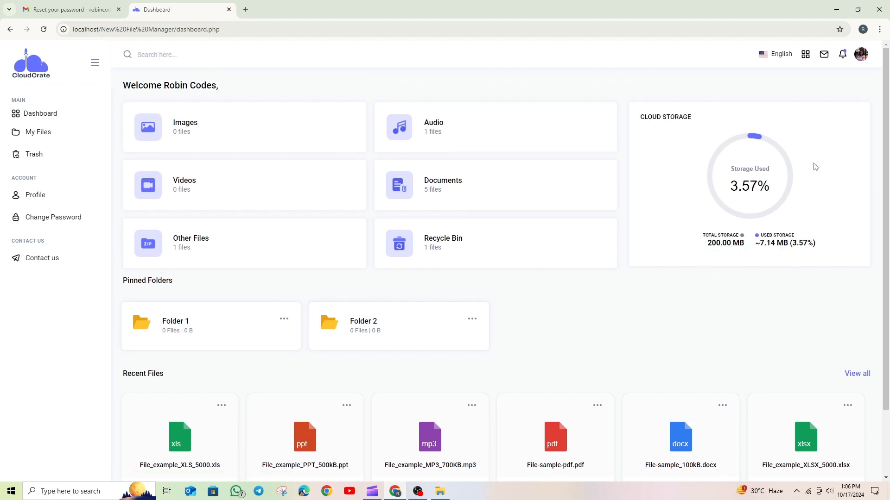
{"action": "left_click", "coordinate": [38, 131]}
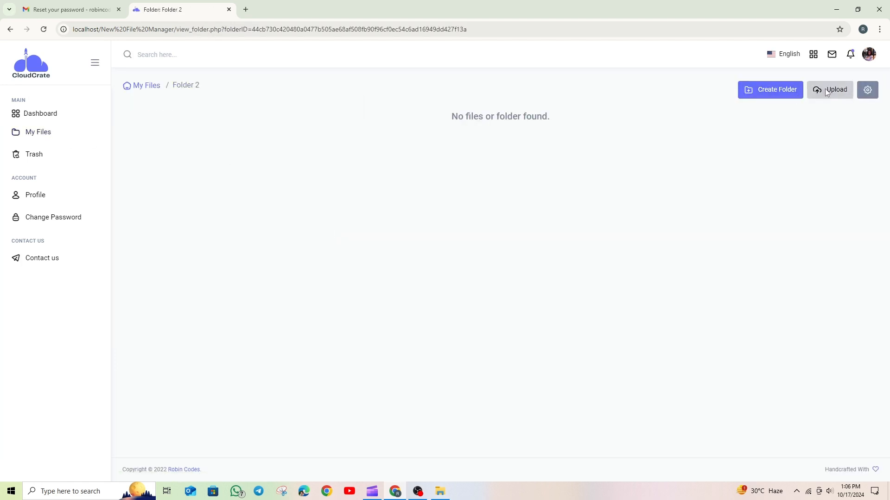
- Start an upload into Folder 2 and browse to Desktop > New Post > email verified
{"action": "left_click", "coordinate": [830, 89]}
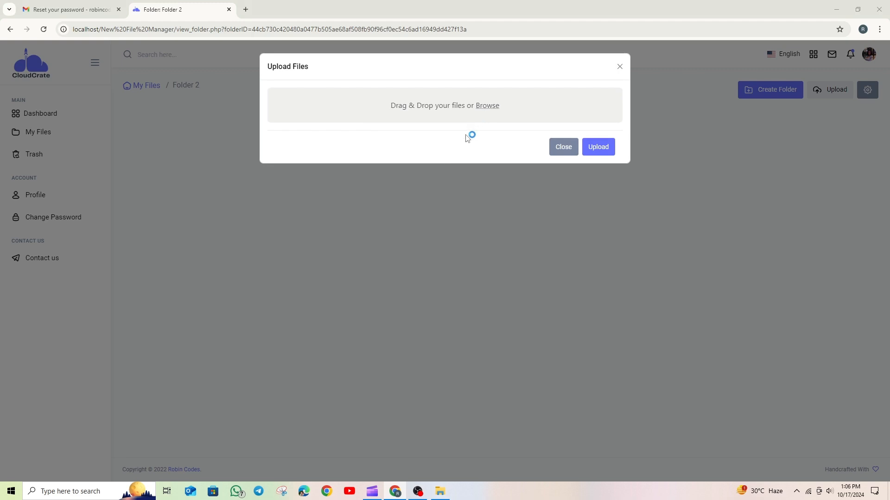
{"action": "left_click", "coordinate": [486, 105]}
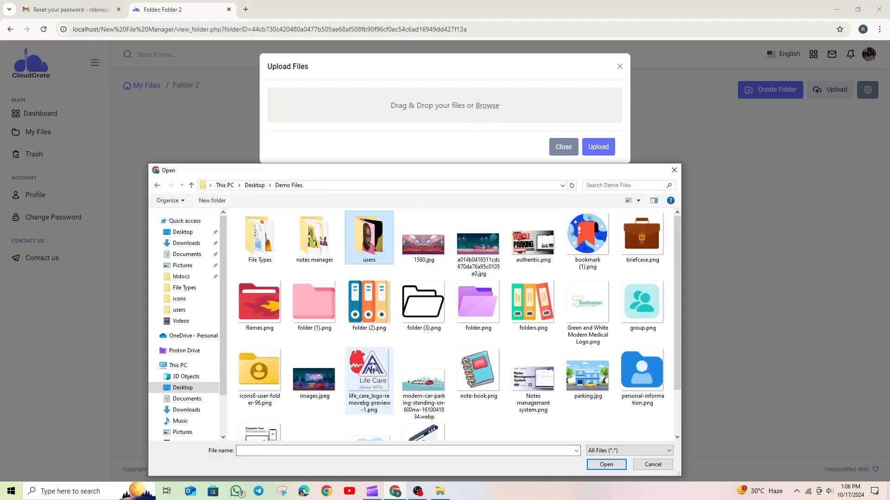
{"action": "left_click", "coordinate": [314, 237]}
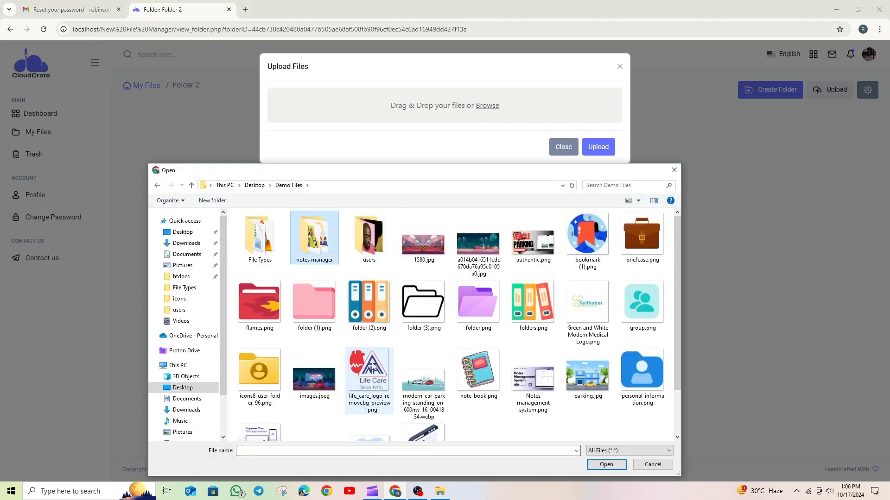
{"action": "left_click", "coordinate": [258, 235]}
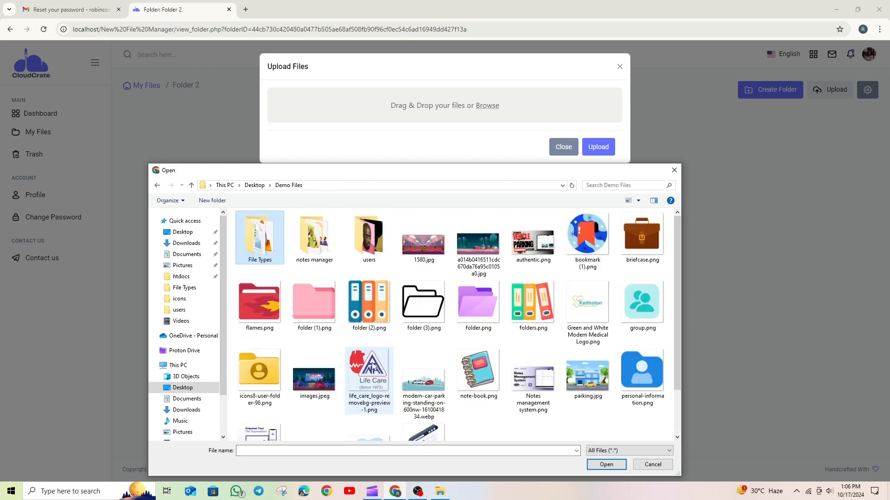
{"action": "left_click", "coordinate": [254, 185]}
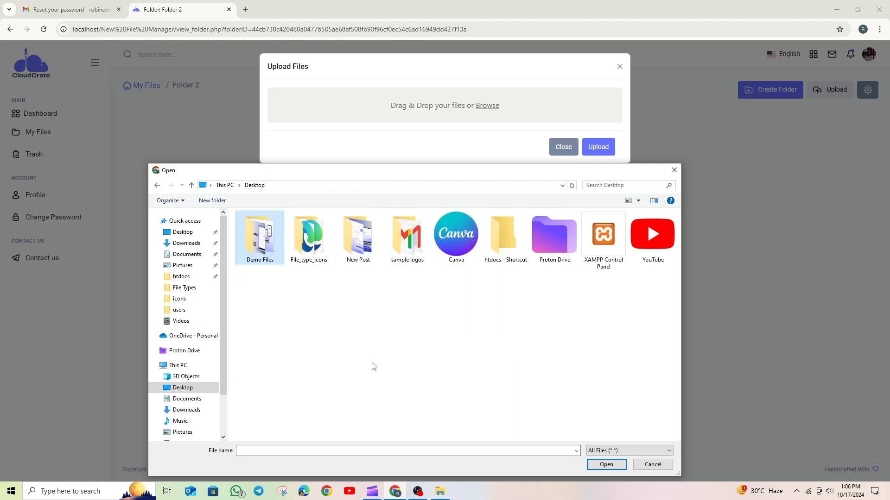
{"action": "double_click", "coordinate": [358, 238]}
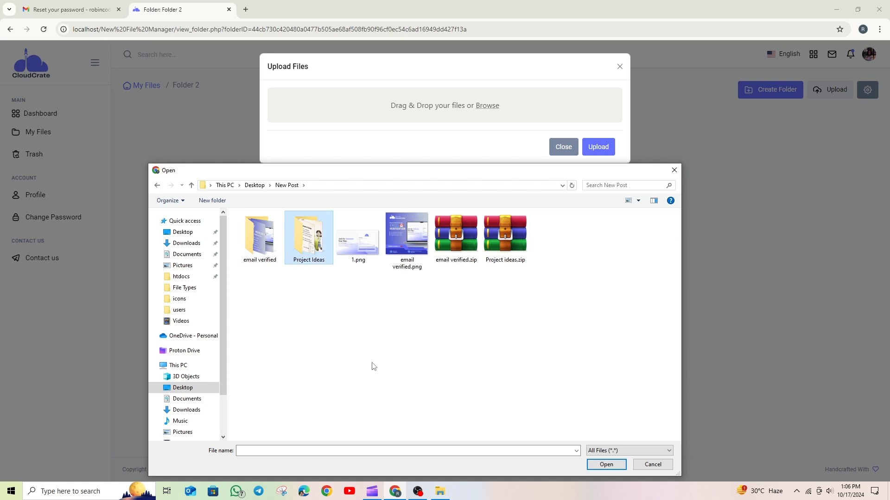
{"action": "double_click", "coordinate": [259, 233]}
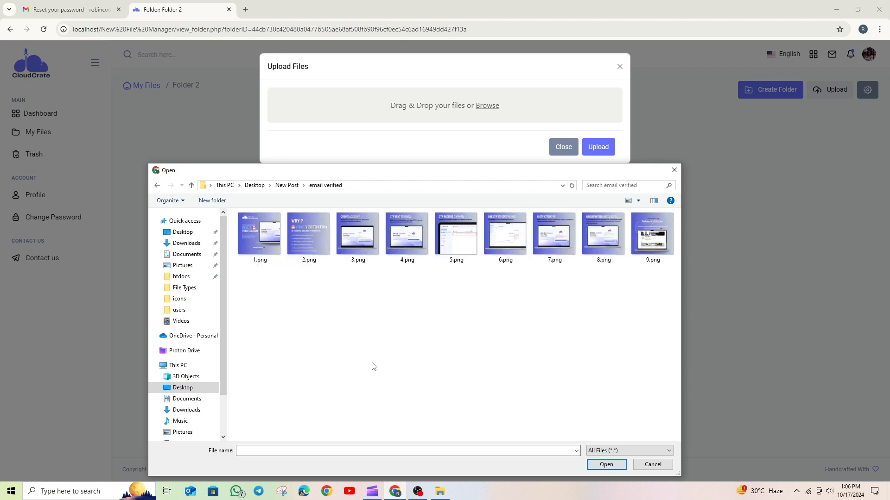
- Select all nine PNG screenshots, 1.png through 9.png, and upload them
{"action": "left_click", "coordinate": [260, 235]}
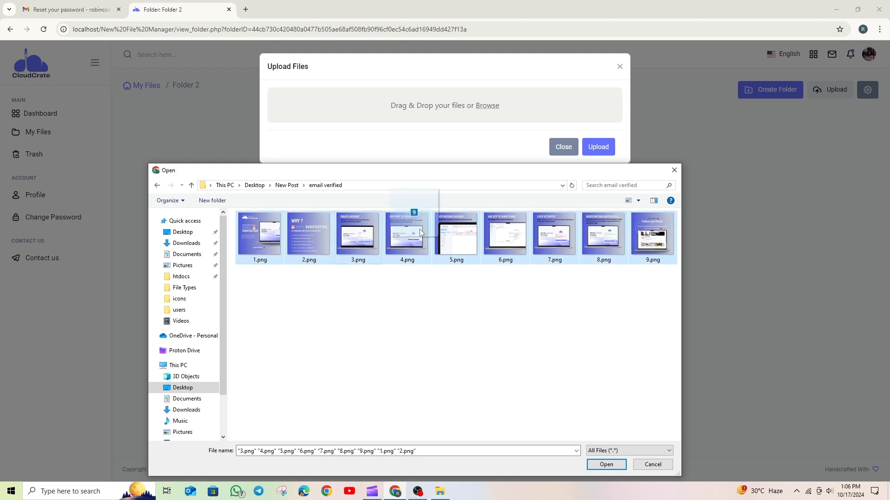
{"action": "left_click", "coordinate": [605, 464]}
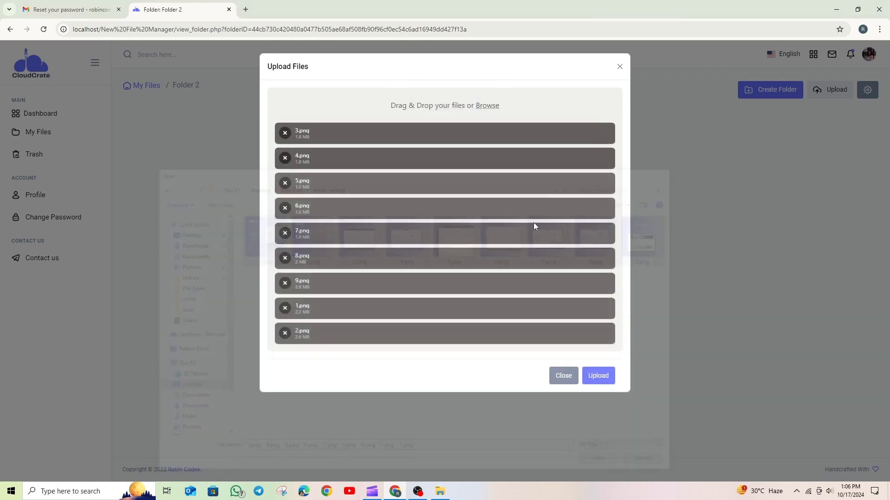
{"action": "left_click", "coordinate": [596, 375]}
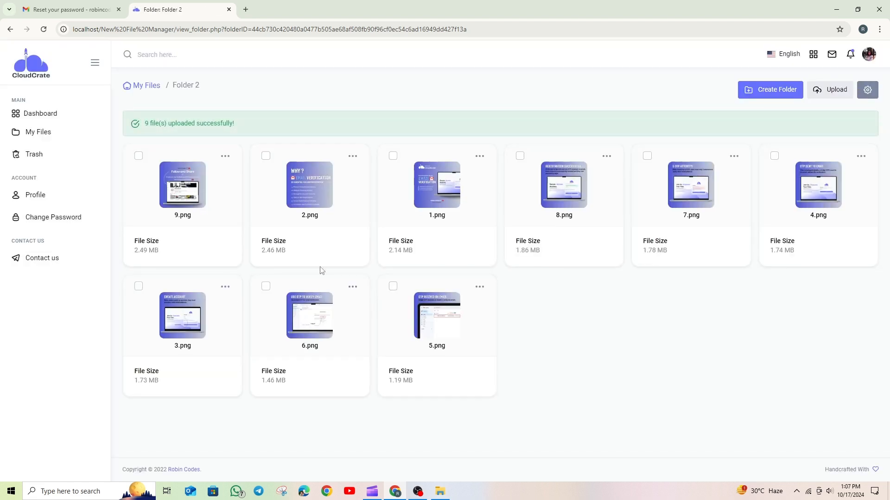
{"action": "mouse_move", "coordinate": [626, 273]}
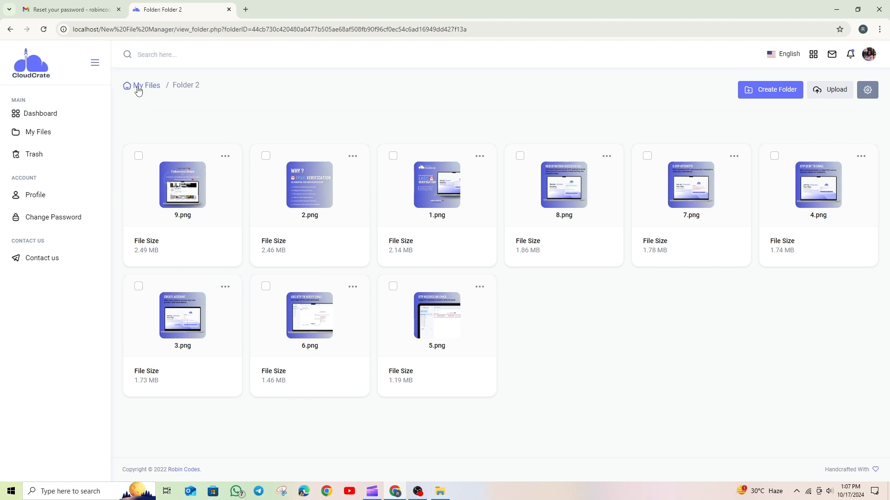
- Return to My Files, dismiss the Rename dialog and view the dashboard showing nine images at 12% storage
{"action": "left_click", "coordinate": [145, 85]}
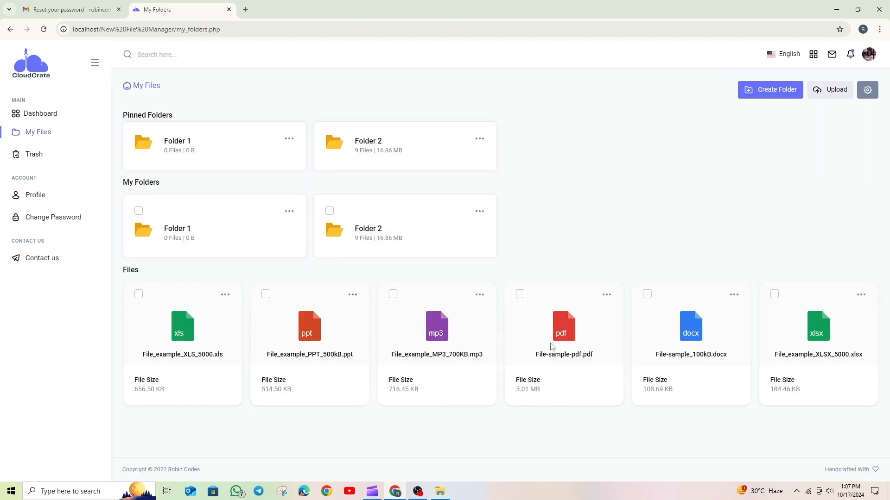
{"action": "mouse_move", "coordinate": [141, 368]}
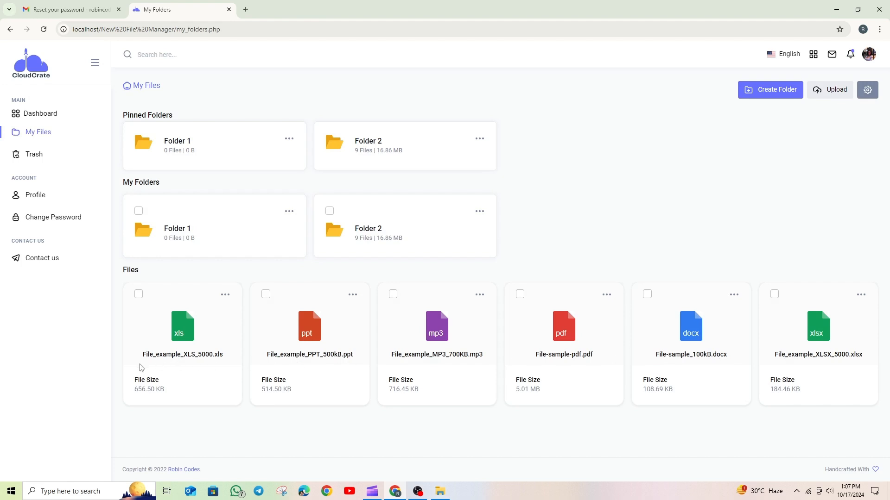
{"action": "mouse_move", "coordinate": [249, 314]}
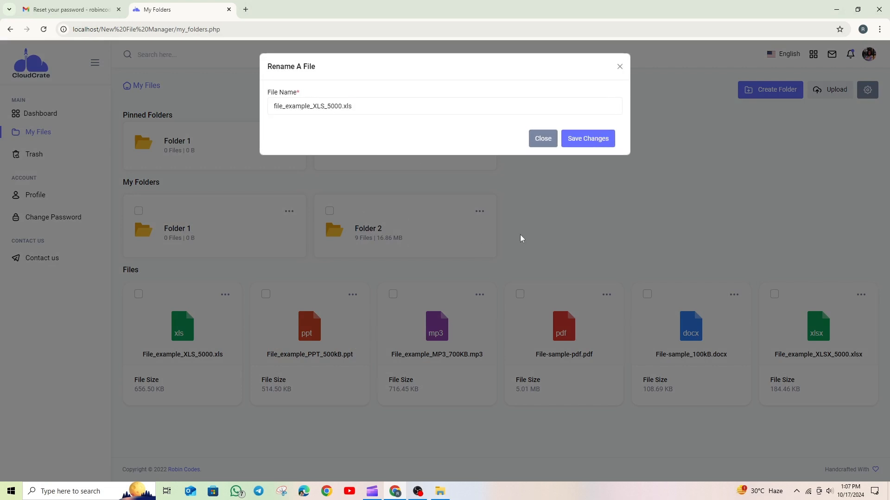
{"action": "left_click", "coordinate": [40, 113]}
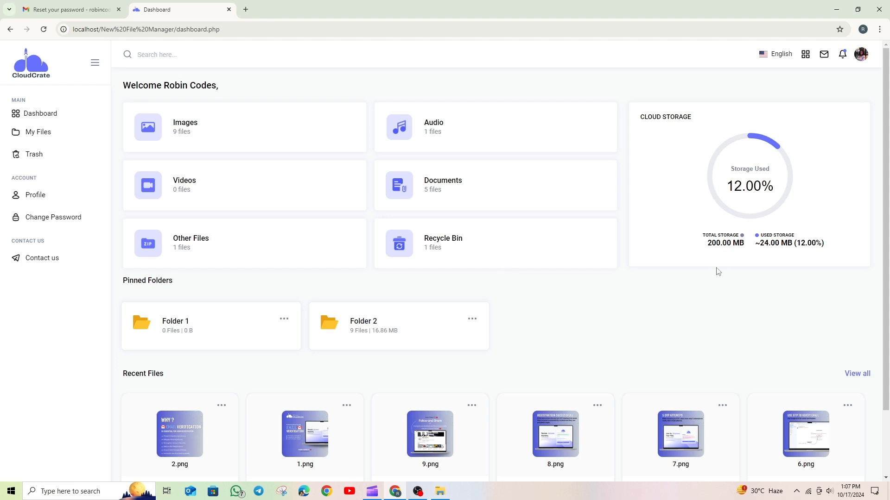
{"action": "mouse_move", "coordinate": [867, 120]}
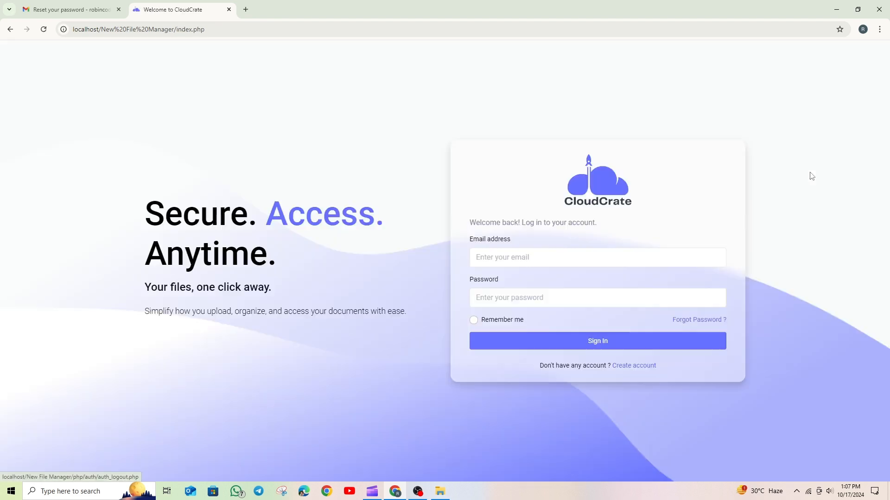
{"action": "mouse_move", "coordinate": [382, 491]}
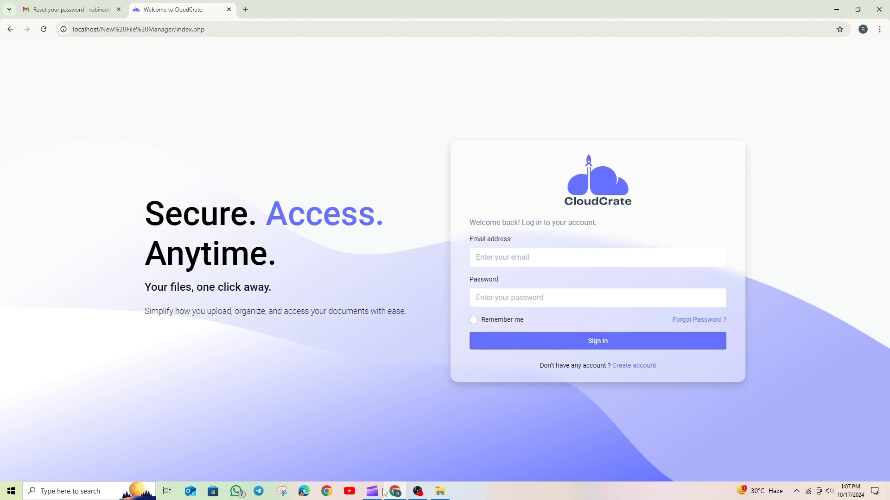